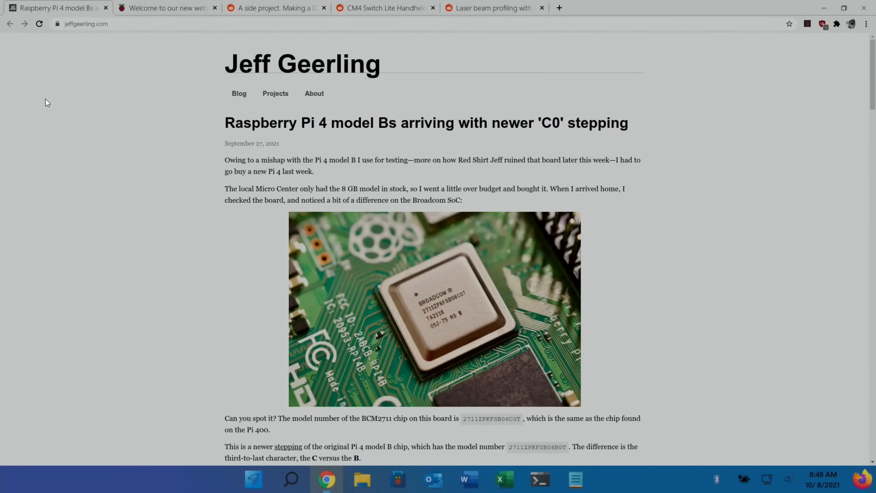
pyautogui.moveTo(89, 232)
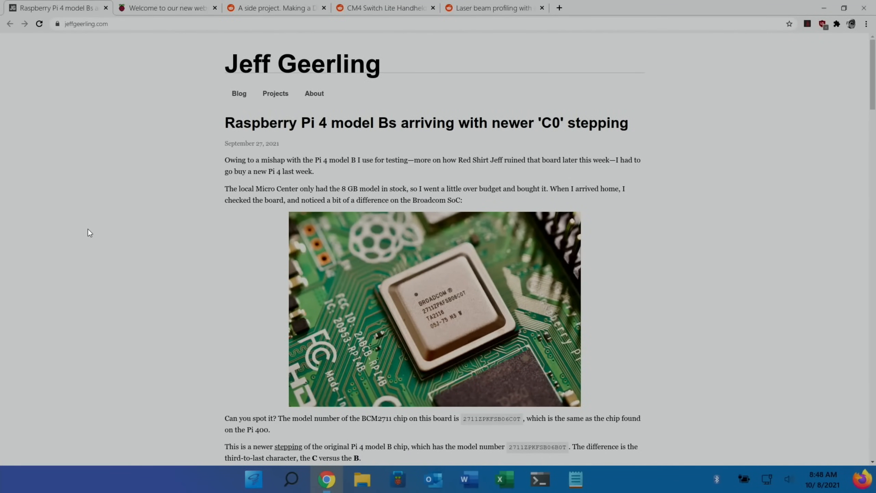
# Step: Scroll the C0 stepping post past the tweet and chip comparison to 'What's new' and further reading
pyautogui.scroll(-3)
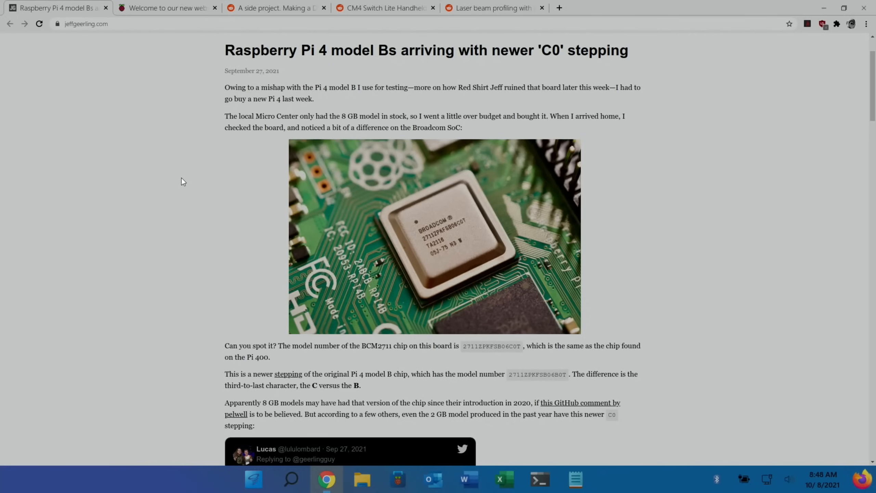
pyautogui.moveTo(404, 215)
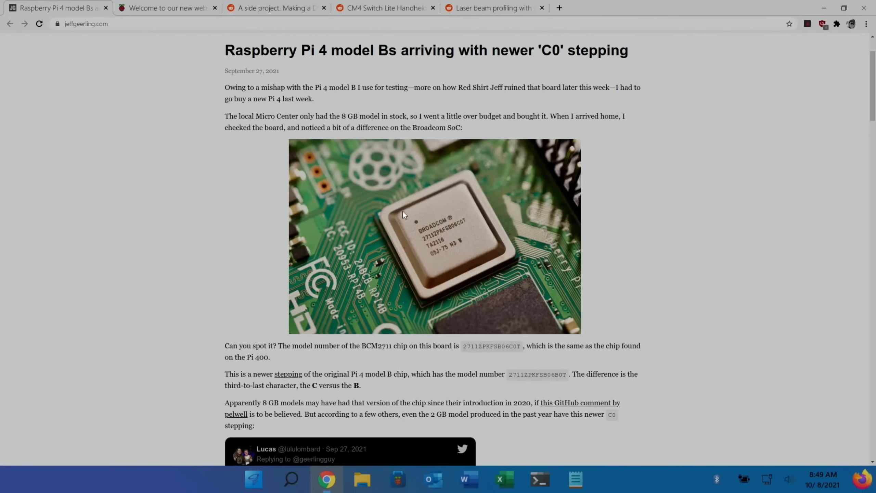
pyautogui.moveTo(448, 271)
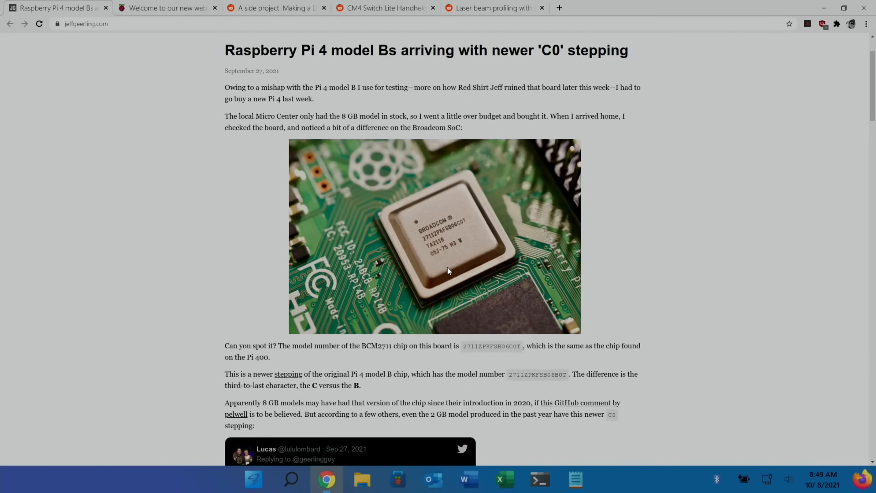
pyautogui.moveTo(380, 268)
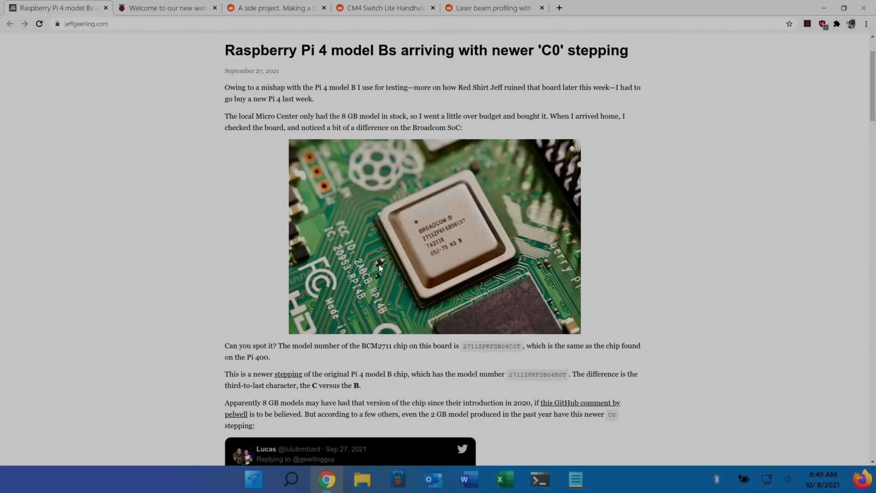
pyautogui.moveTo(246, 239)
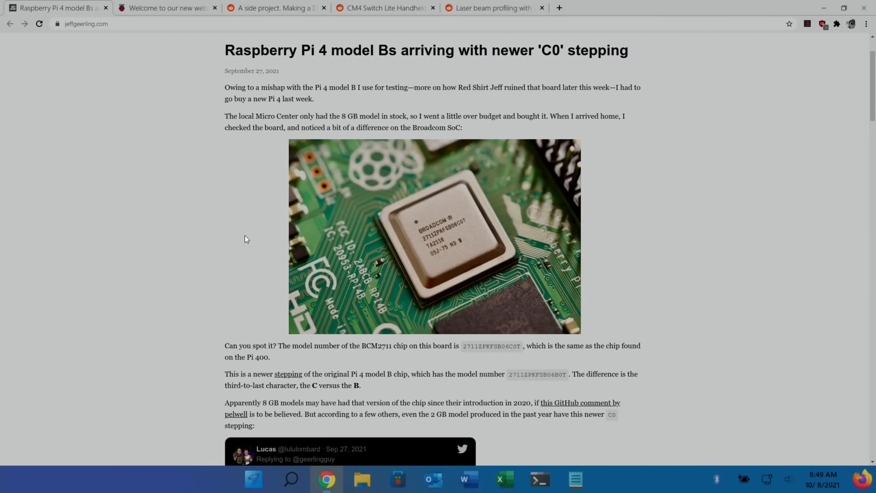
pyautogui.moveTo(125, 169)
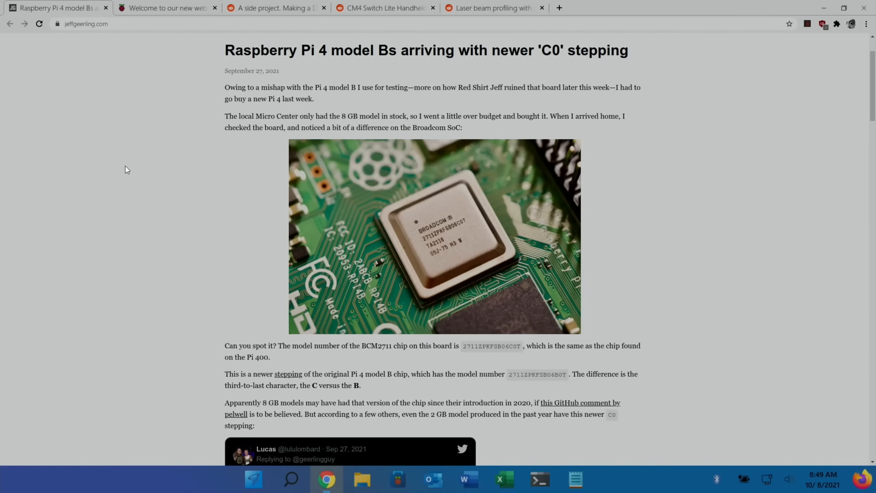
pyautogui.moveTo(421, 263)
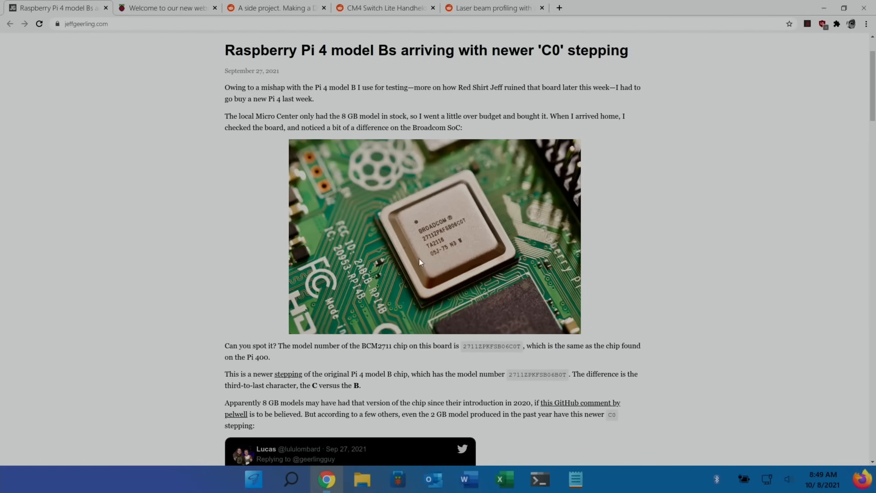
pyautogui.moveTo(449, 231)
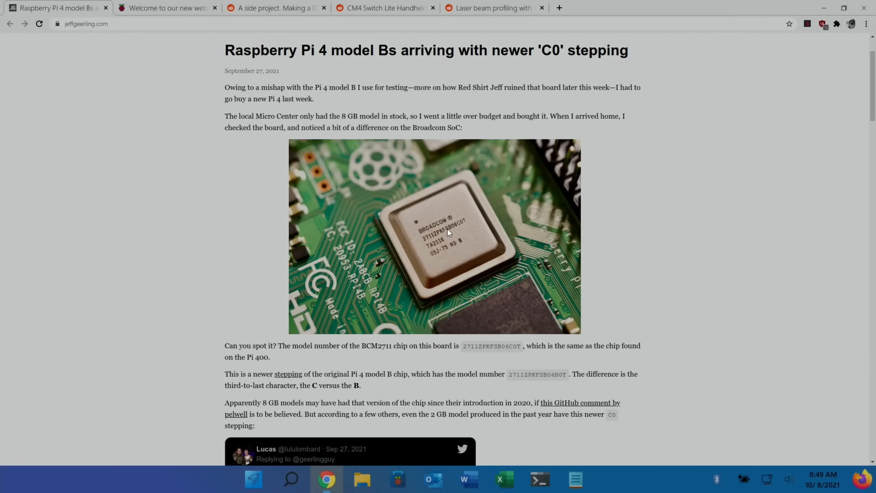
pyautogui.moveTo(482, 226)
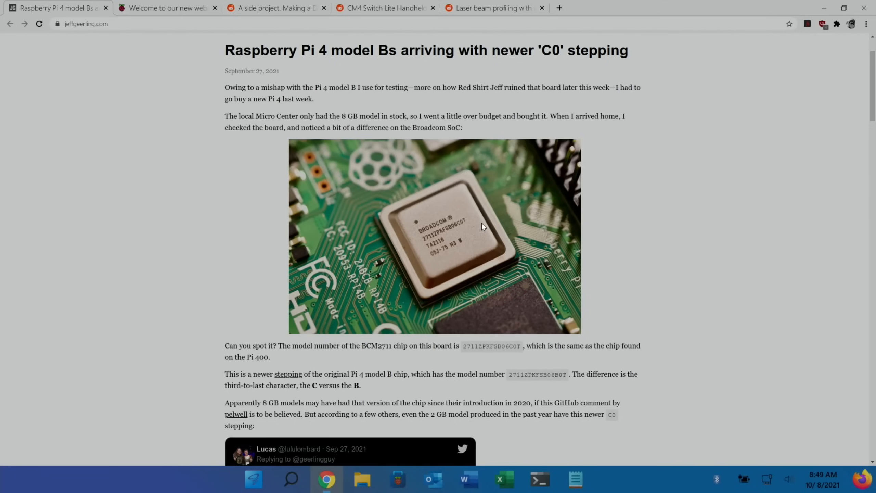
pyautogui.moveTo(363, 241)
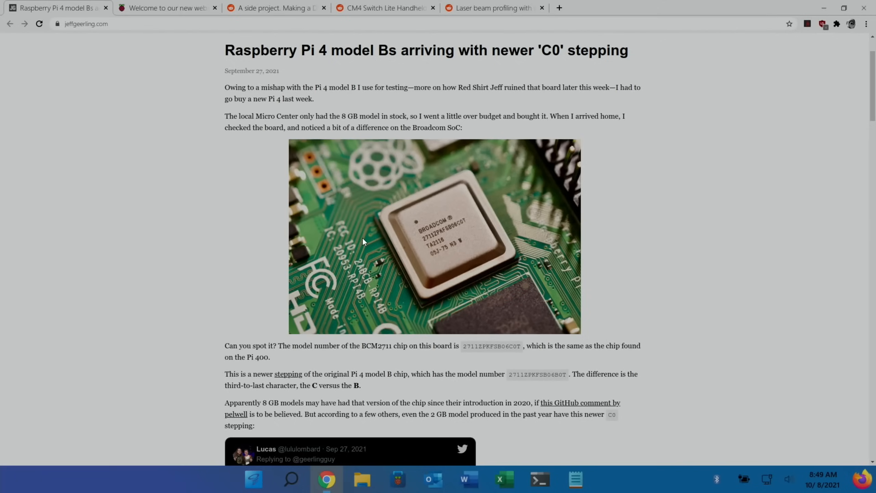
pyautogui.scroll(-3)
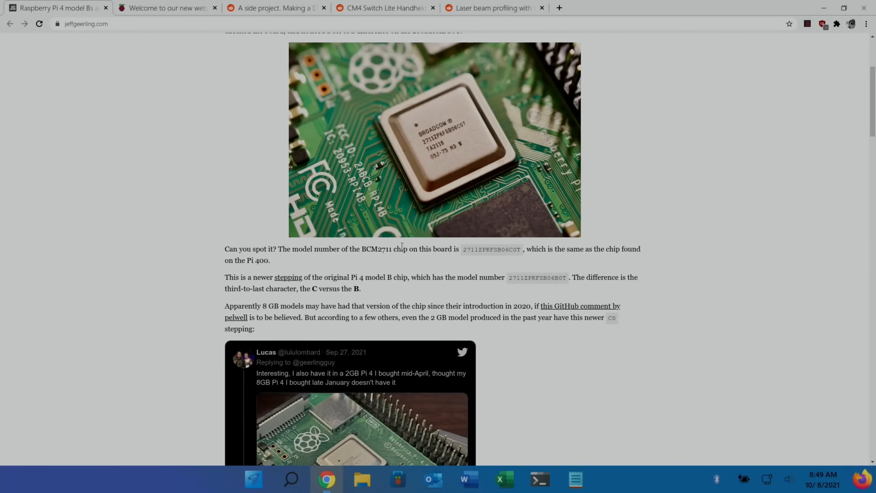
pyautogui.moveTo(512, 258)
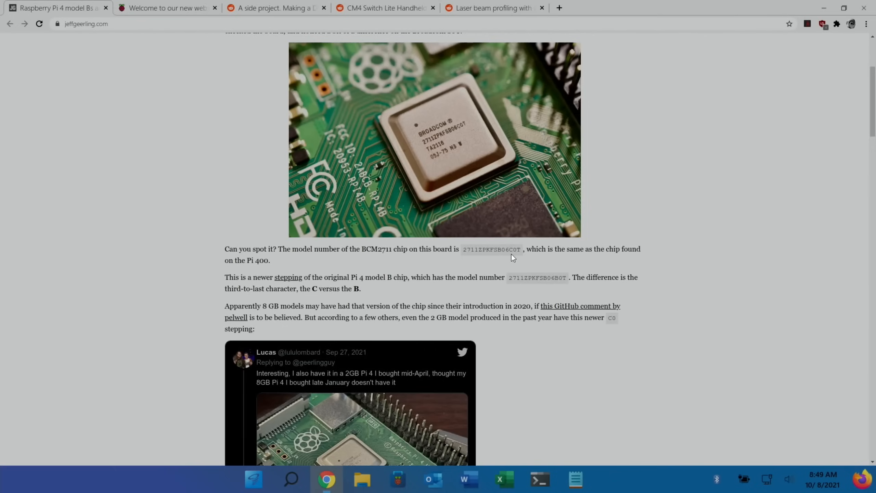
pyautogui.moveTo(201, 188)
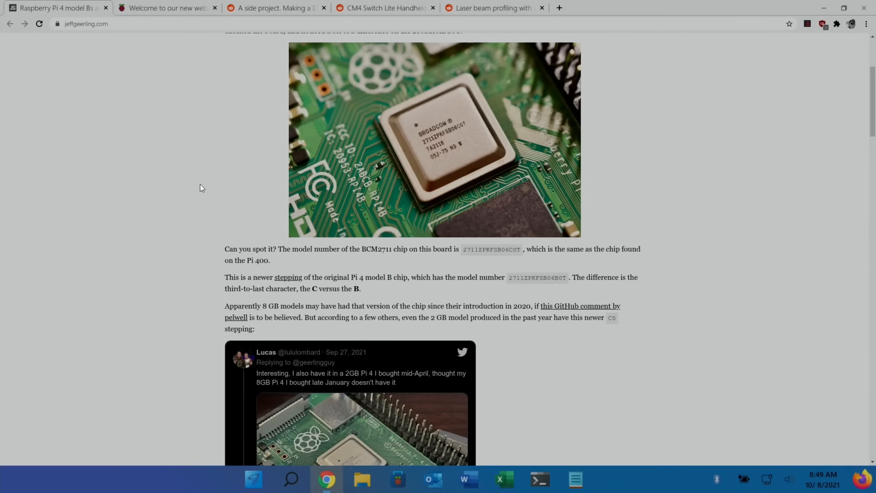
pyautogui.scroll(-3)
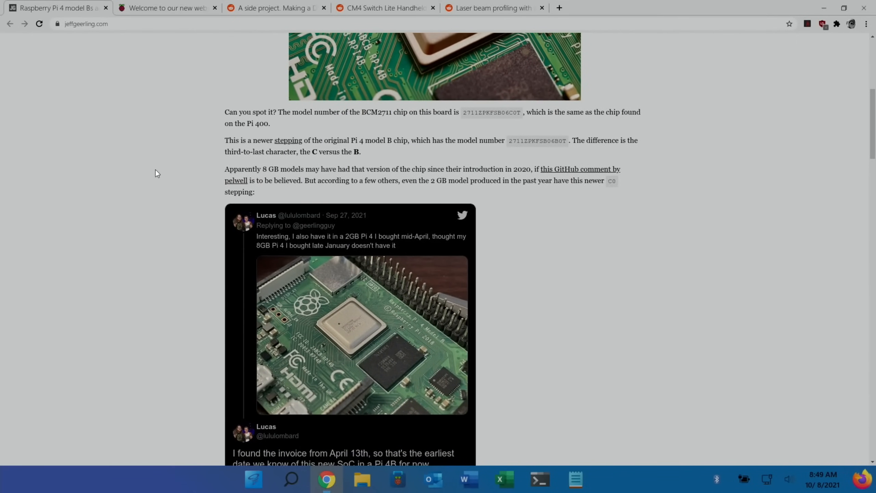
pyautogui.scroll(-3)
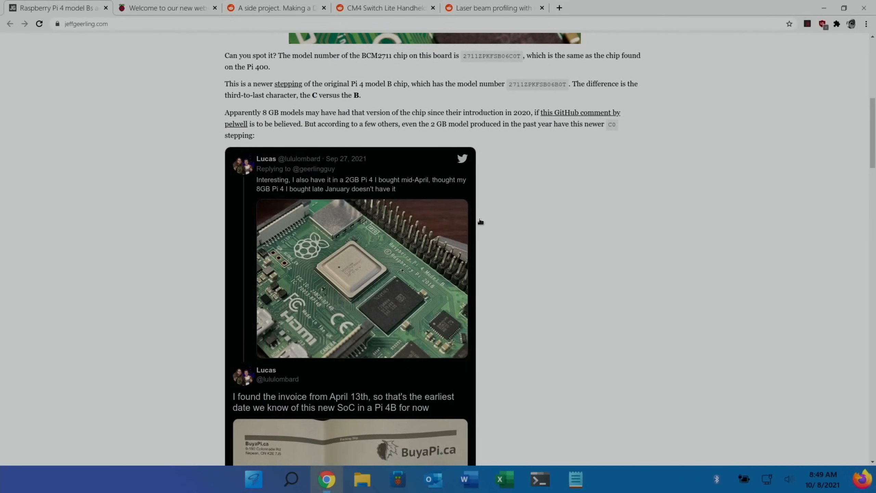
pyautogui.scroll(-3)
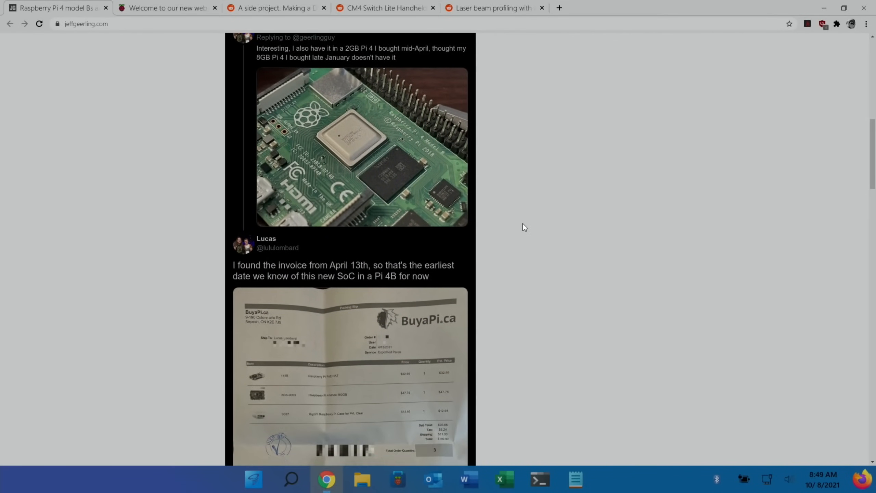
pyautogui.scroll(-3)
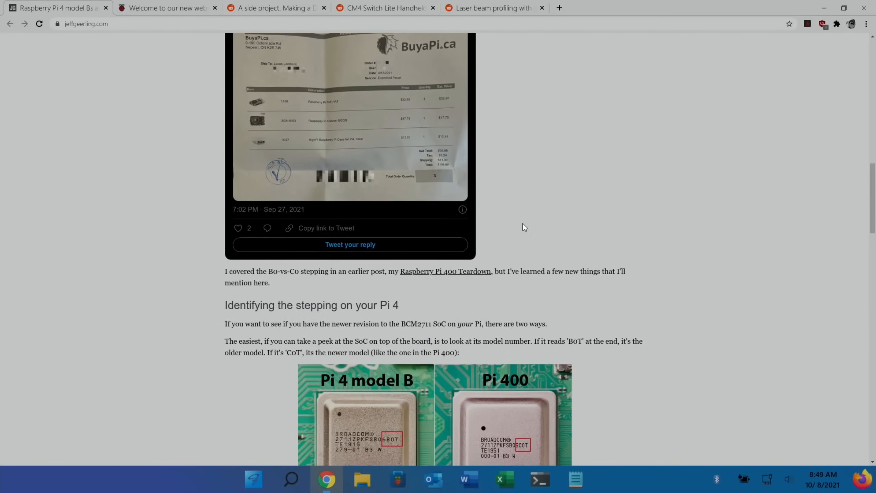
pyautogui.scroll(-3)
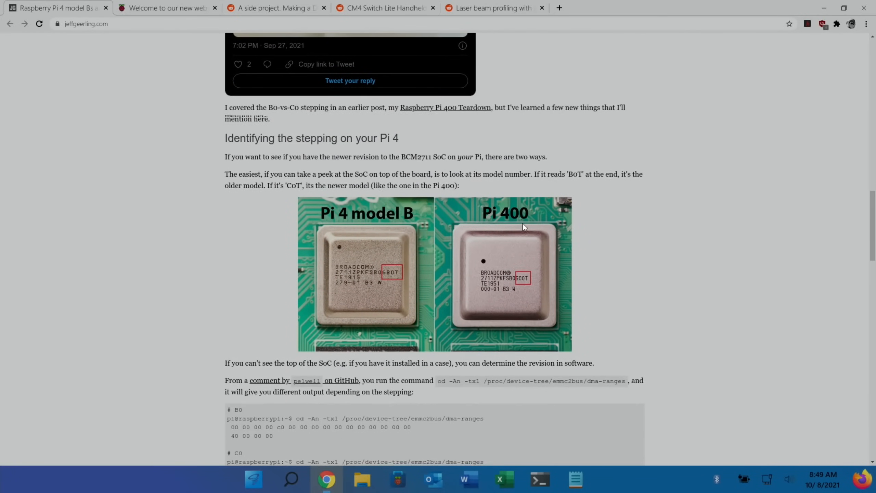
pyautogui.scroll(-3)
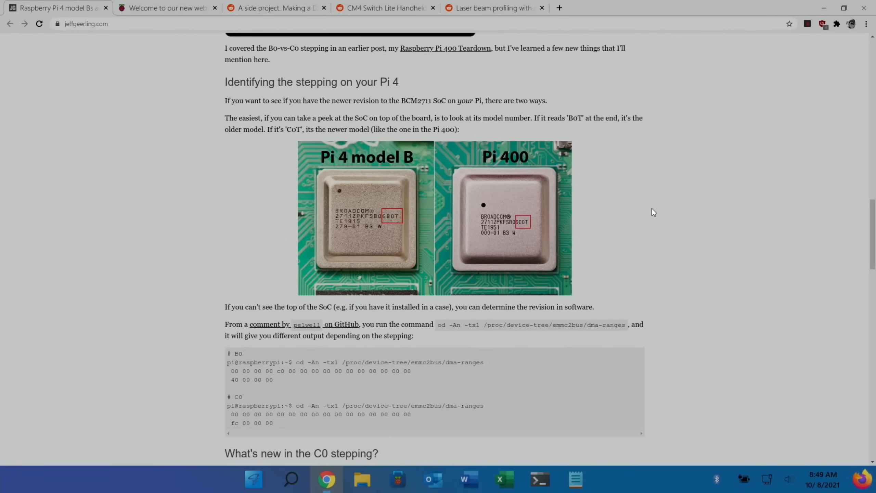
pyautogui.scroll(-3)
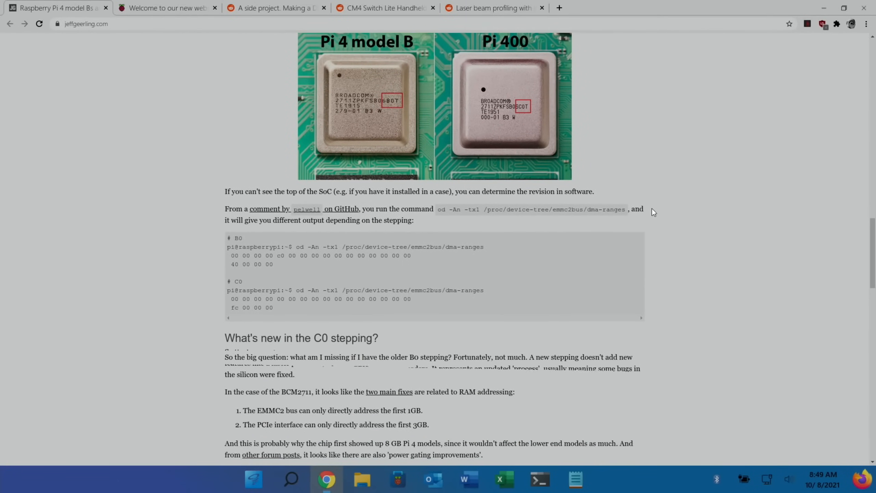
pyautogui.scroll(-3)
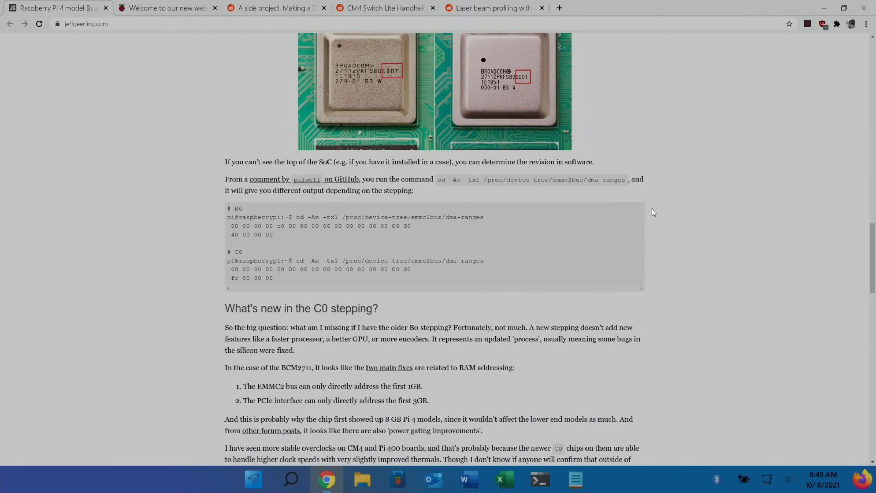
pyautogui.scroll(3)
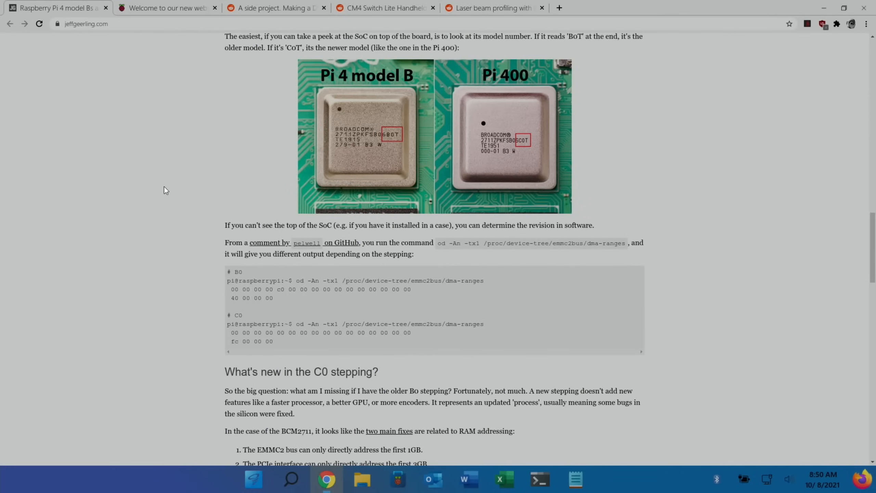
pyautogui.scroll(-3)
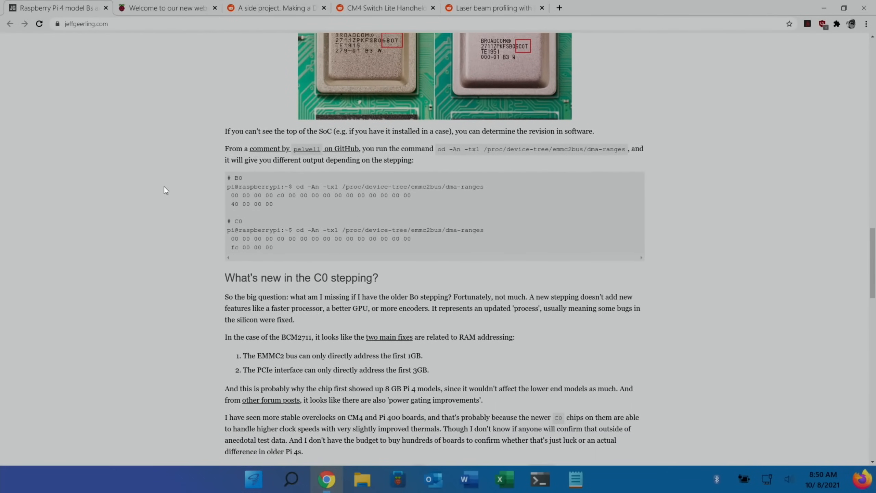
pyautogui.scroll(-3)
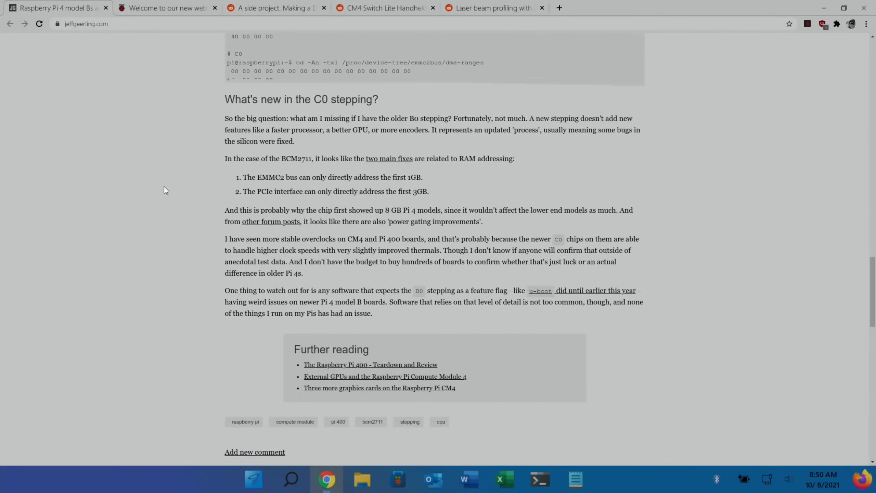
# Step: Read through raspberrypi.com's 'Welcome to our new website!' post and return to its top
pyautogui.click(167, 7)
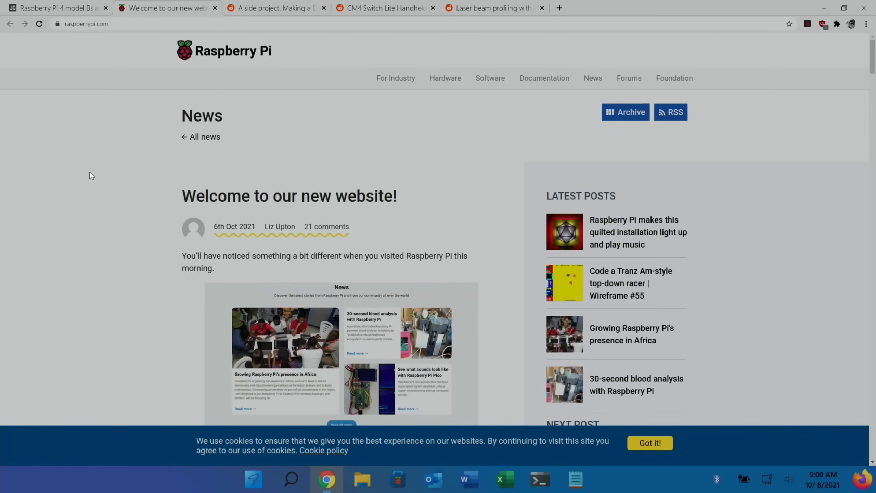
pyautogui.scroll(-3)
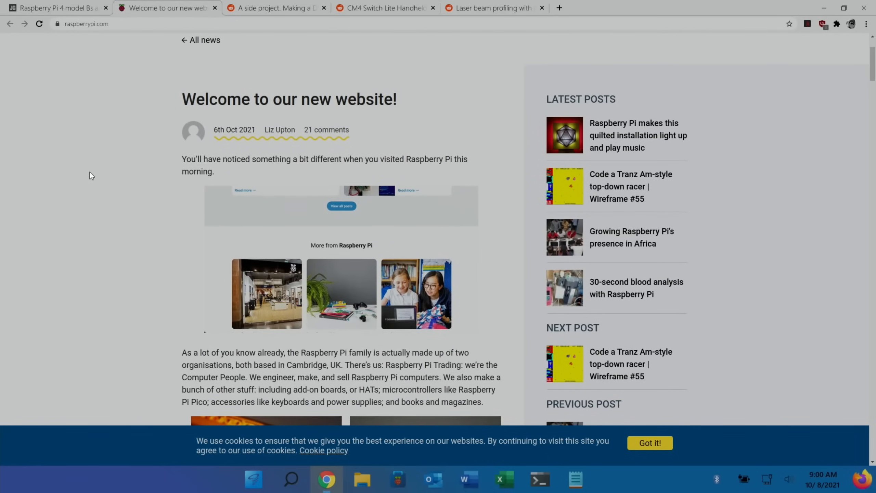
pyautogui.scroll(-3)
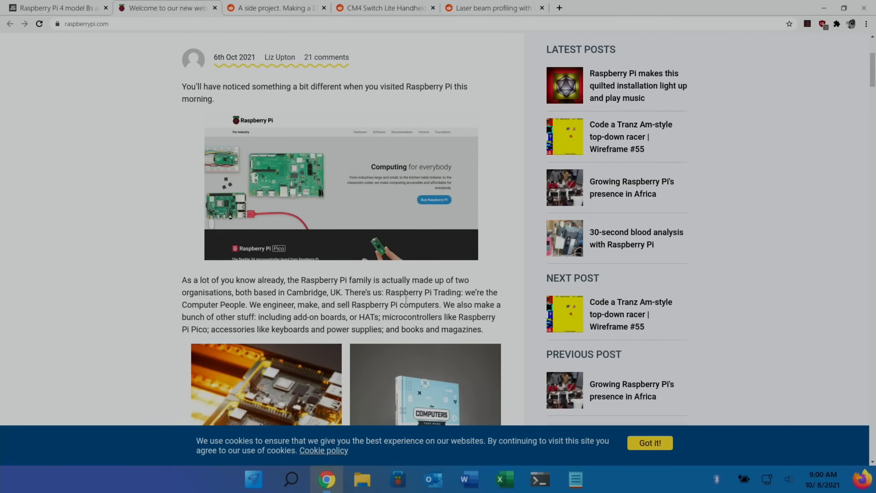
pyautogui.scroll(-3)
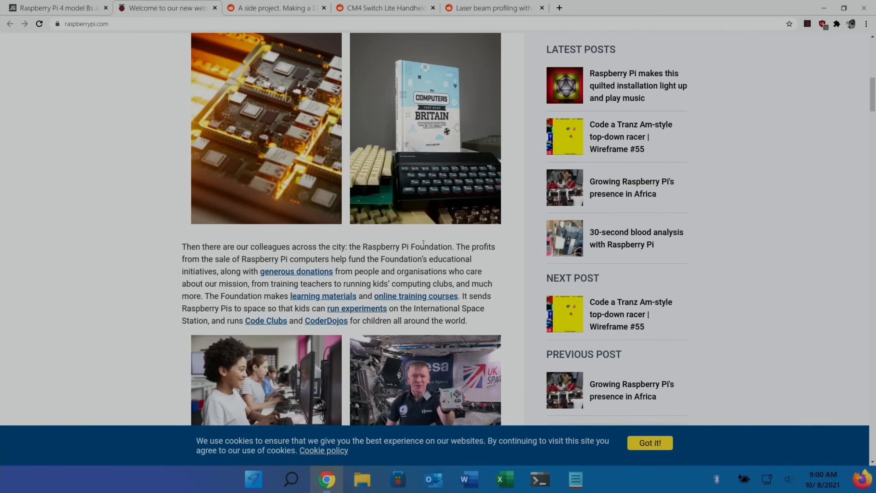
pyautogui.scroll(-3)
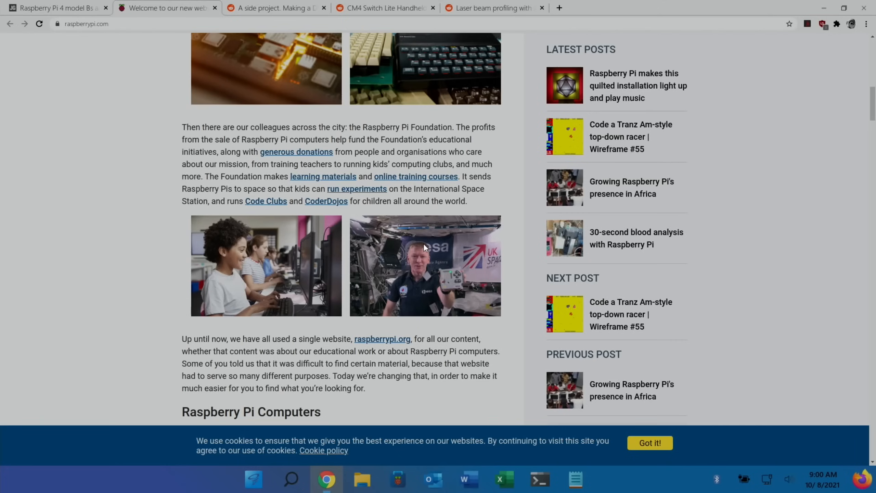
pyautogui.scroll(3)
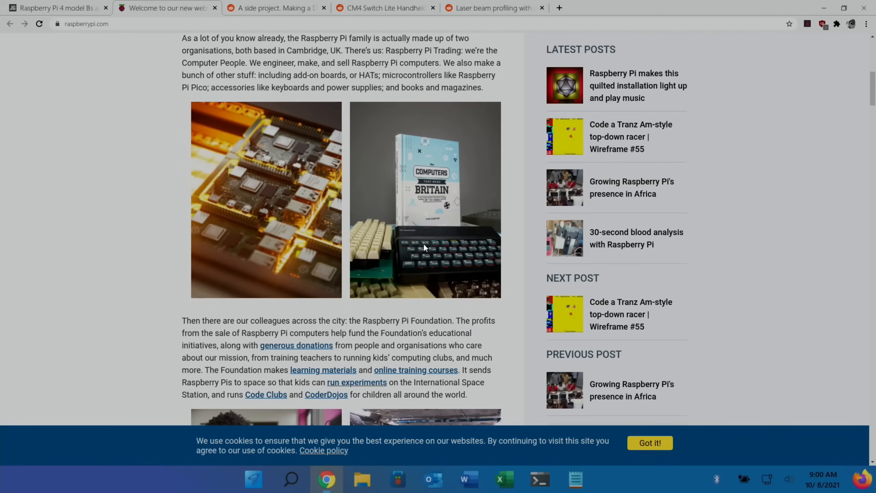
pyautogui.scroll(-3)
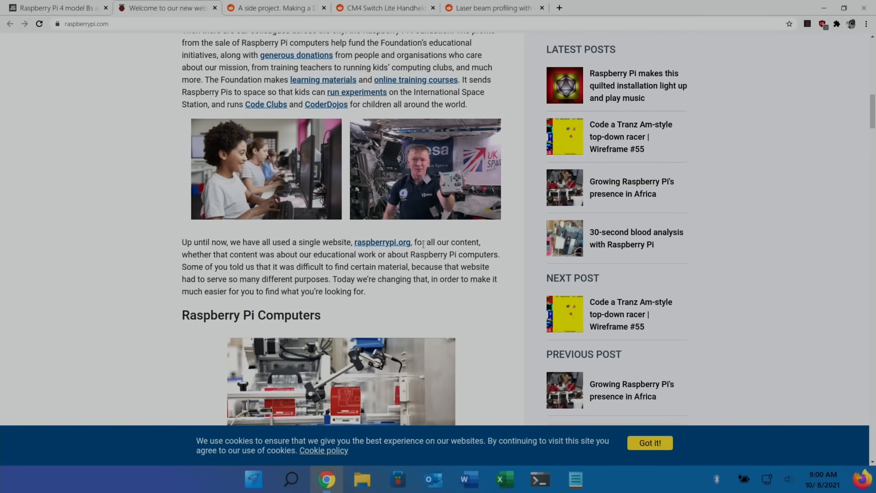
pyautogui.scroll(3)
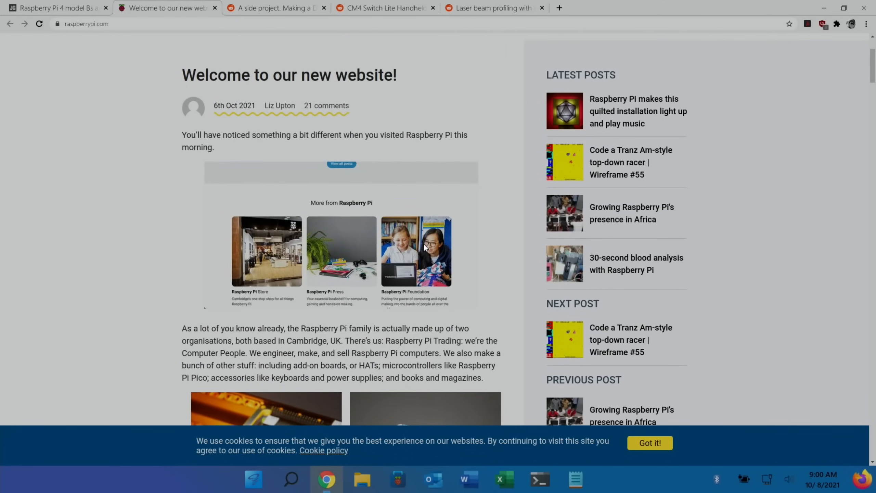
pyautogui.scroll(3)
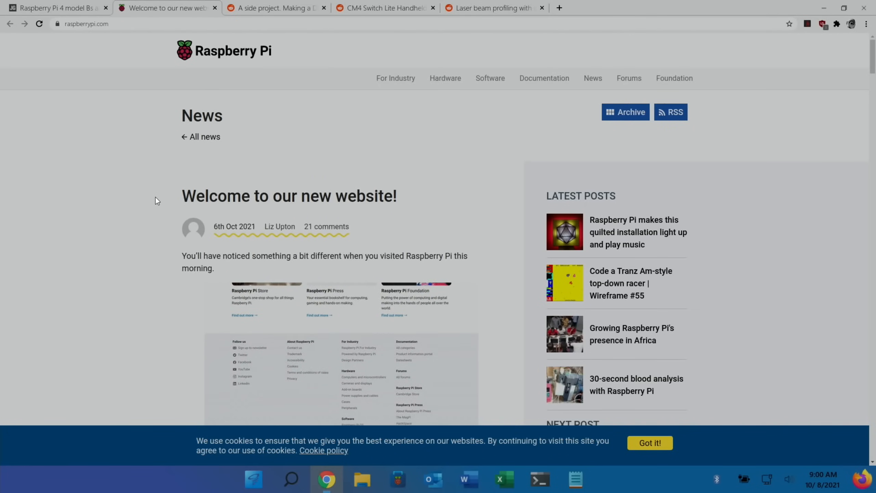
# Step: Open the 'A side project' DIY CM4 PCB handheld post and page its gallery to image 4/4
pyautogui.click(274, 8)
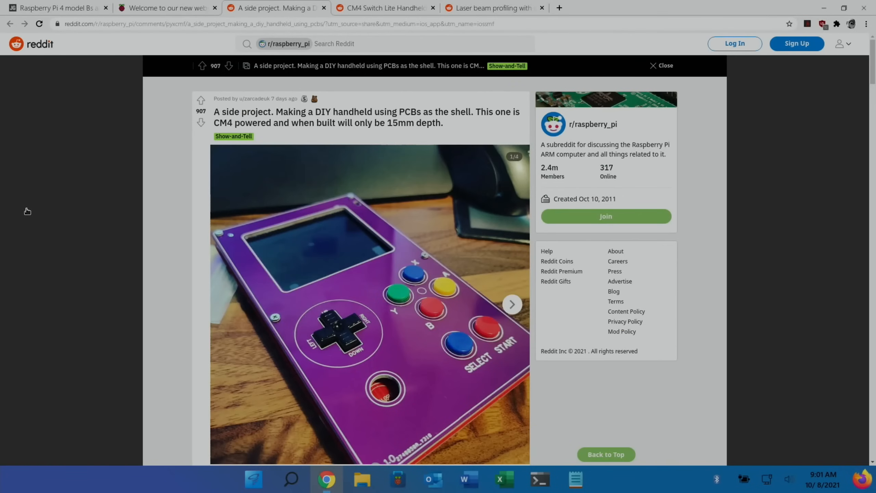
pyautogui.moveTo(127, 191)
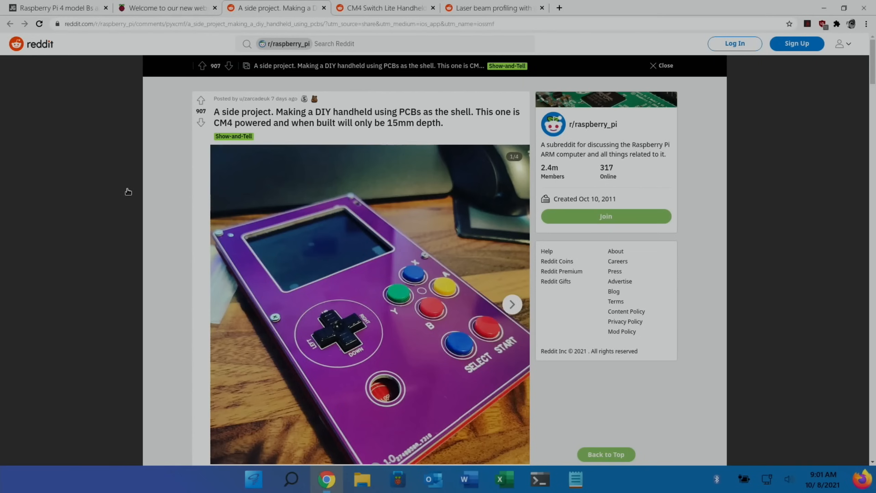
pyautogui.moveTo(265, 136)
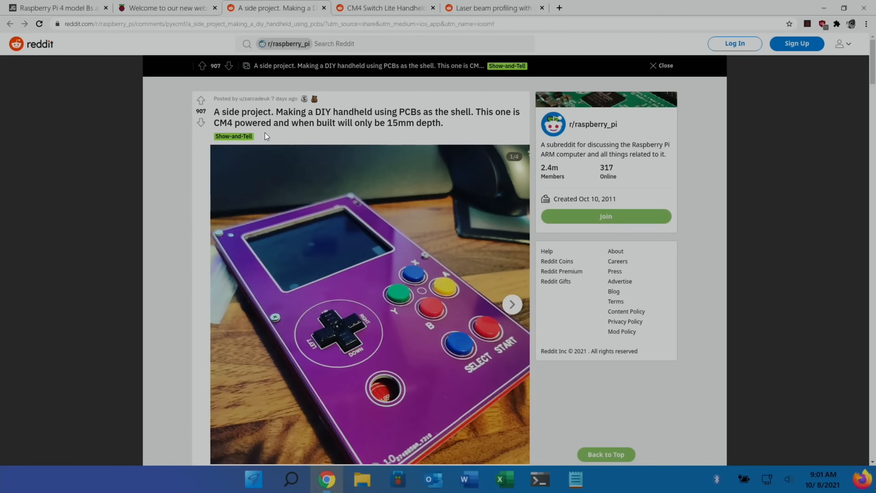
pyautogui.scroll(-3)
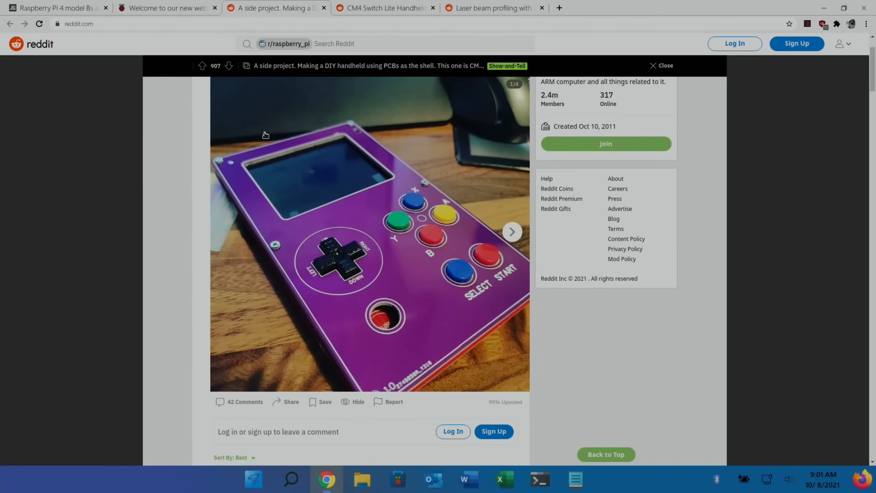
pyautogui.scroll(-3)
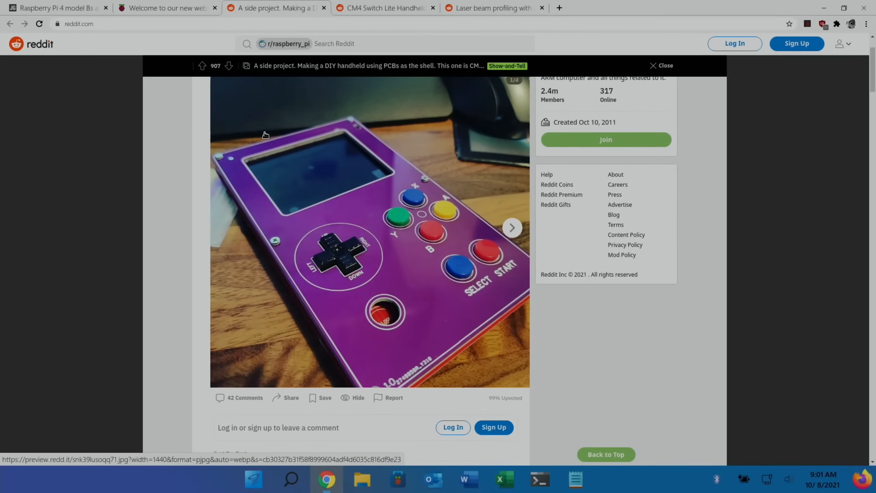
pyautogui.click(511, 226)
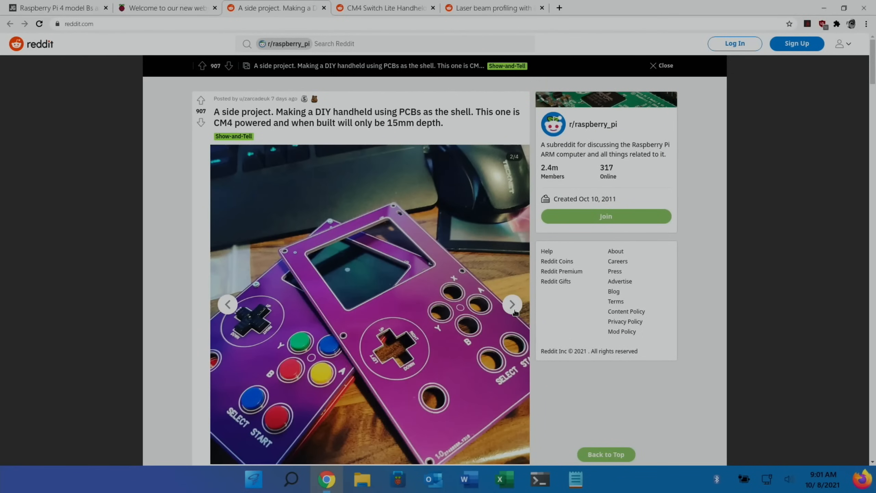
pyautogui.click(511, 304)
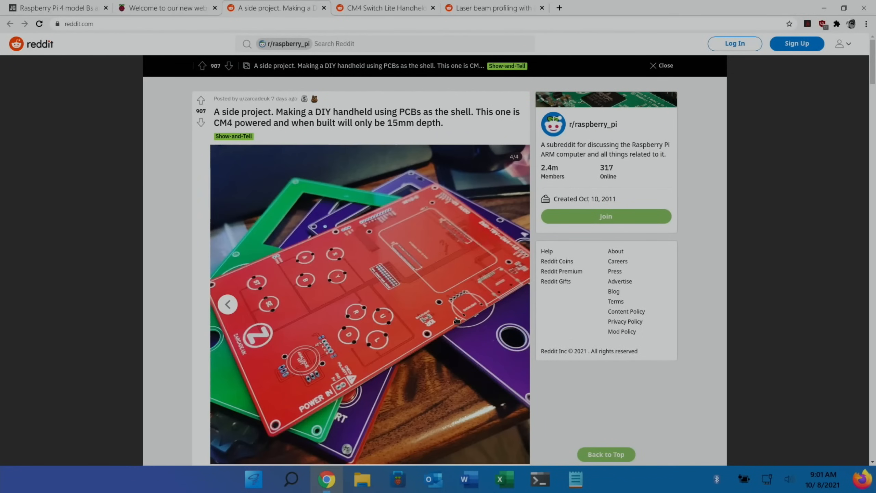
pyautogui.moveTo(419, 275)
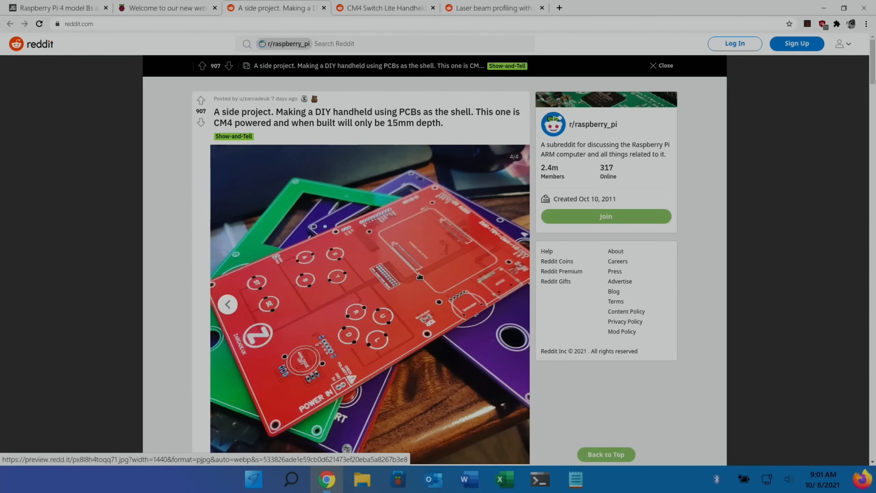
pyautogui.moveTo(506, 320)
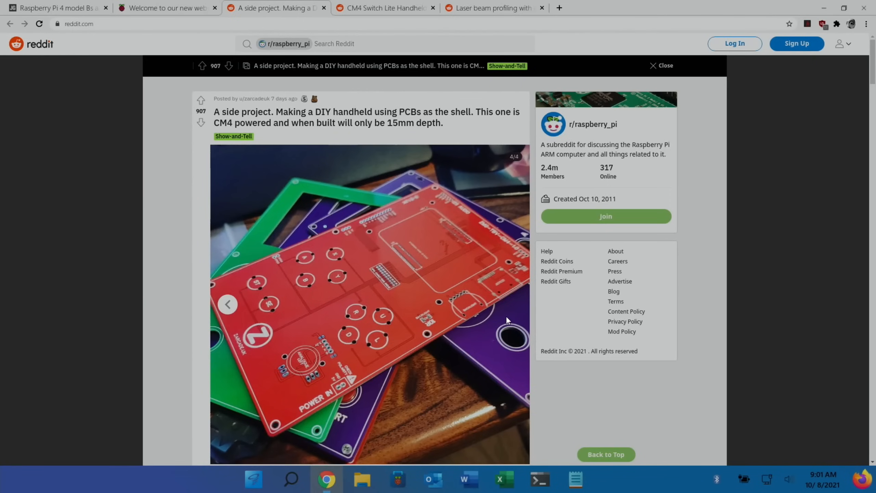
pyautogui.scroll(-3)
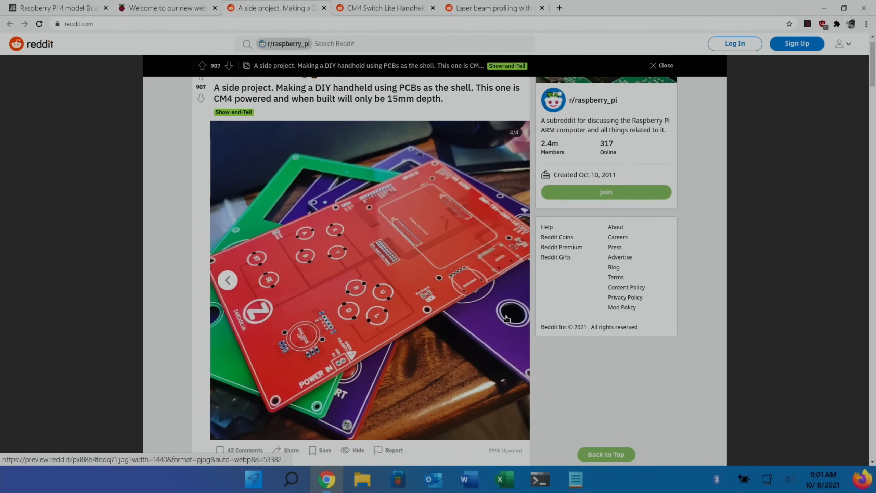
pyautogui.moveTo(426, 118)
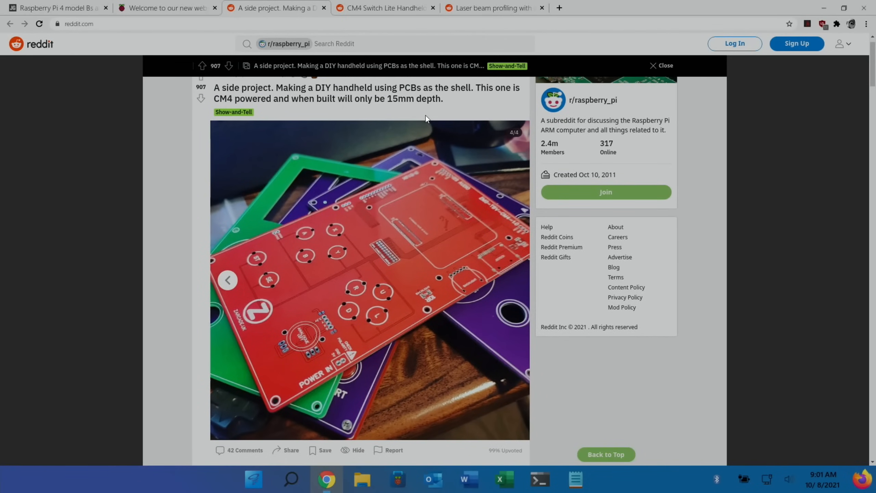
# Step: Open the CM4 Switch Lite Handheld post and advance its gallery to the disassembled console photo
pyautogui.click(384, 8)
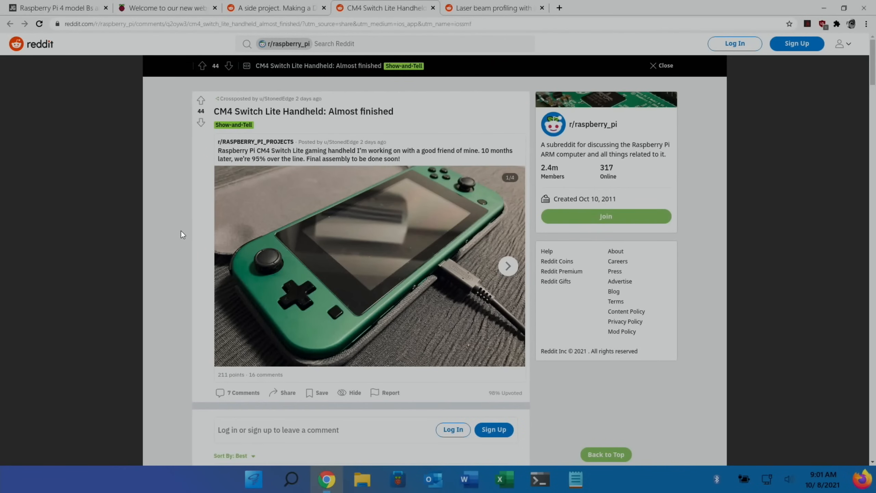
pyautogui.moveTo(396, 251)
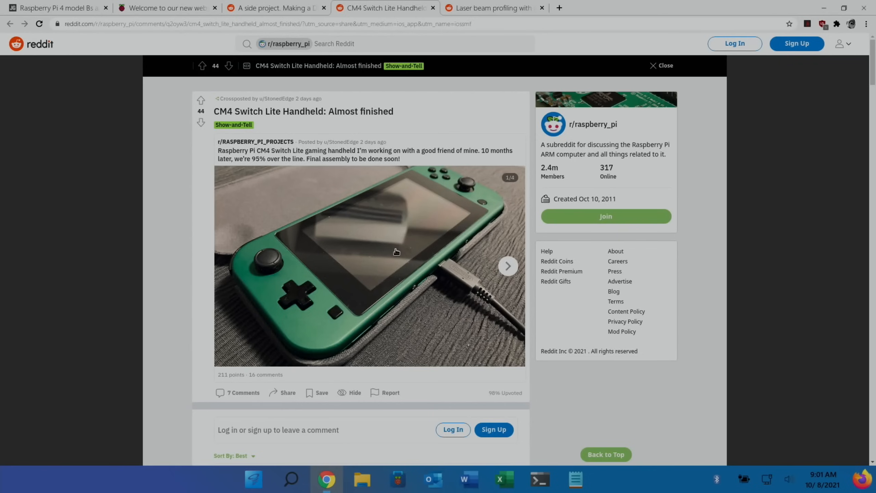
pyautogui.moveTo(493, 249)
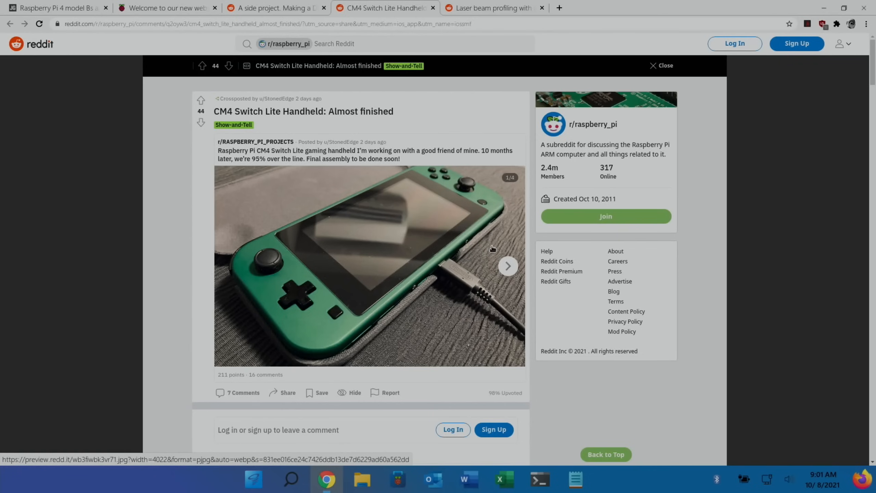
pyautogui.moveTo(476, 196)
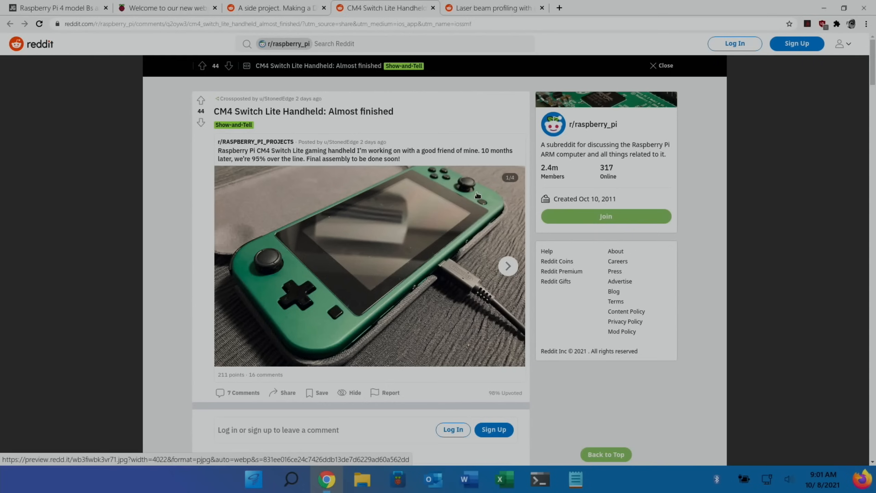
pyautogui.click(507, 266)
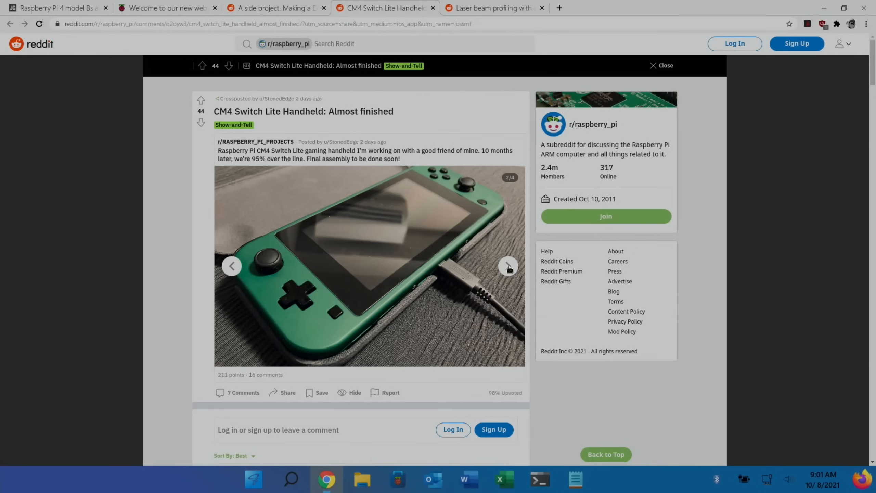
pyautogui.click(507, 265)
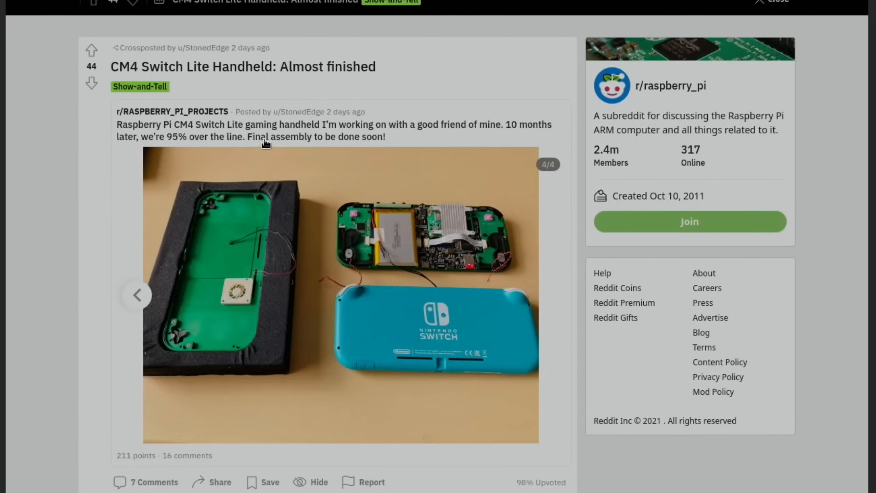
pyautogui.scroll(-3)
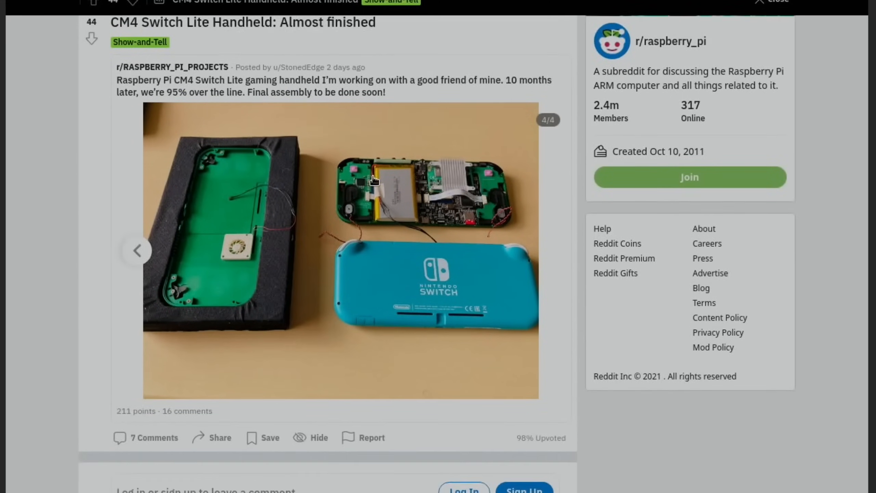
pyautogui.scroll(3)
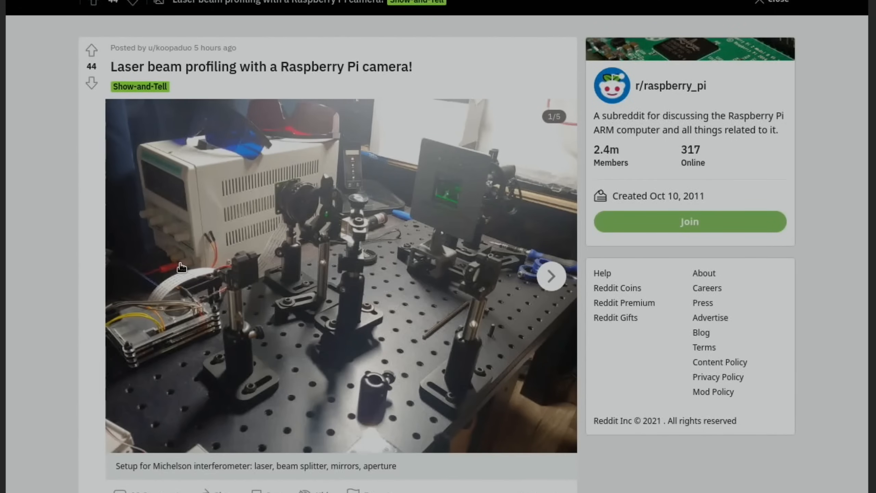
pyautogui.moveTo(193, 61)
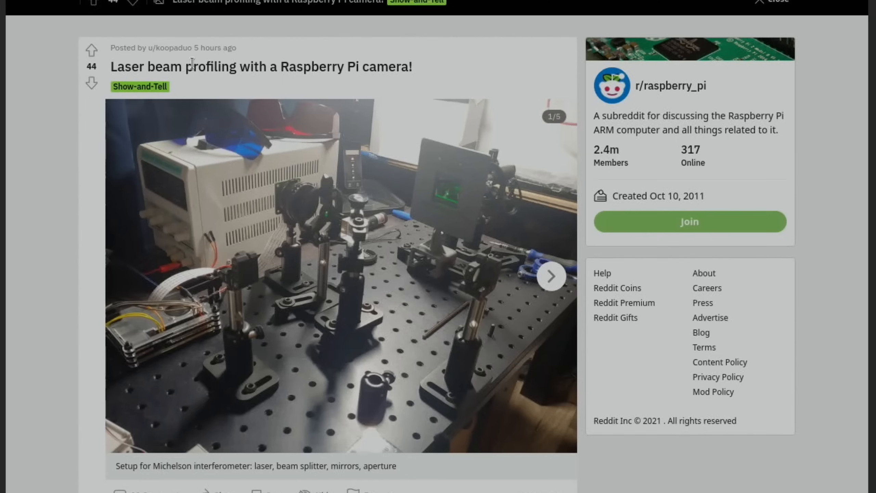
pyautogui.moveTo(451, 222)
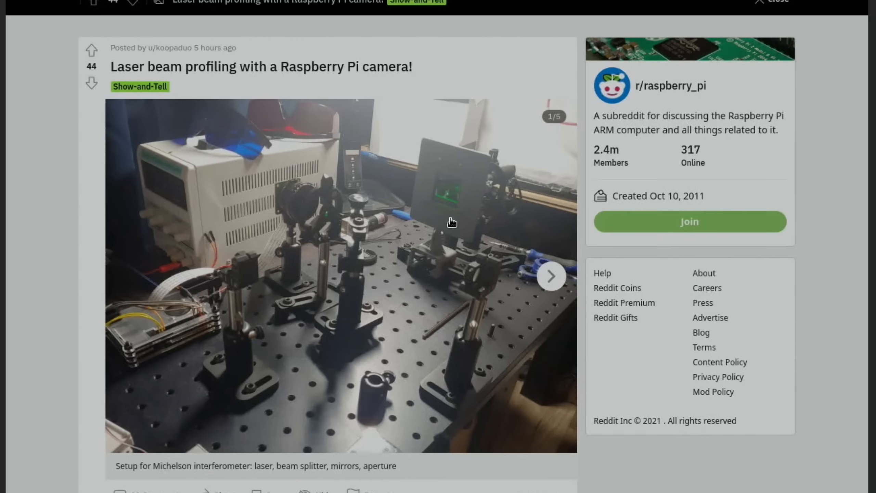
pyautogui.moveTo(412, 178)
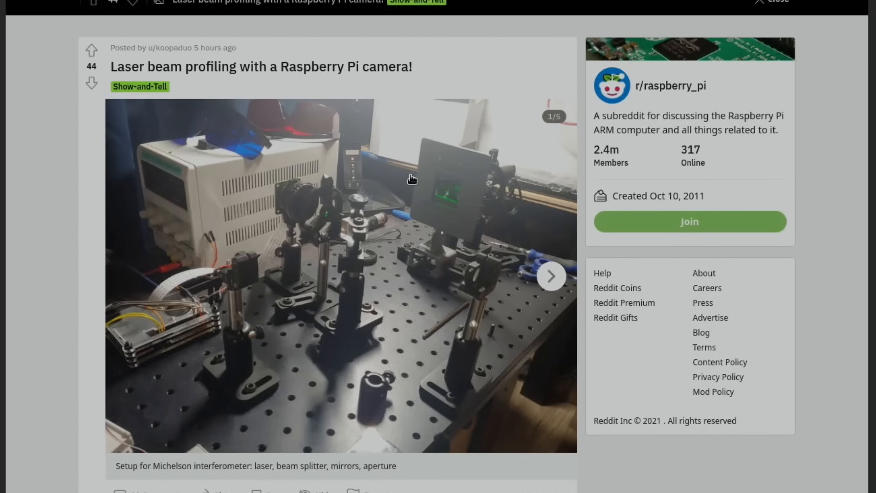
pyautogui.moveTo(412, 179)
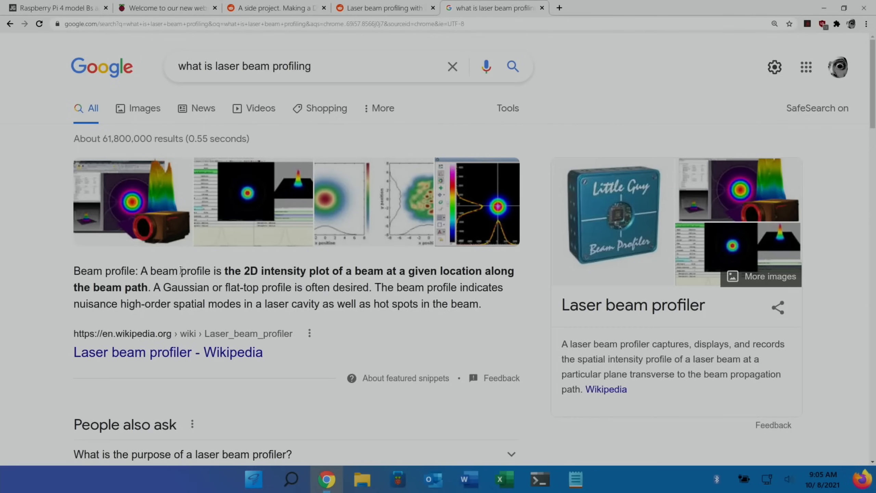
pyautogui.moveTo(363, 292)
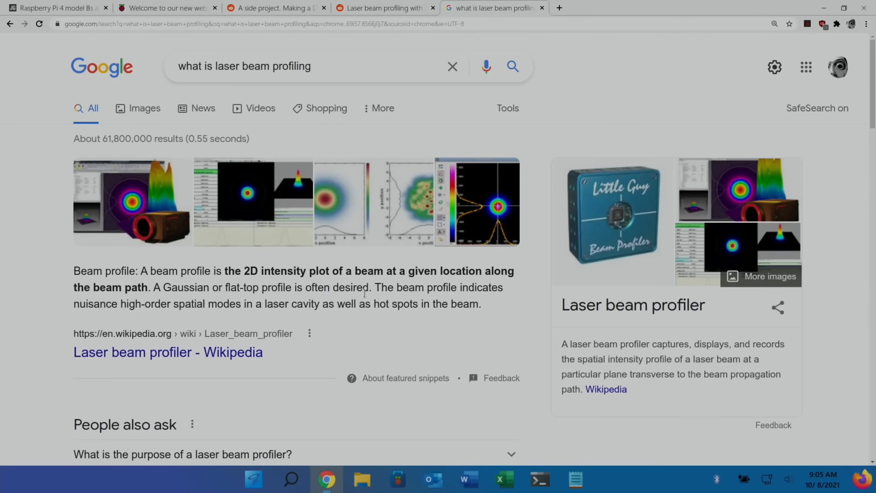
pyautogui.moveTo(192, 317)
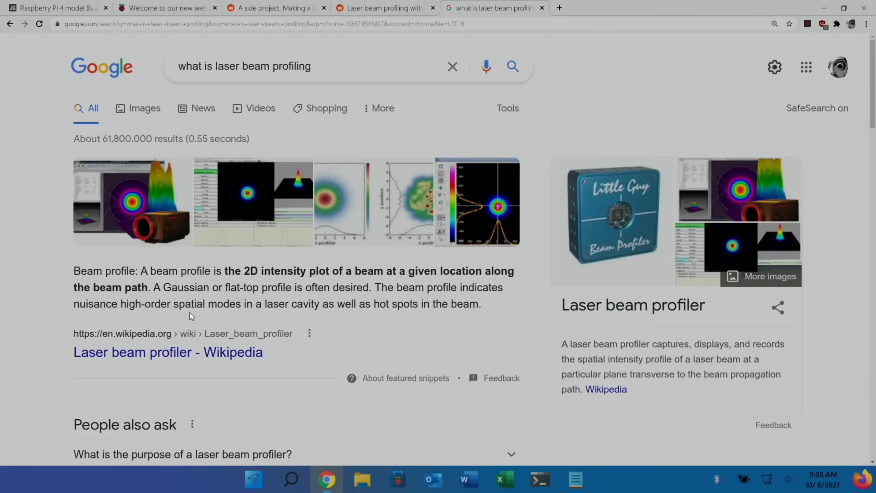
pyautogui.moveTo(267, 317)
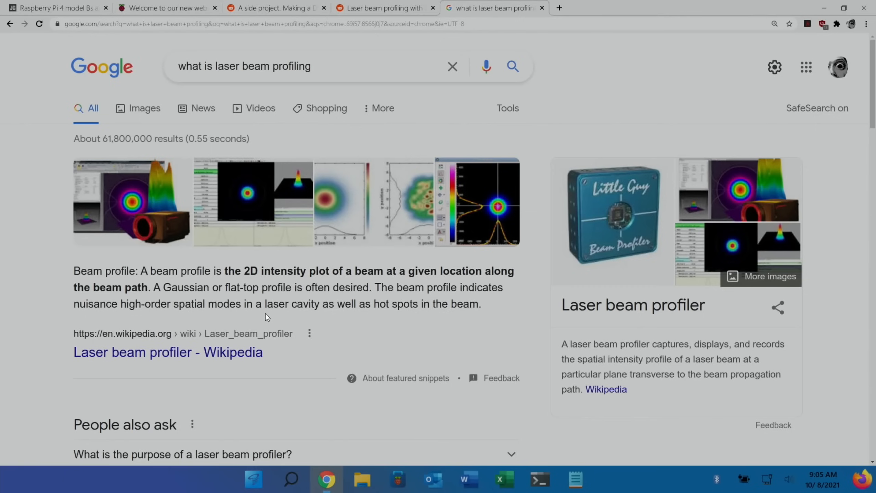
pyautogui.moveTo(403, 315)
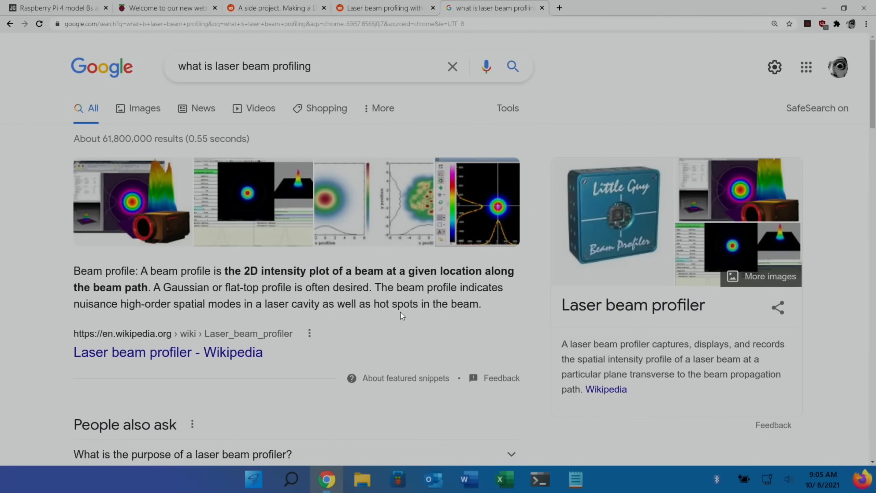
# Step: Step the laser beam profiling post's gallery through to image 5/5, the live camera feed
pyautogui.click(384, 8)
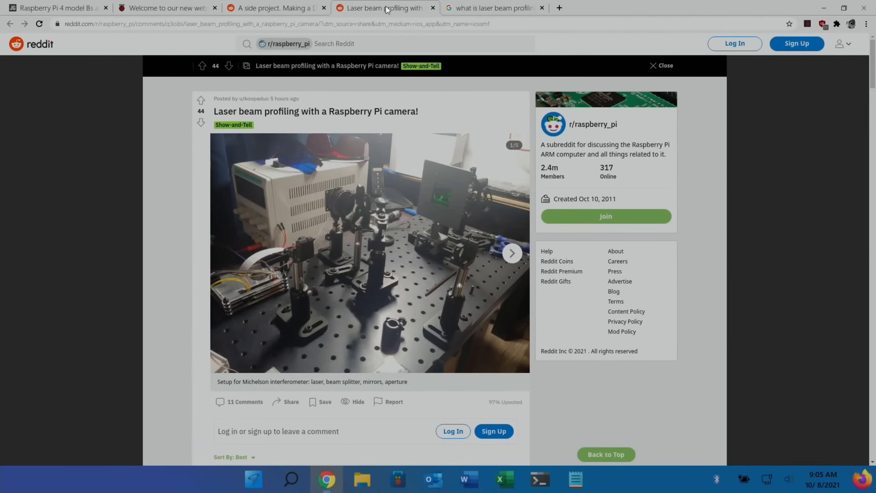
pyautogui.moveTo(511, 253)
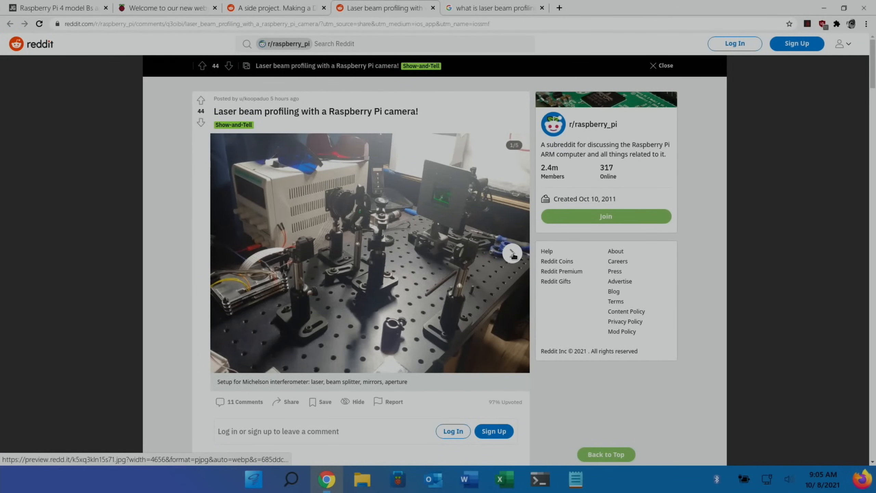
pyautogui.click(512, 252)
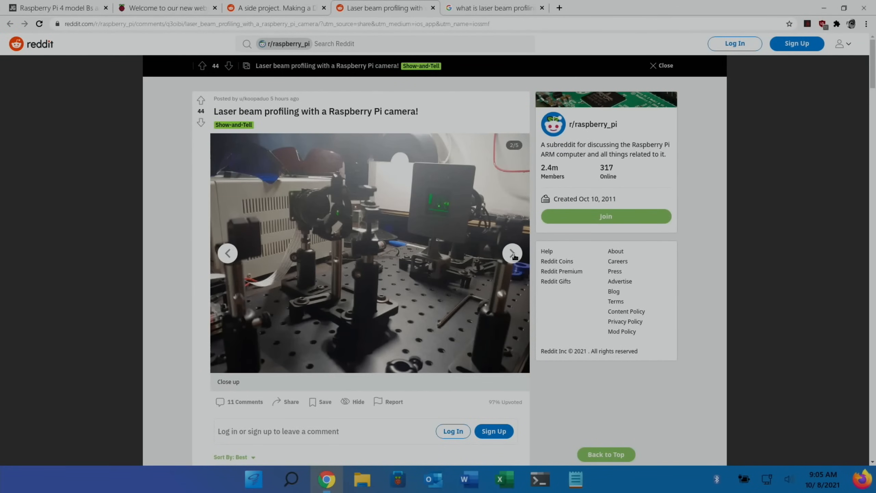
pyautogui.click(512, 252)
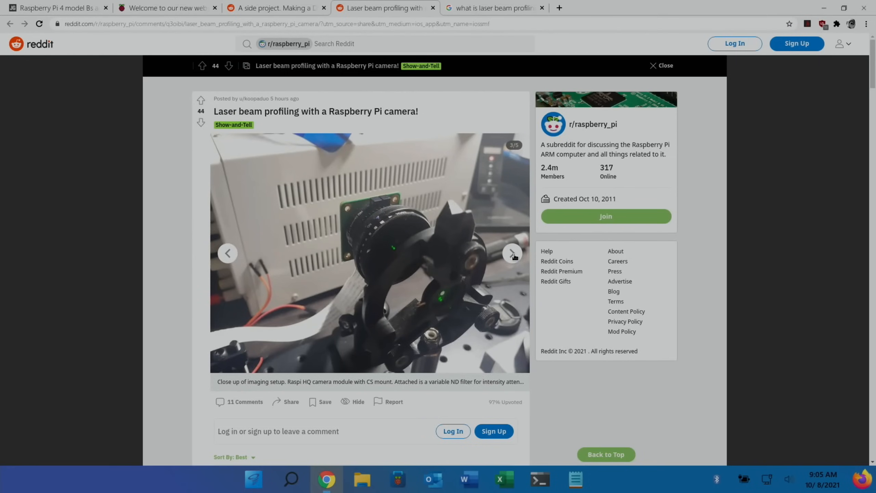
pyautogui.click(512, 253)
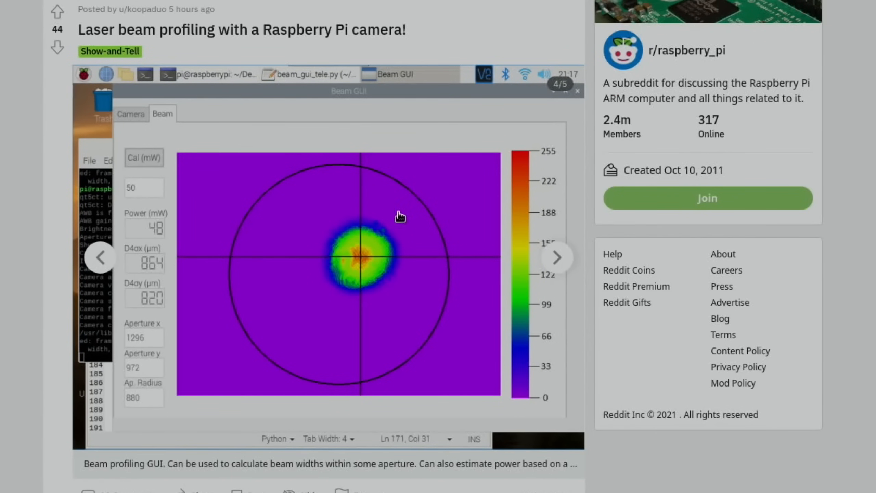
pyautogui.moveTo(87, 115)
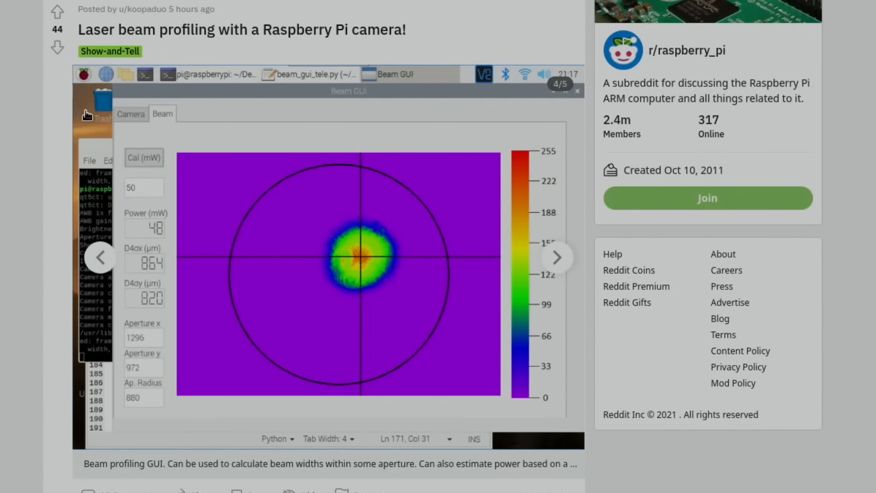
pyautogui.moveTo(427, 228)
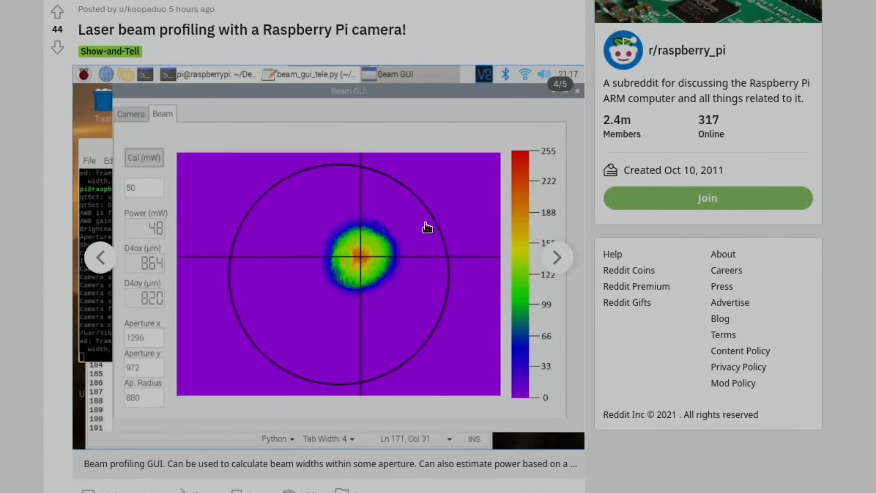
pyautogui.click(556, 257)
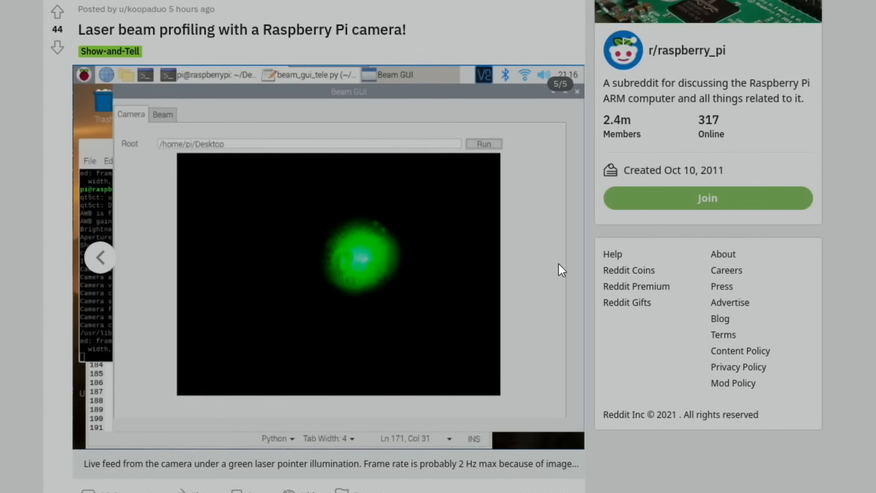
pyautogui.click(54, 8)
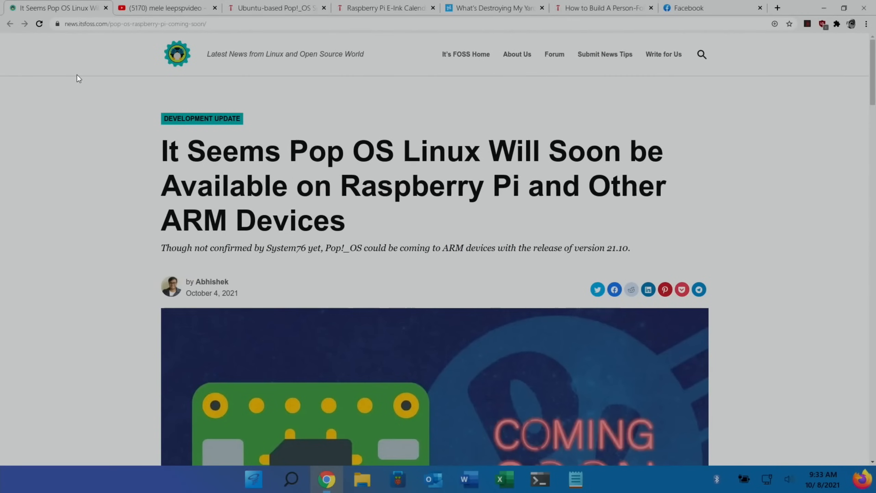
pyautogui.moveTo(299, 147)
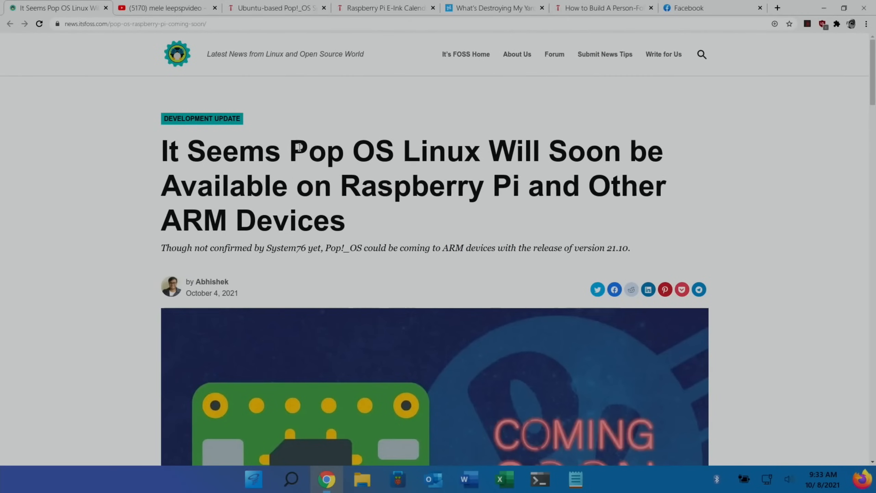
# Step: Skim the It's FOSS Pop OS article, then switch to the 'mele leepspvideo' YouTube results
pyautogui.scroll(-3)
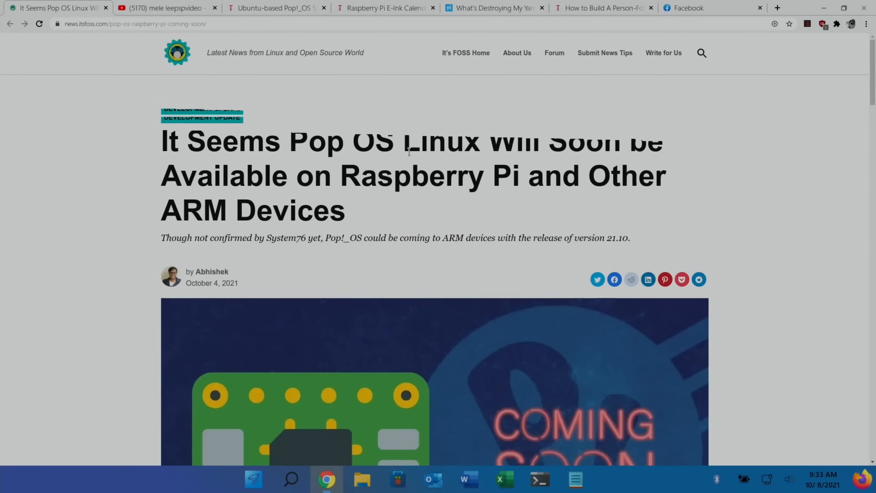
pyautogui.scroll(-3)
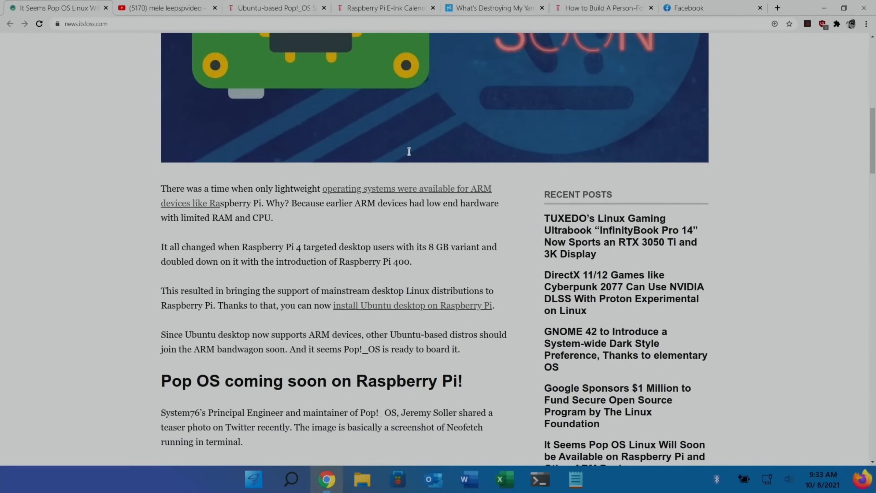
pyautogui.scroll(-3)
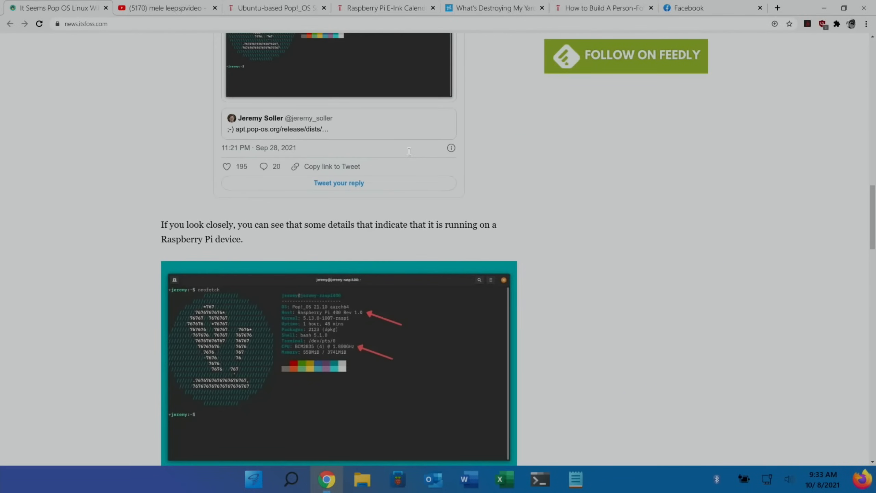
pyautogui.moveTo(303, 338)
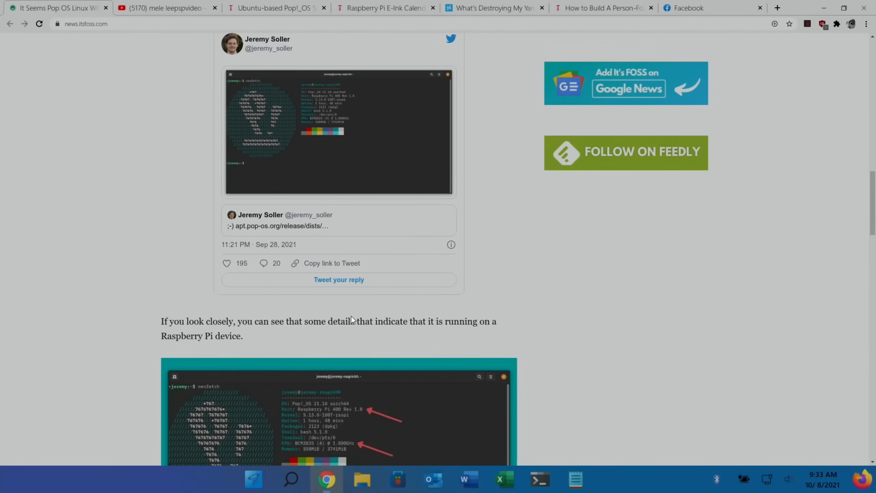
pyautogui.scroll(-3)
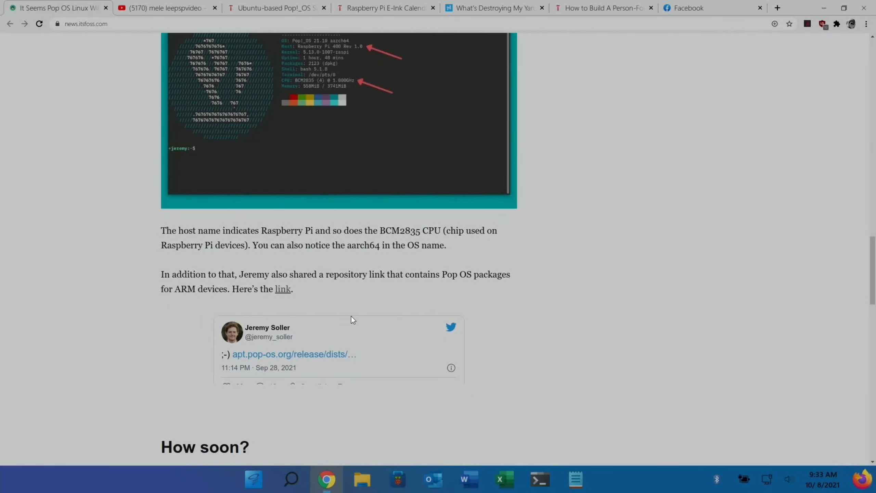
pyautogui.scroll(-3)
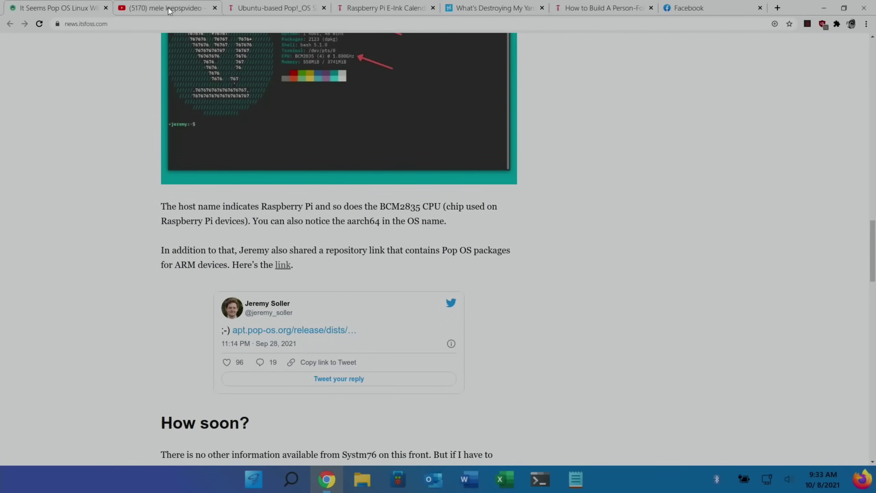
pyautogui.click(163, 8)
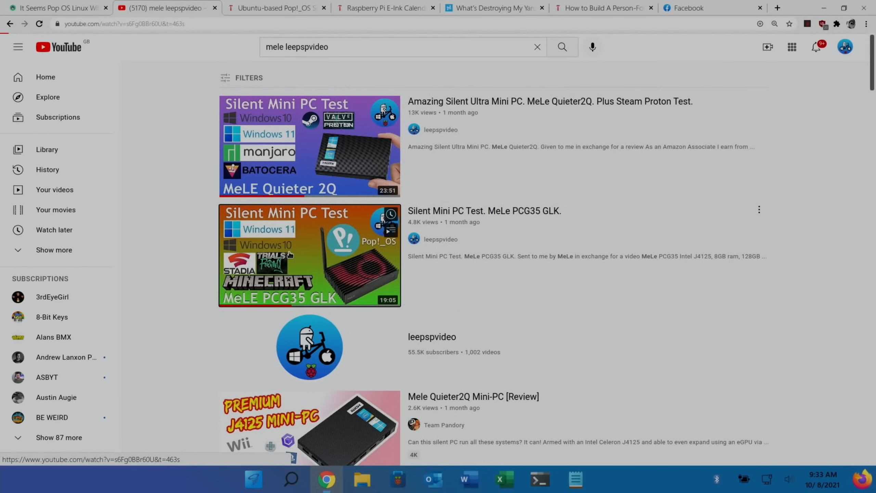
# Step: Watch the MeLE PCG35 GLK video, then close the YouTube and It's FOSS tabs
pyautogui.click(309, 254)
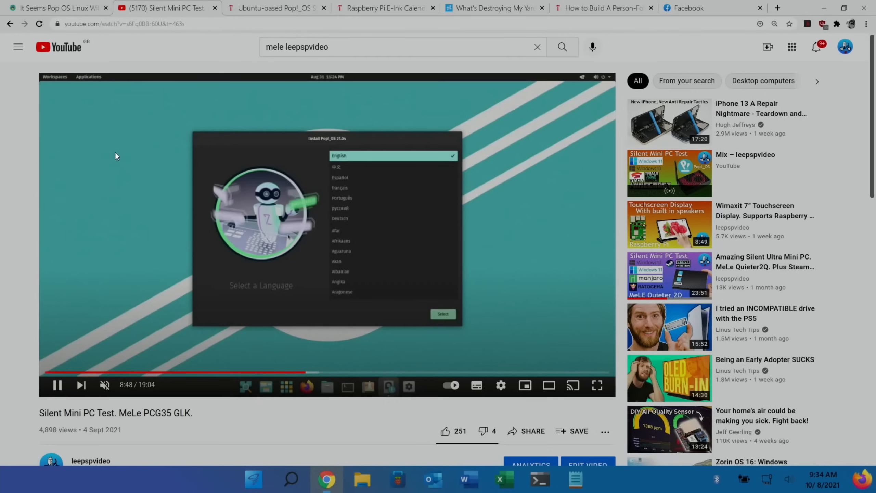
pyautogui.moveTo(223, 141)
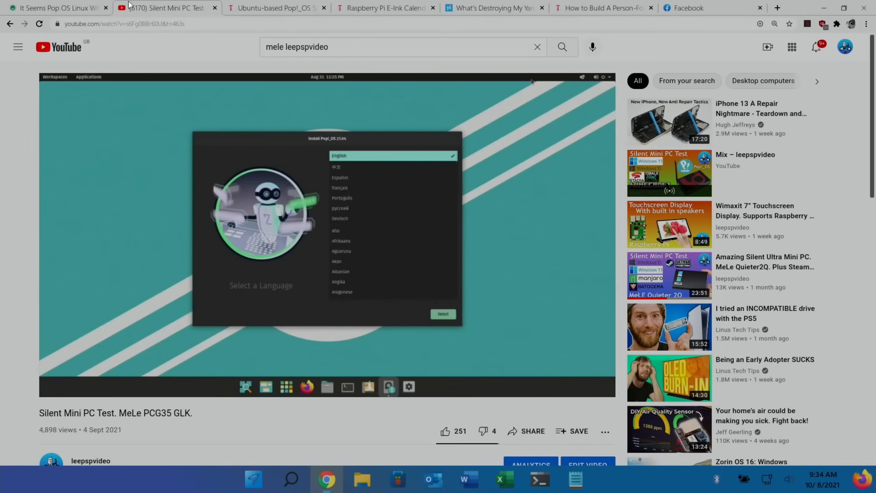
pyautogui.click(602, 77)
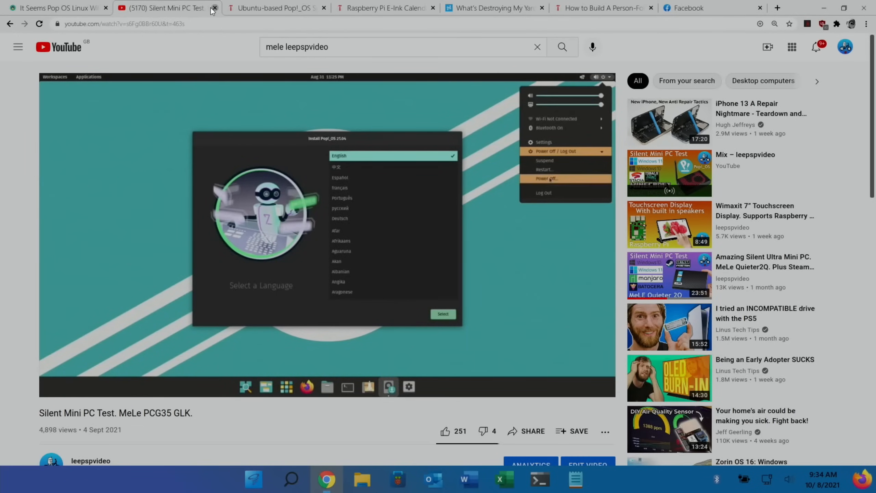
pyautogui.click(214, 8)
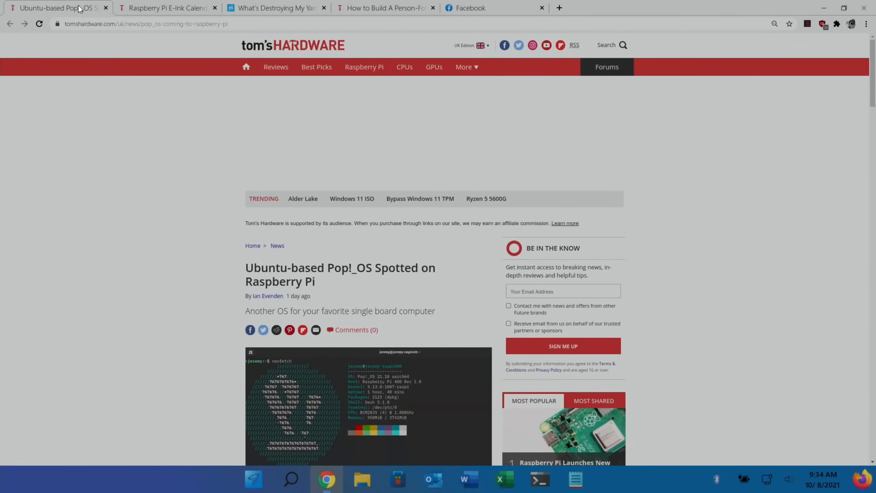
pyautogui.scroll(-3)
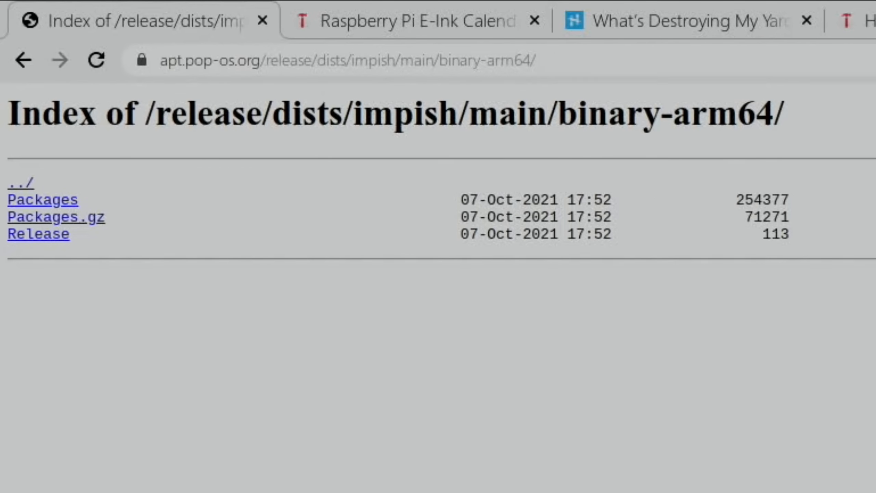
pyautogui.moveTo(31, 228)
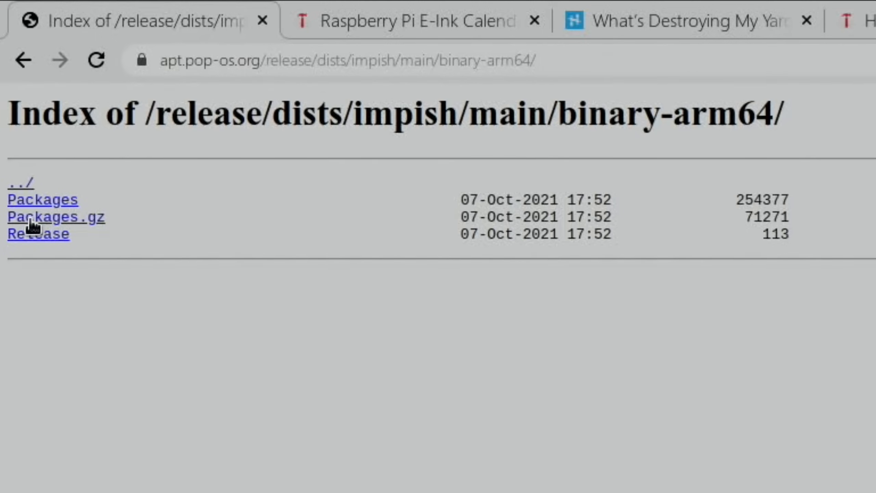
# Step: Download Packages.gz from the Pop OS arm64 index, reveal it in its folder, and close the text file
pyautogui.click(42, 199)
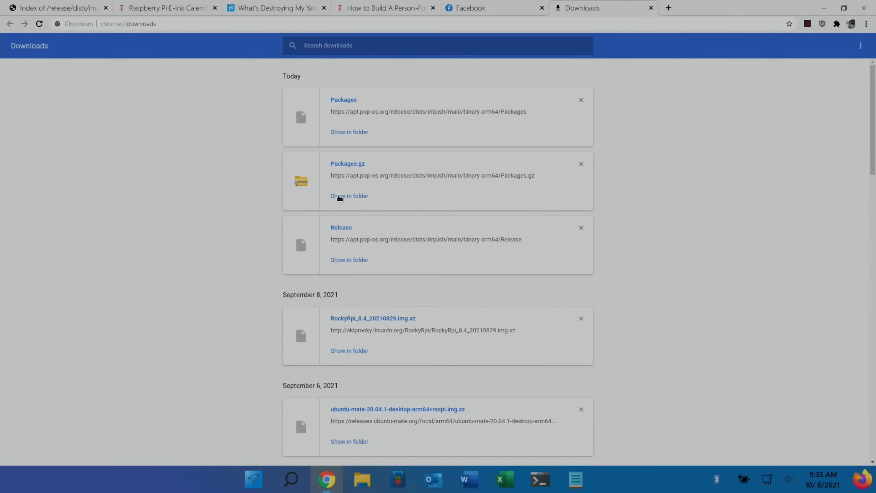
pyautogui.click(342, 100)
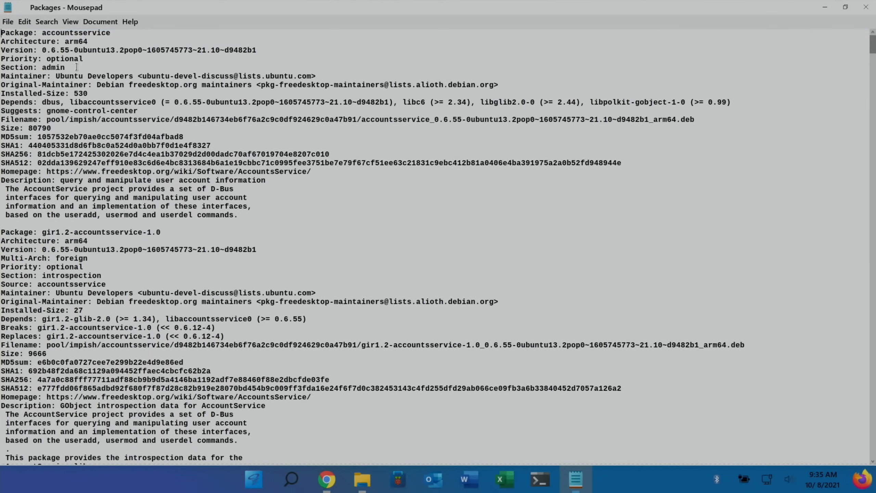
pyautogui.moveTo(868, 7)
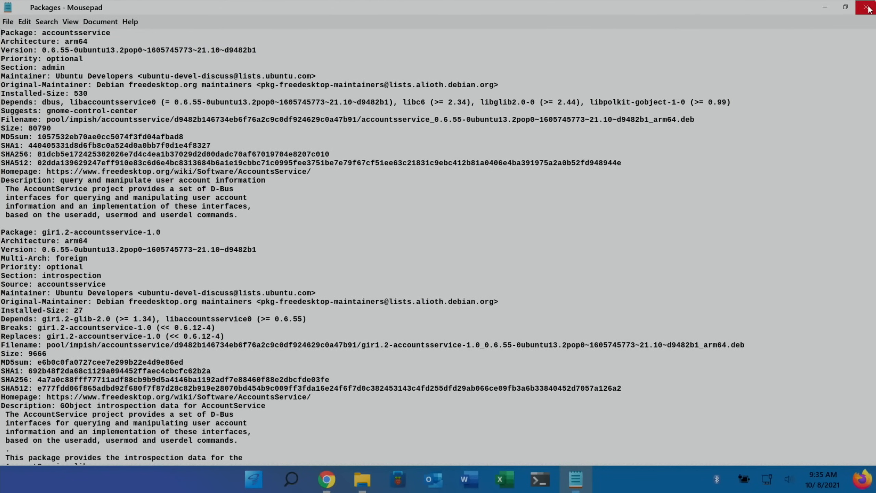
pyautogui.click(868, 7)
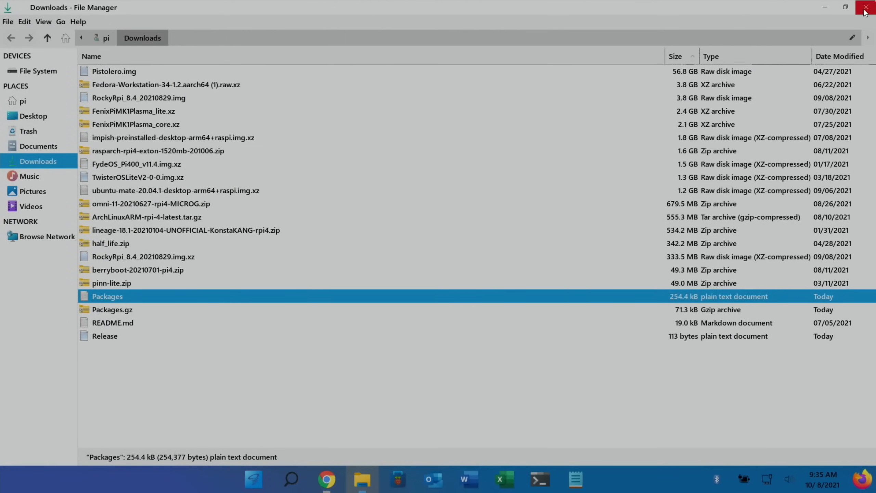
# Step: Close the Downloads window and scroll the E-Ink calendar article to its battery and script details
pyautogui.click(863, 7)
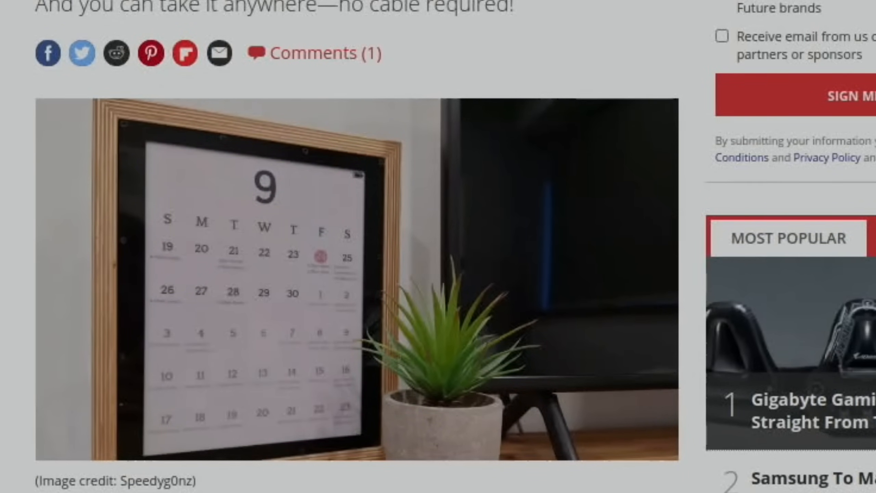
pyautogui.scroll(-3)
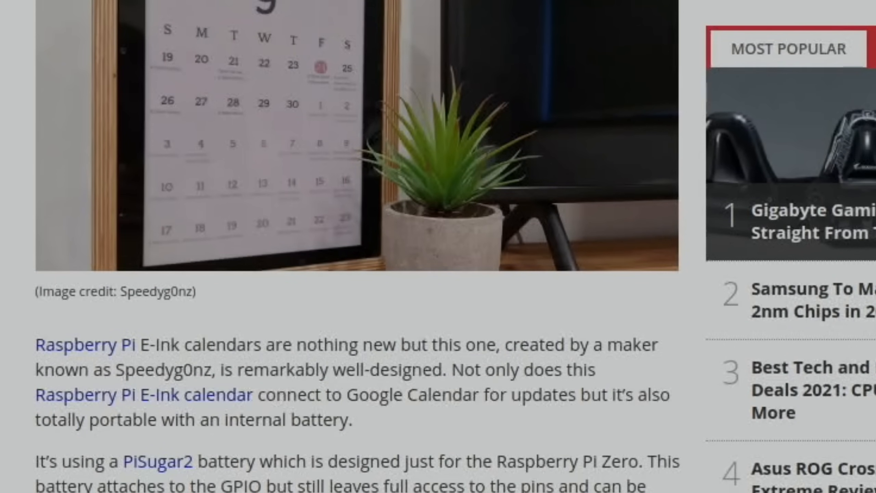
pyautogui.moveTo(412, 437)
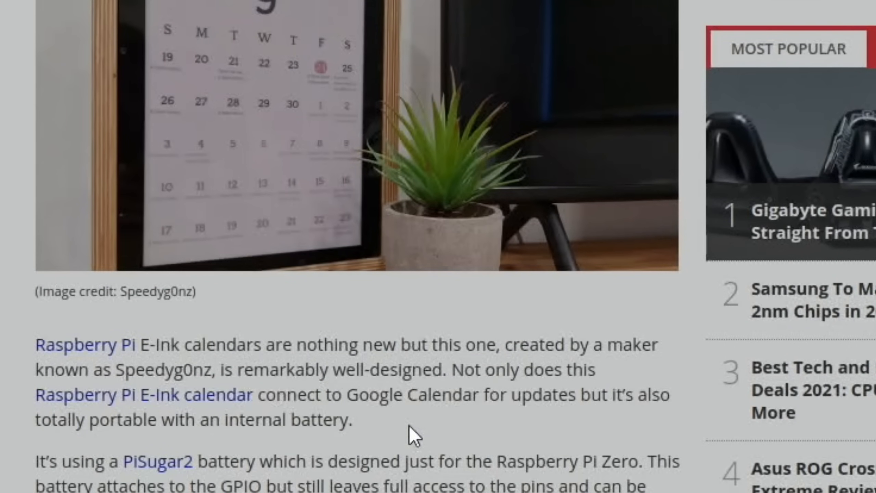
pyautogui.moveTo(216, 170)
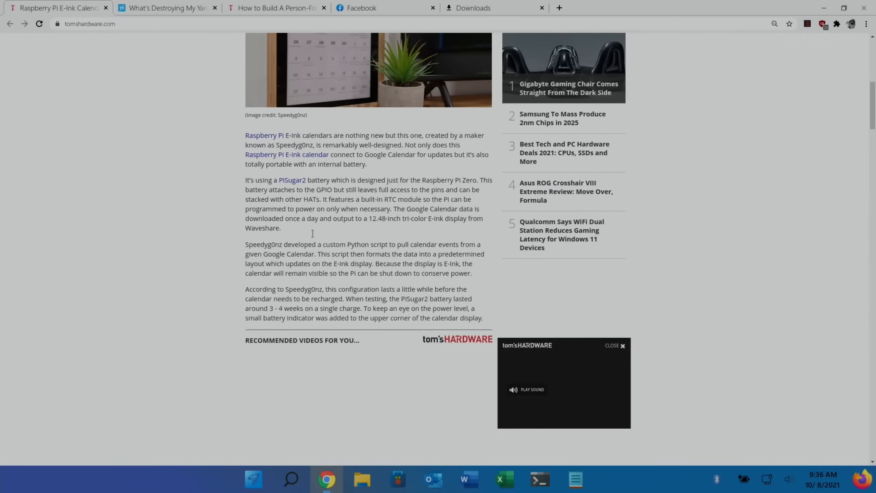
# Step: Close the E-Ink calendar tab and skim the Hackster yard pest-detection article
pyautogui.click(162, 8)
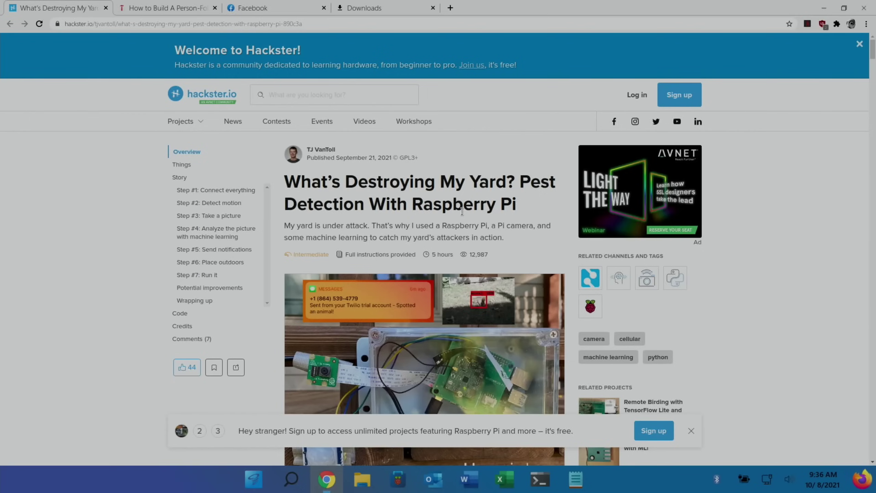
pyautogui.scroll(-3)
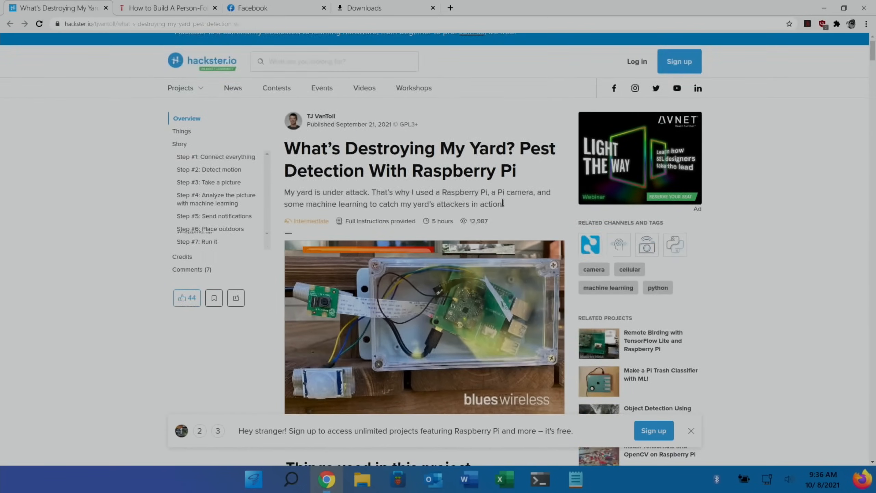
pyautogui.scroll(-3)
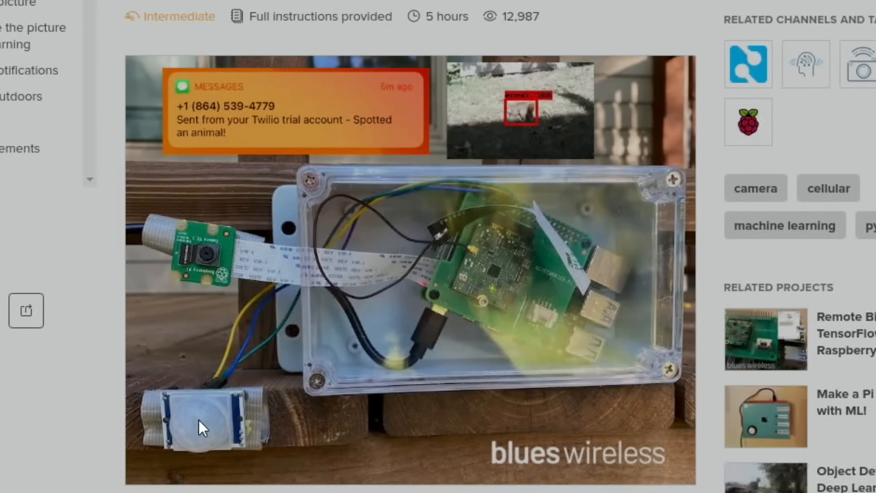
pyautogui.moveTo(239, 447)
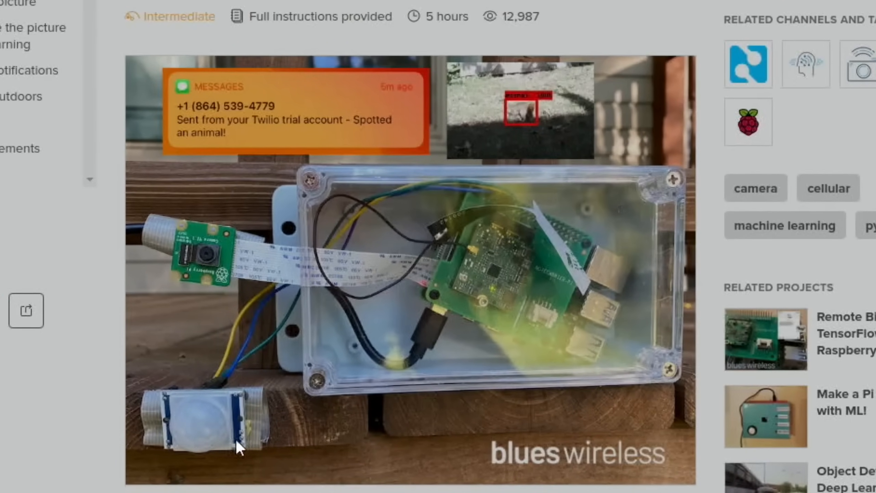
pyautogui.moveTo(207, 433)
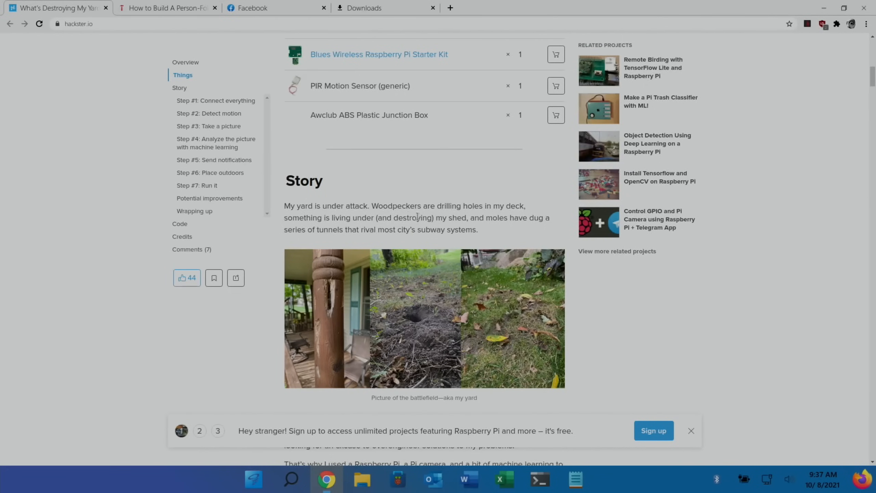
pyautogui.moveTo(469, 221)
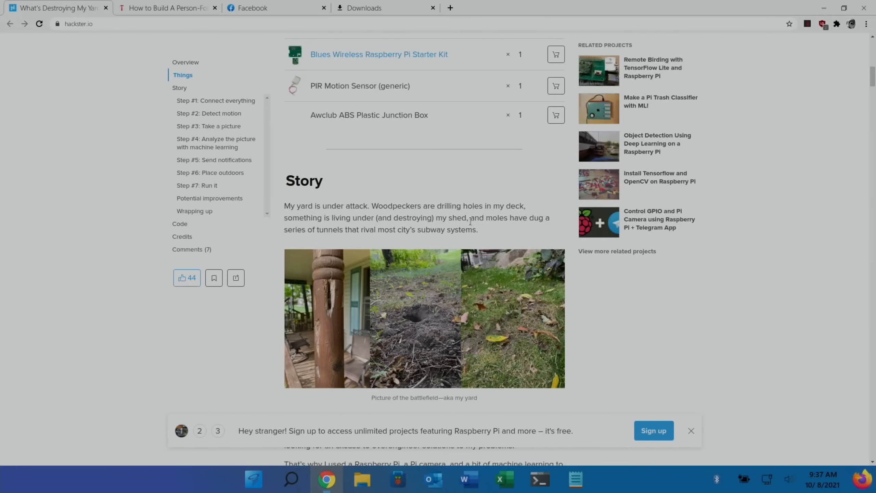
pyautogui.scroll(-3)
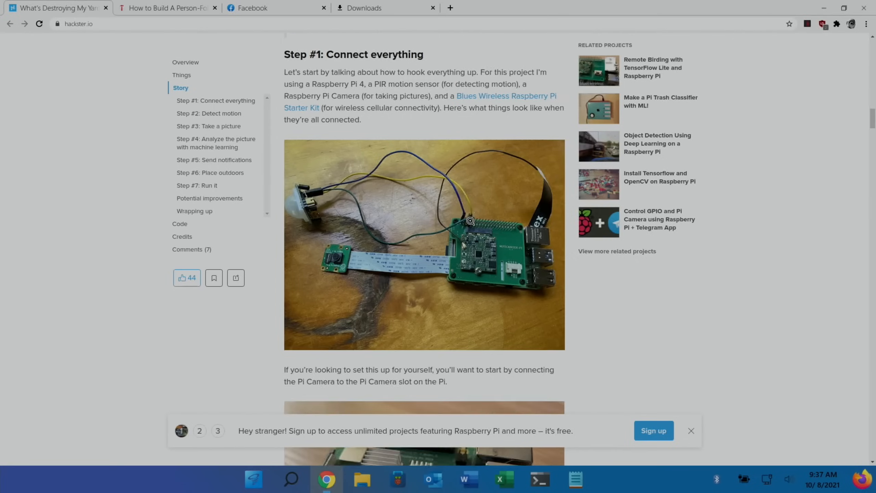
pyautogui.scroll(-3)
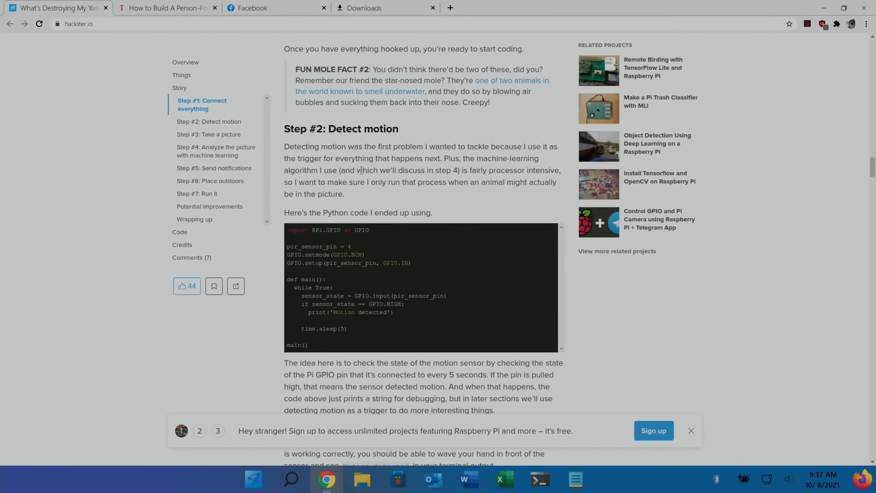
pyautogui.scroll(-3)
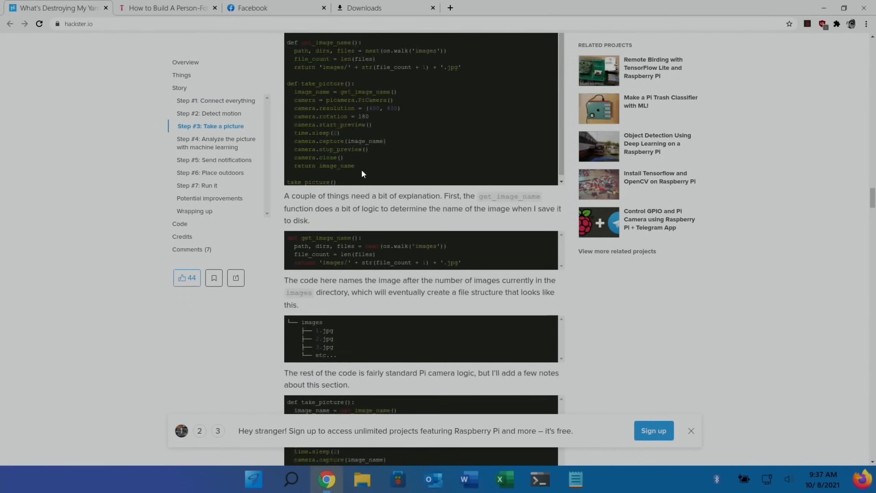
pyautogui.scroll(-3)
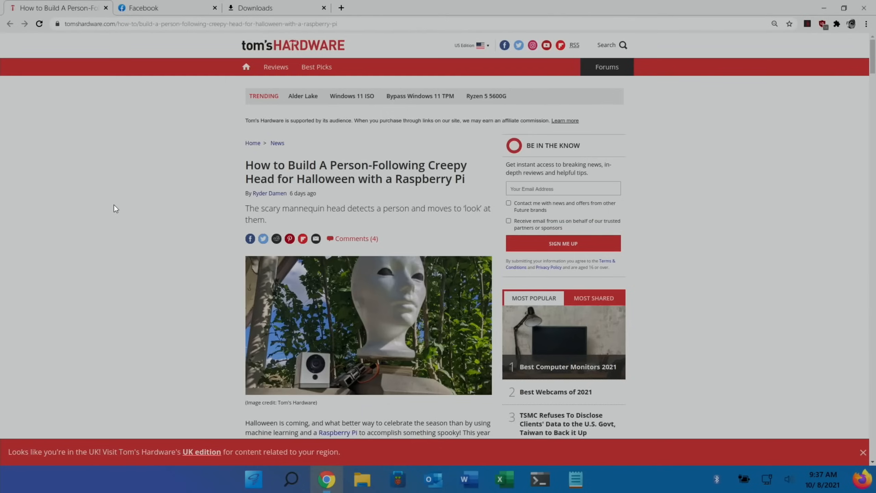
pyautogui.moveTo(133, 196)
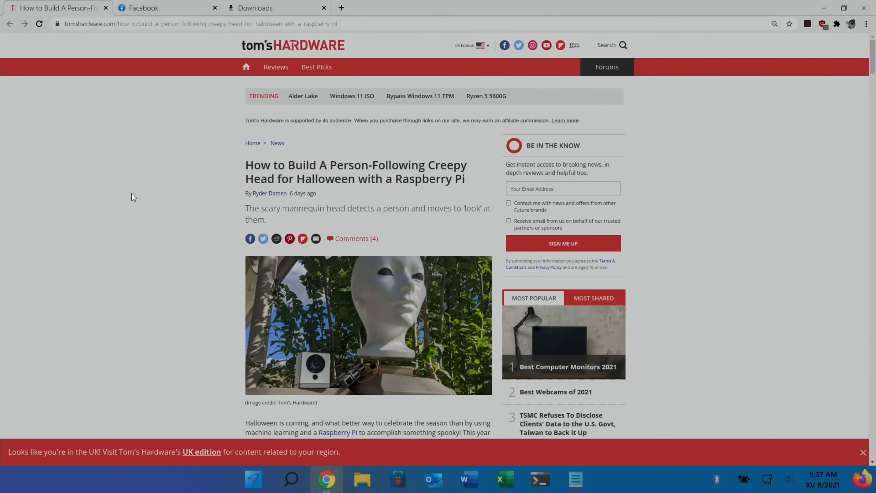
# Step: Read the Tom's Hardware Halloween mannequin head article to its end, then close its tab
pyautogui.scroll(-3)
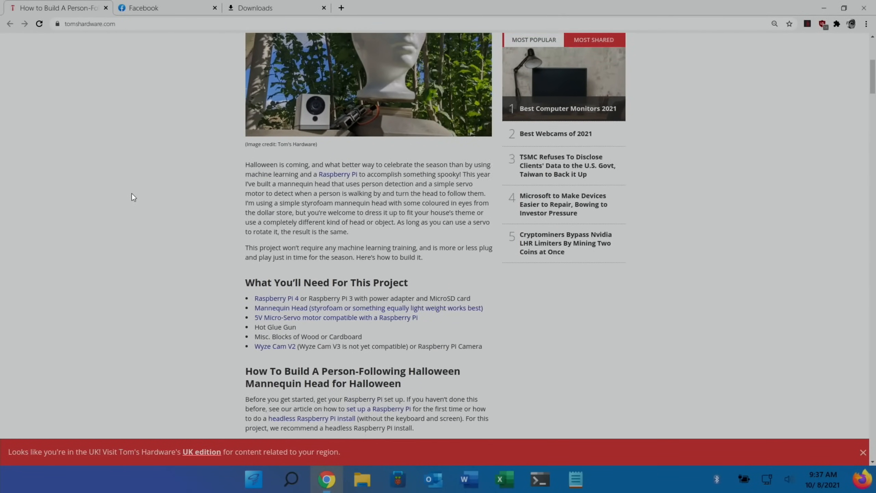
pyautogui.scroll(-3)
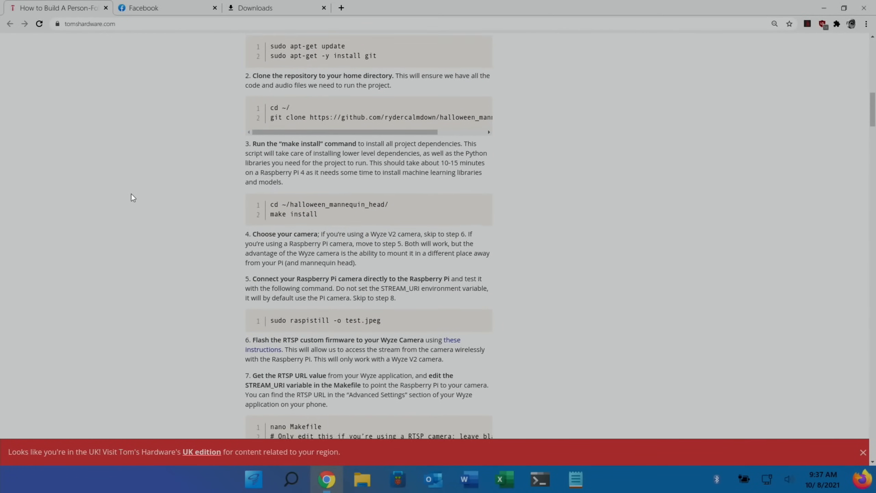
pyautogui.scroll(-3)
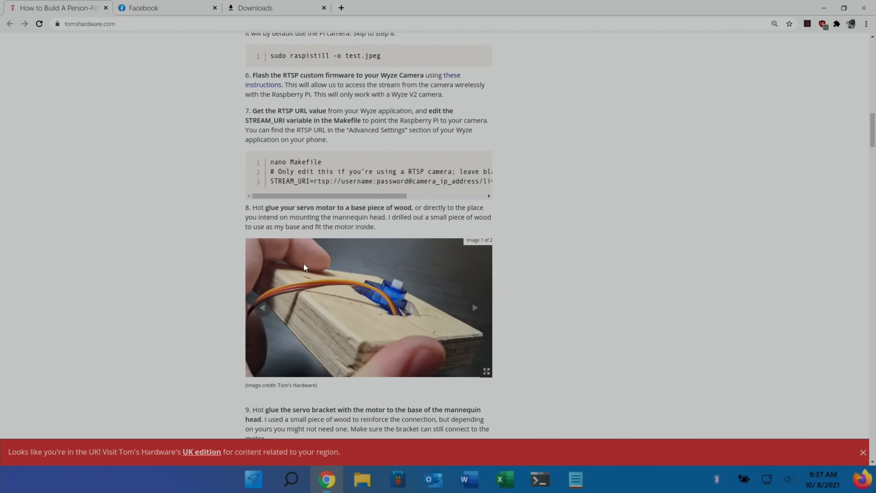
pyautogui.scroll(-3)
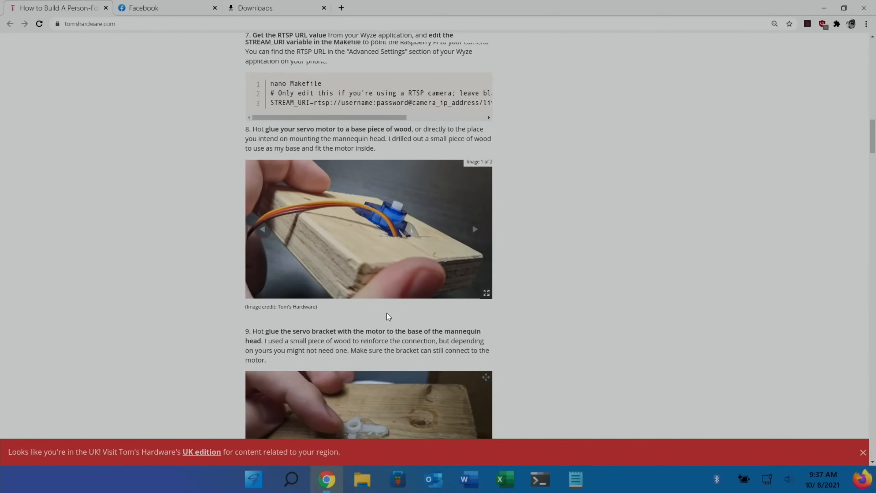
pyautogui.scroll(-3)
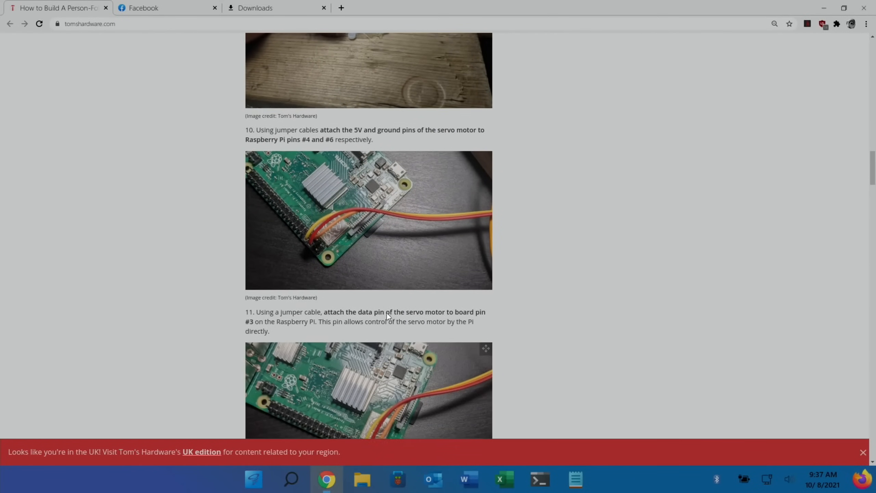
pyautogui.scroll(-3)
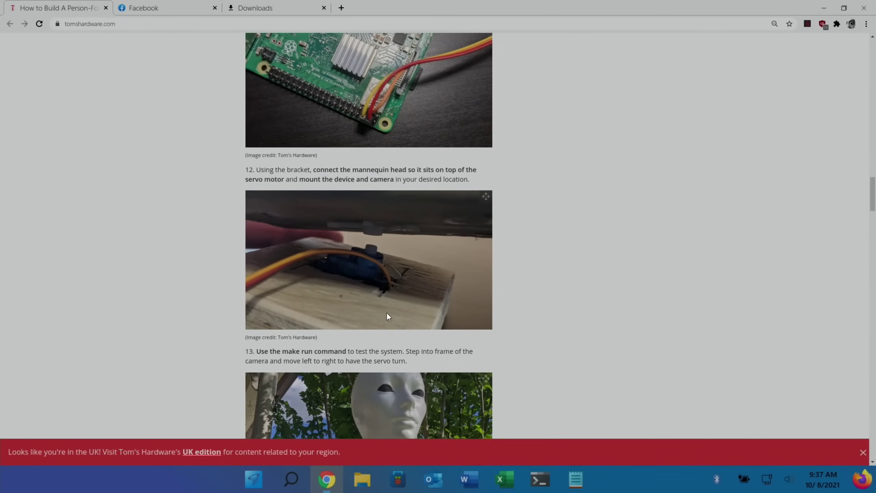
pyautogui.scroll(-3)
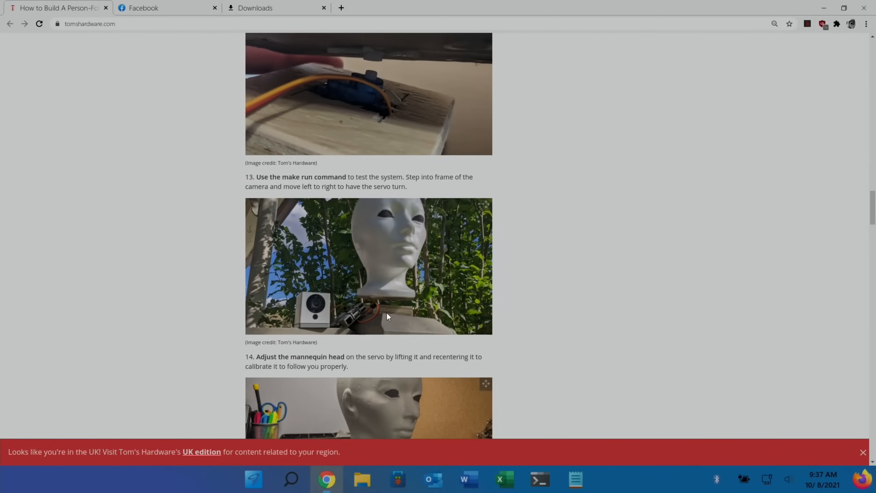
pyautogui.scroll(-3)
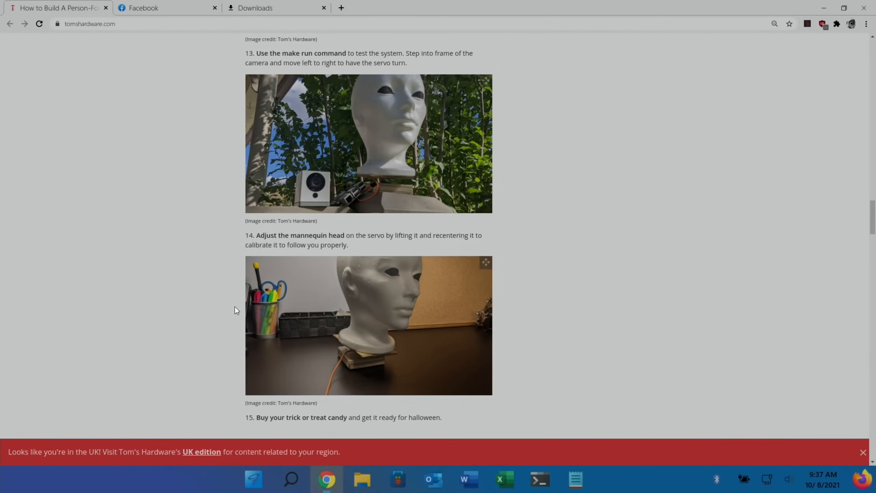
pyautogui.scroll(-3)
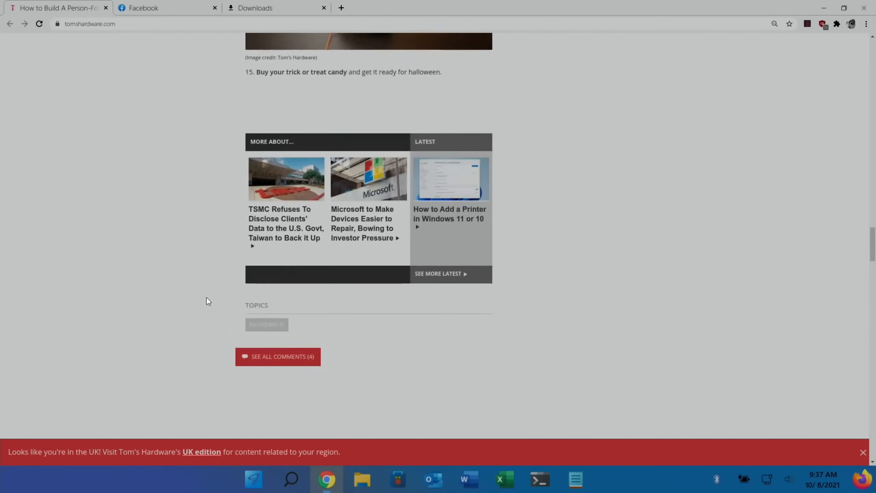
pyautogui.click(143, 8)
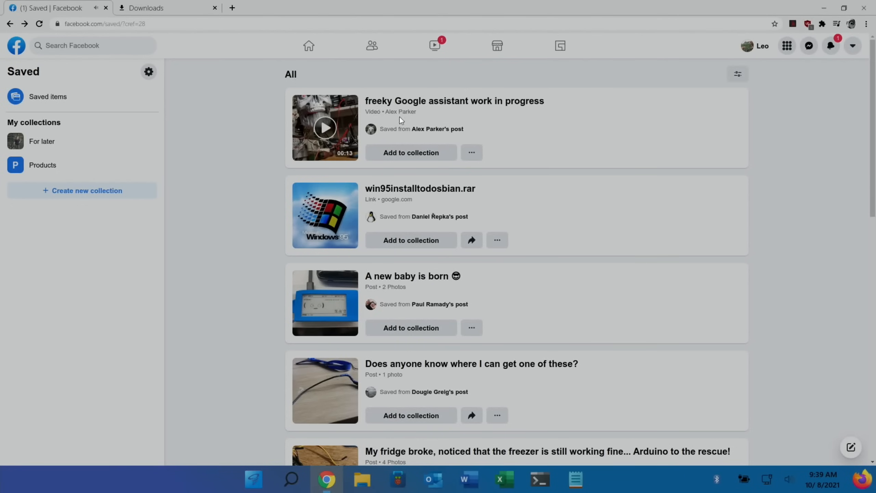
pyautogui.moveTo(324, 126)
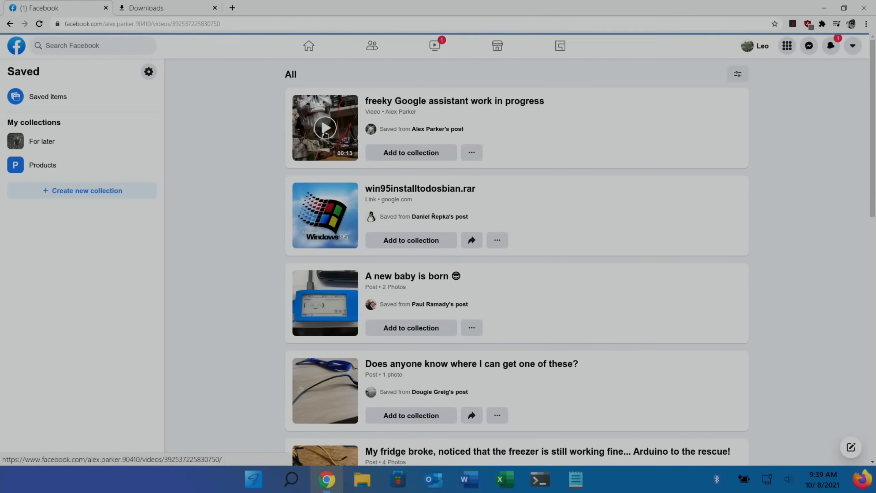
# Step: Open the saved Google Assistant work-in-progress video from Facebook's Saved items
pyautogui.click(325, 127)
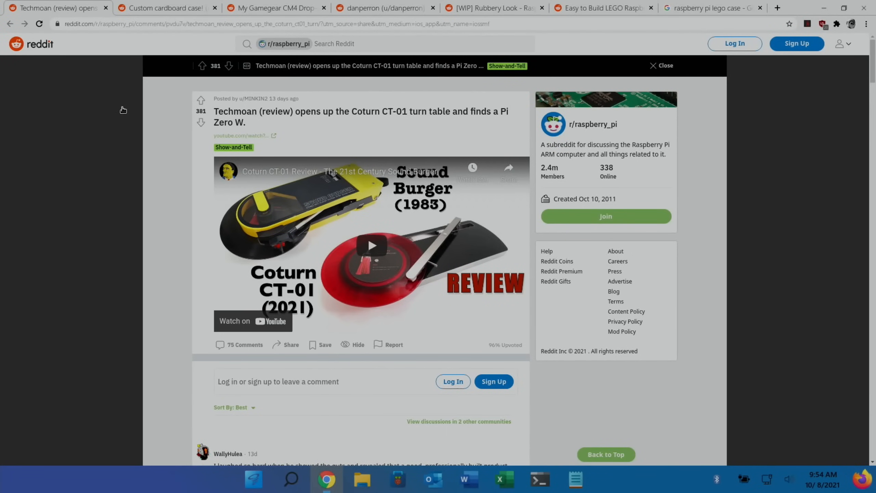
pyautogui.moveTo(322, 112)
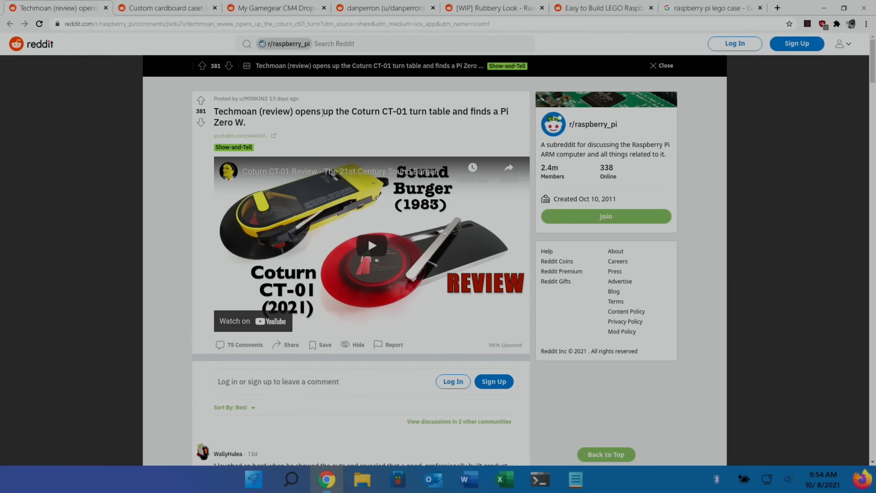
pyautogui.moveTo(435, 121)
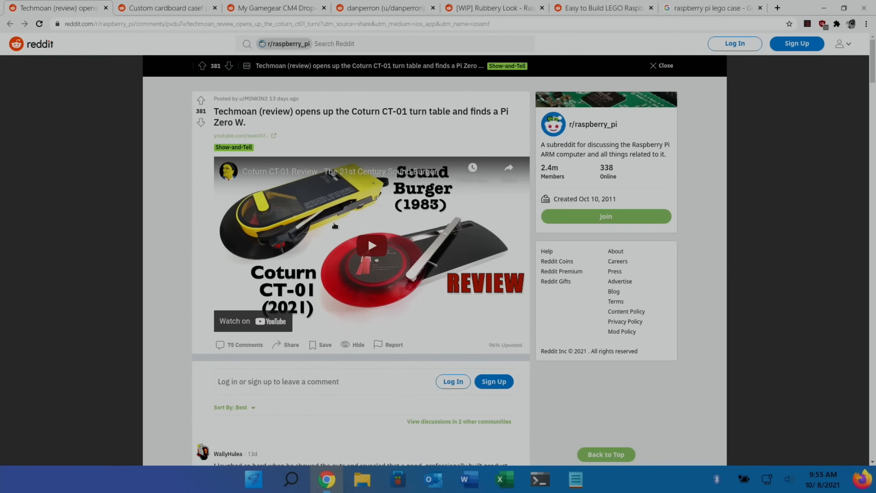
pyautogui.moveTo(263, 326)
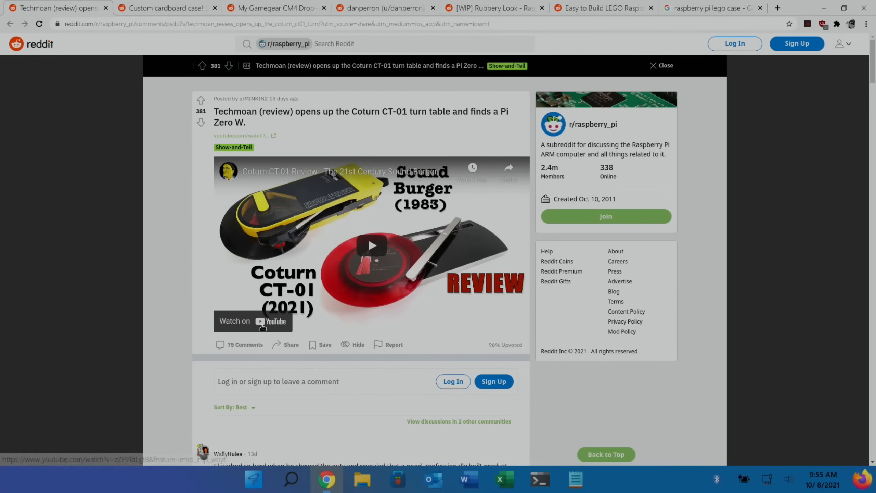
# Step: Watch the Coturn CT-01 turntable review on YouTube to the Pi Zero inside, then close it
pyautogui.click(252, 321)
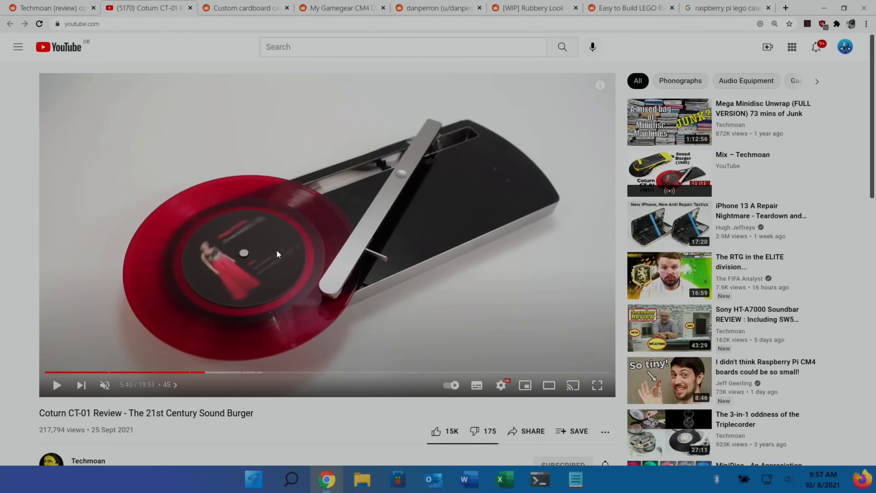
pyautogui.moveTo(300, 329)
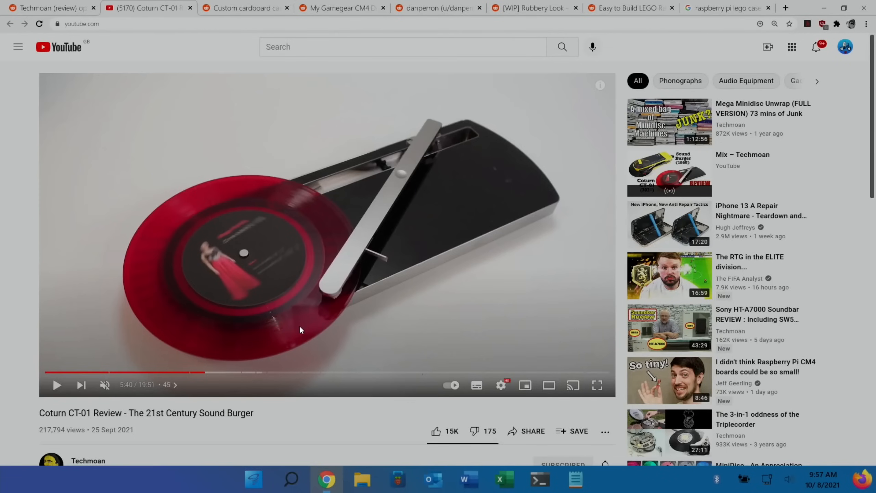
pyautogui.moveTo(300, 373)
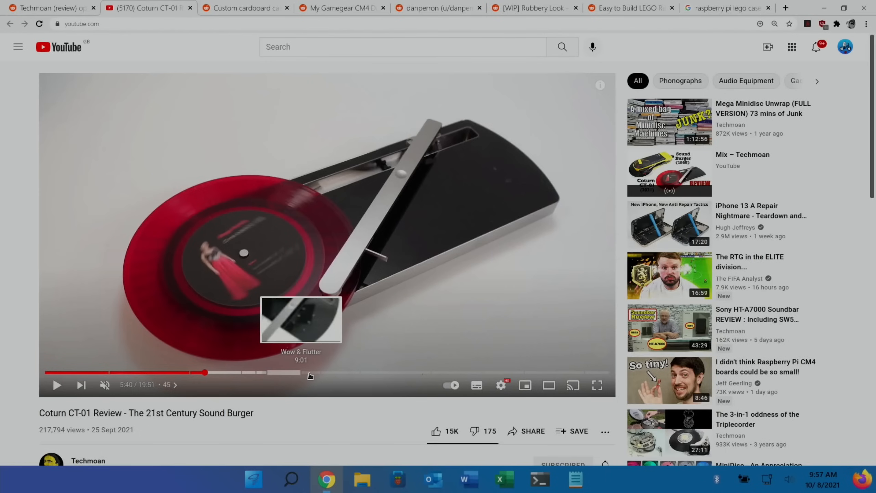
pyautogui.moveTo(468, 373)
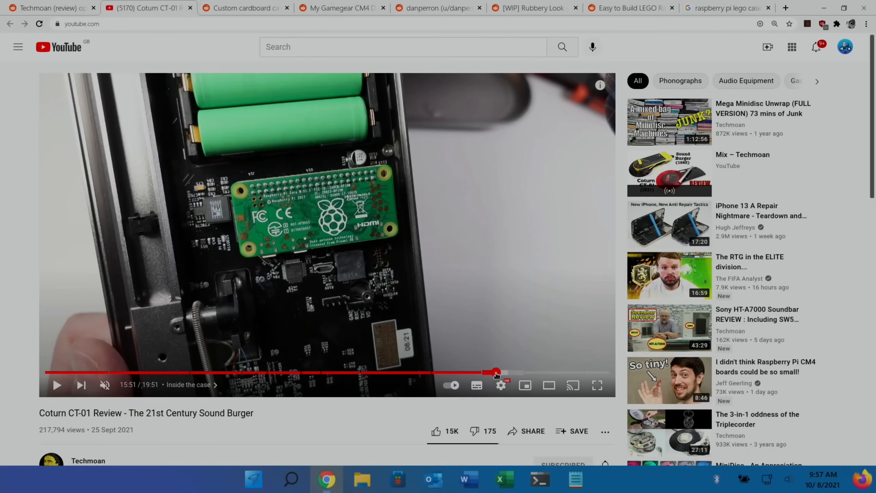
pyautogui.click(244, 7)
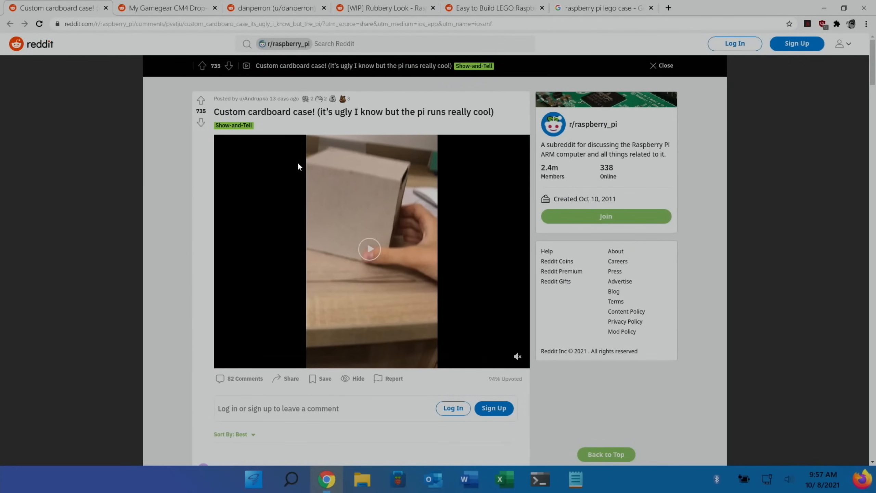
# Step: Skim the Reddit cardboard case post and its video, then close the post
pyautogui.scroll(-3)
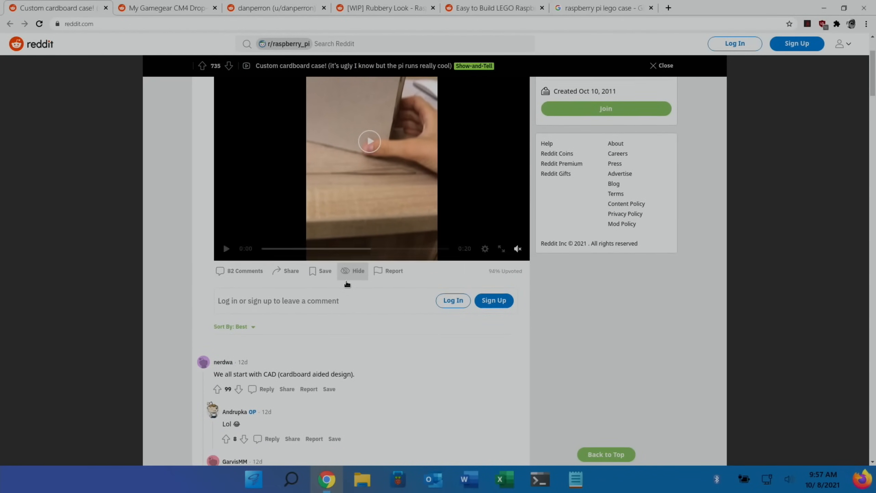
pyautogui.scroll(3)
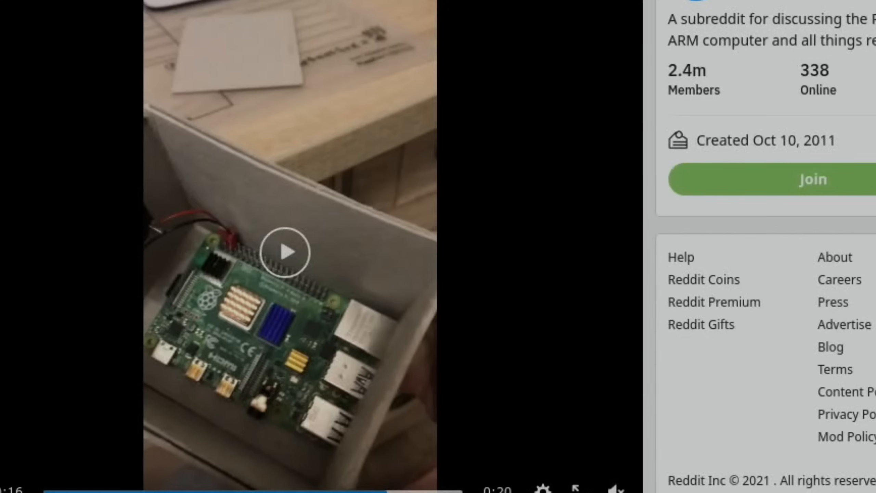
pyautogui.click(284, 252)
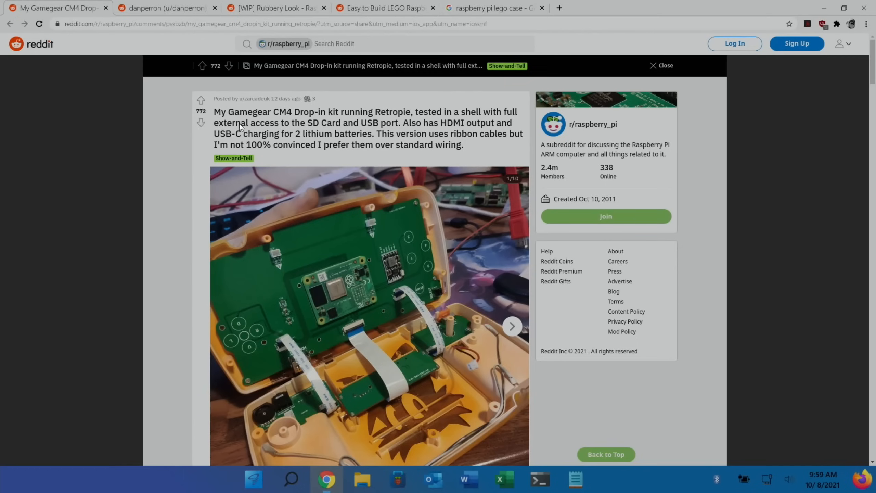
pyautogui.moveTo(344, 111)
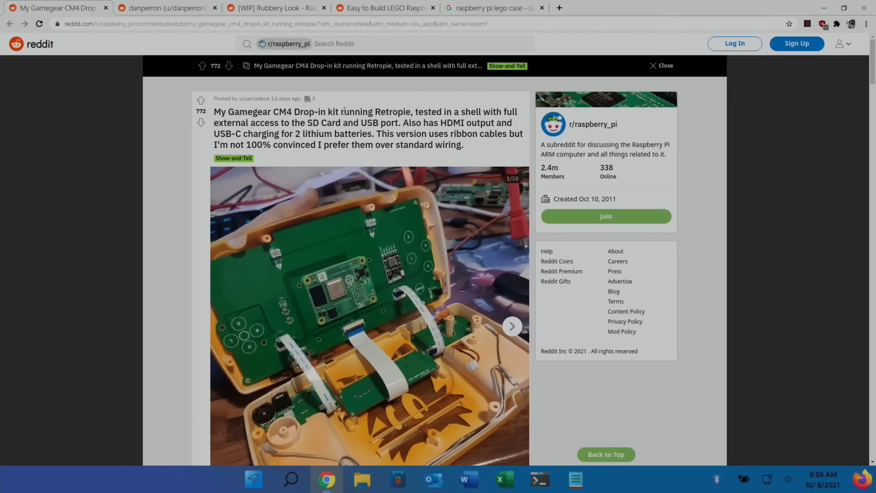
pyautogui.moveTo(409, 138)
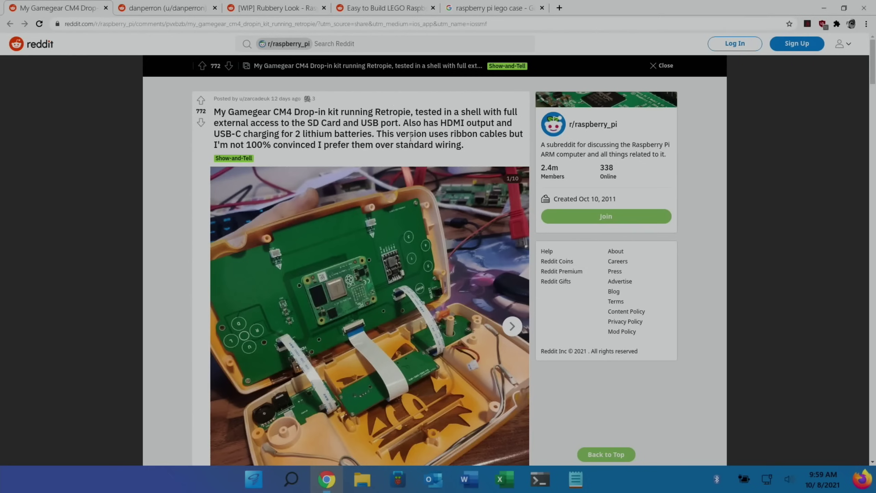
pyautogui.moveTo(237, 348)
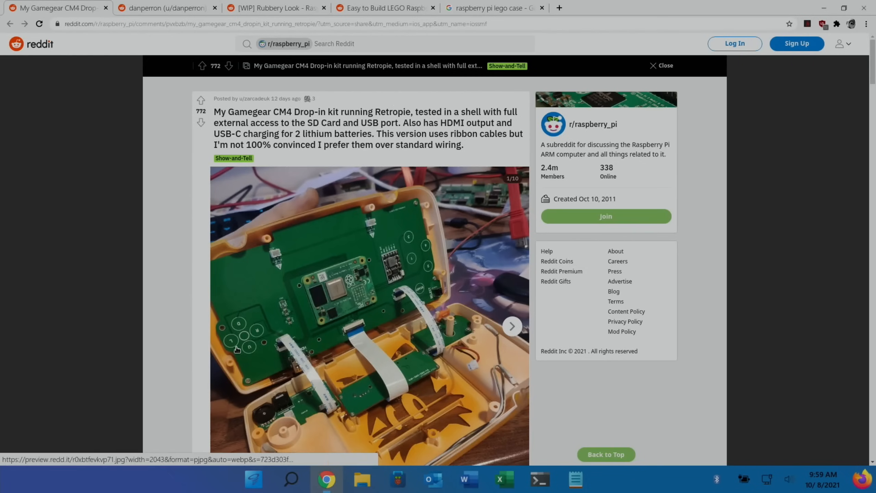
pyautogui.moveTo(423, 256)
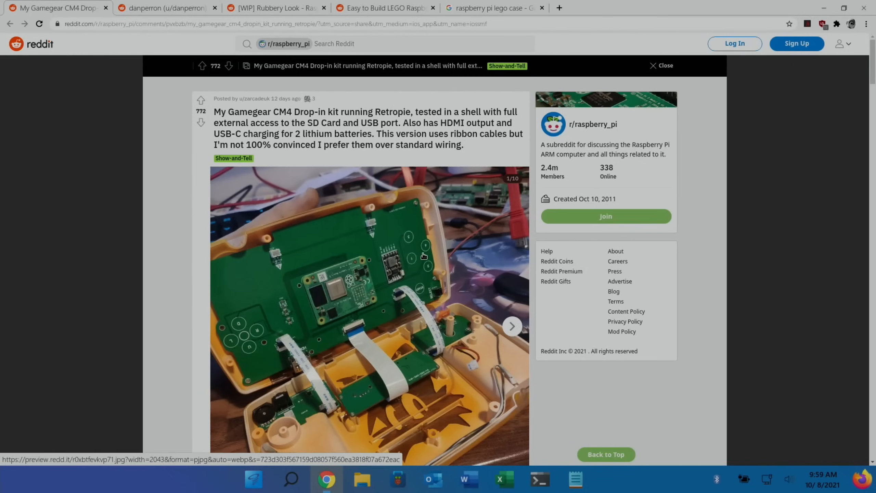
# Step: Browse the Gamegear CM4 drop-in kit photo gallery, then close the Gamegear post
pyautogui.scroll(-3)
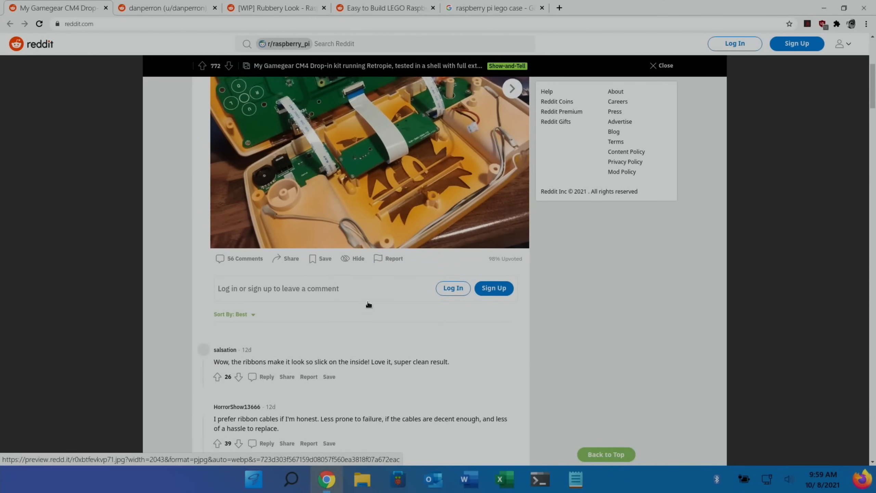
pyautogui.scroll(3)
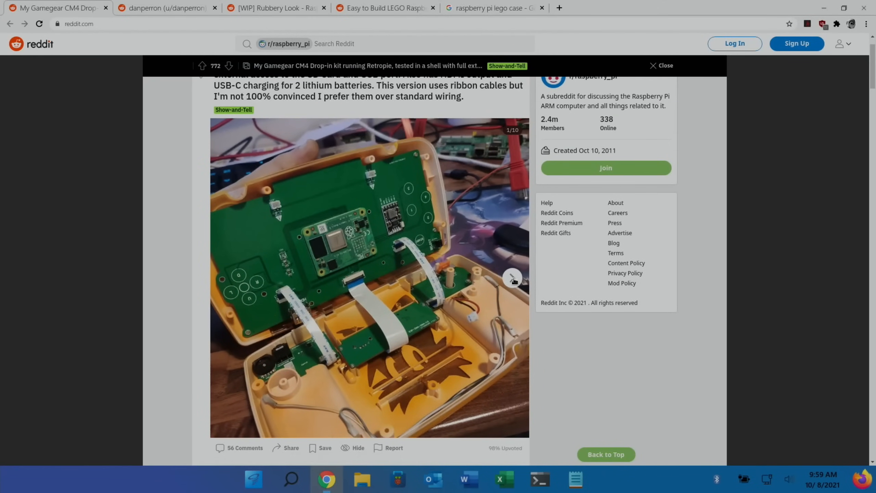
pyautogui.click(511, 277)
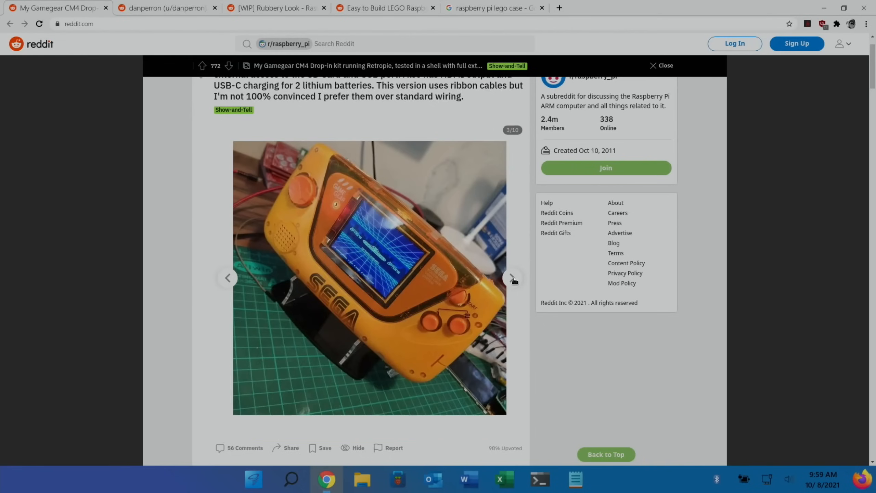
pyautogui.moveTo(360, 255)
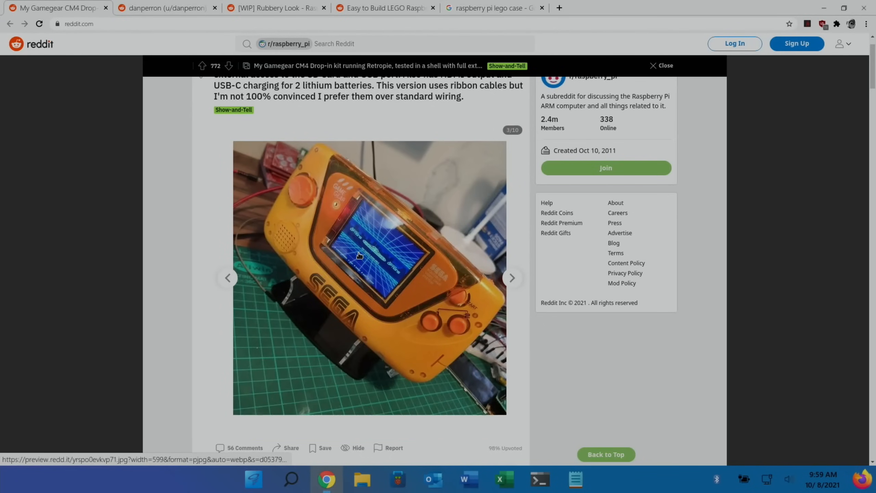
pyautogui.moveTo(497, 254)
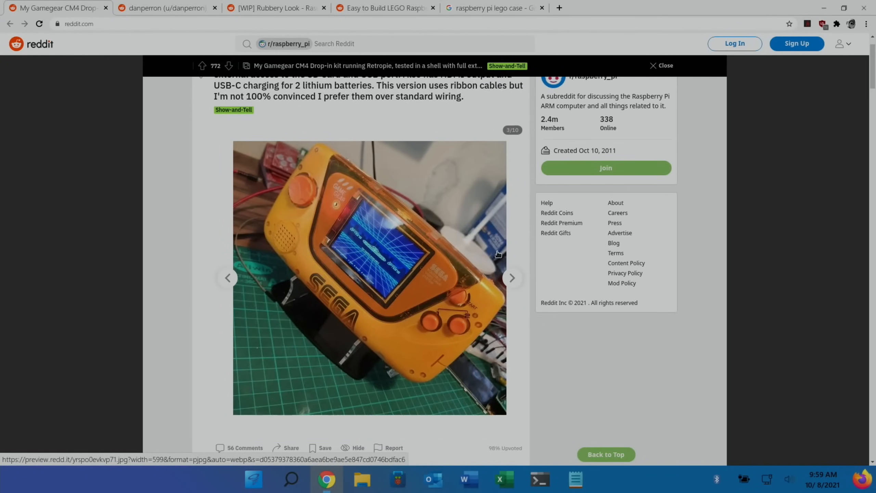
pyautogui.click(511, 277)
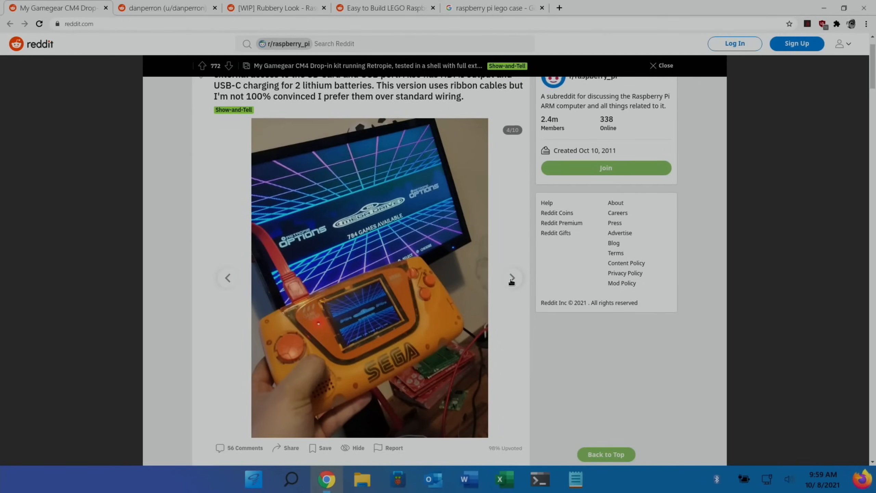
pyautogui.click(511, 278)
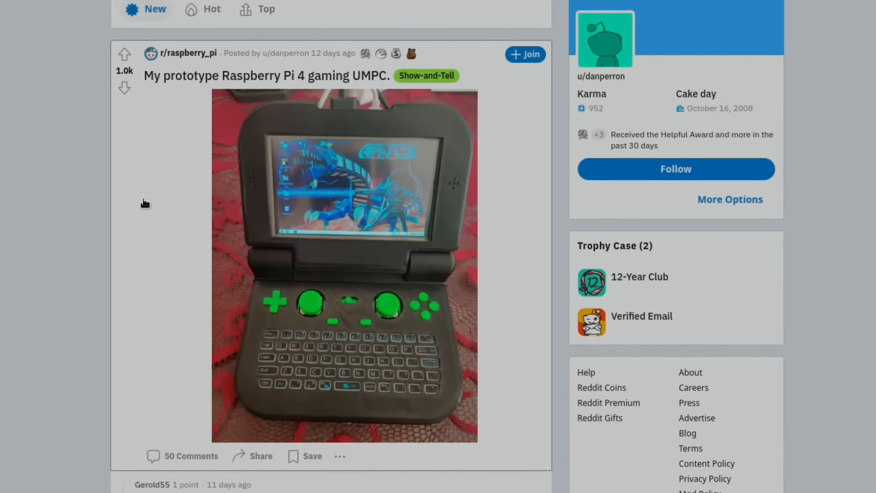
# Step: Read the prototype Raspberry Pi 4 gaming UMPC post's comments, then close its tab
pyautogui.scroll(-3)
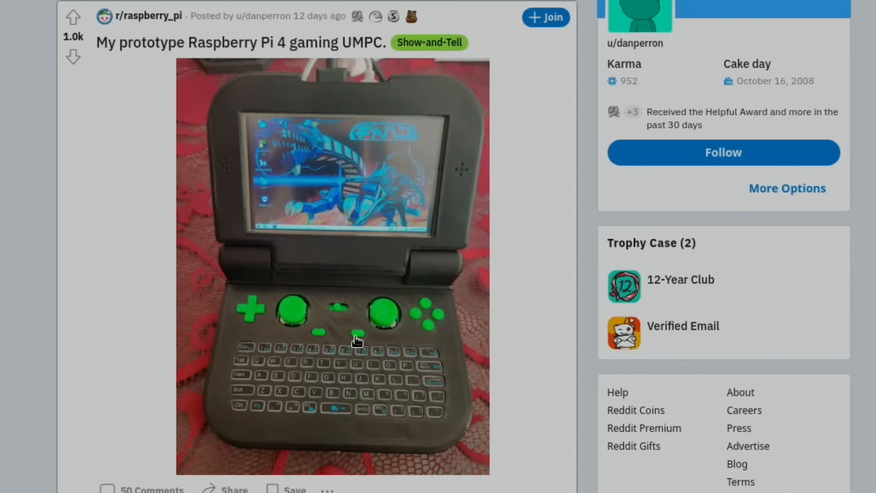
pyautogui.moveTo(248, 317)
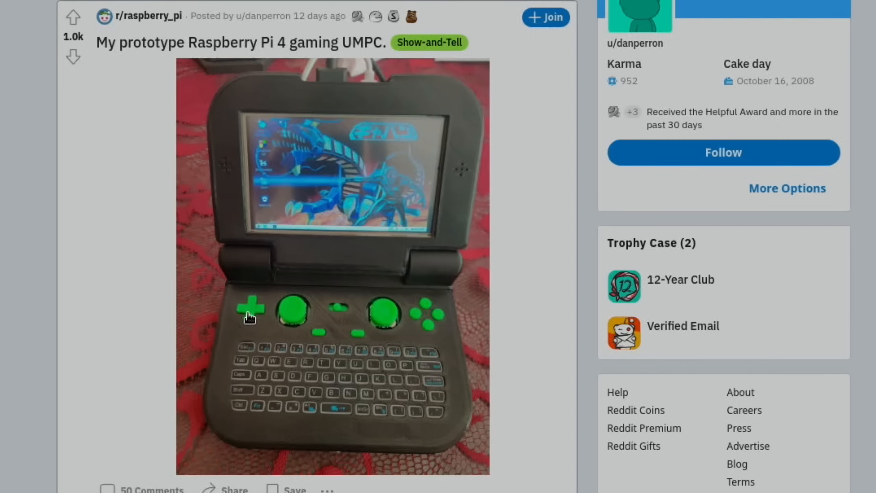
pyautogui.moveTo(424, 289)
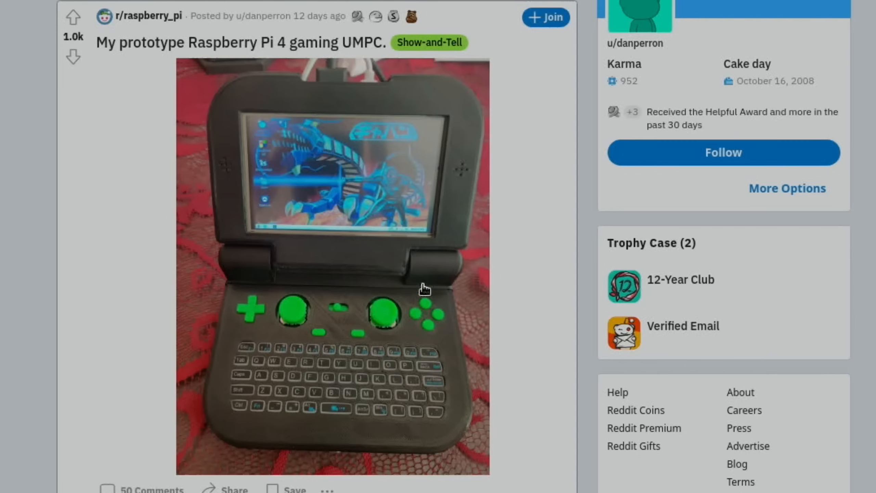
pyautogui.moveTo(261, 47)
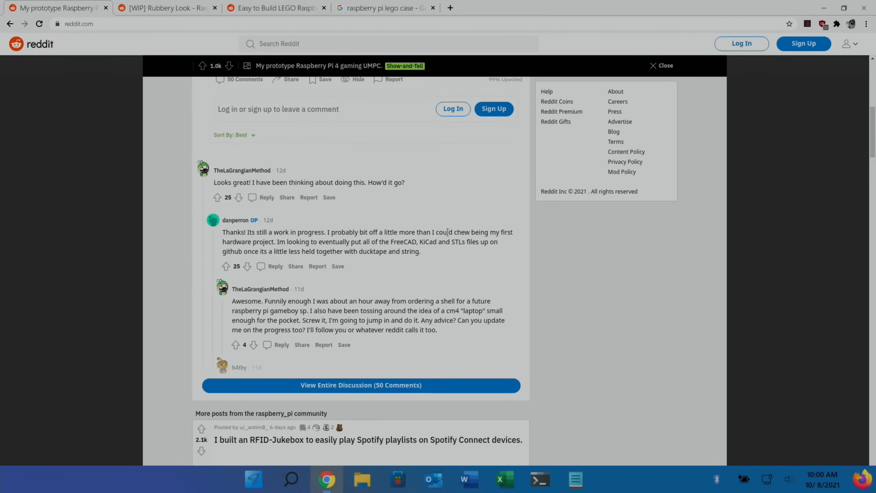
pyautogui.moveTo(314, 249)
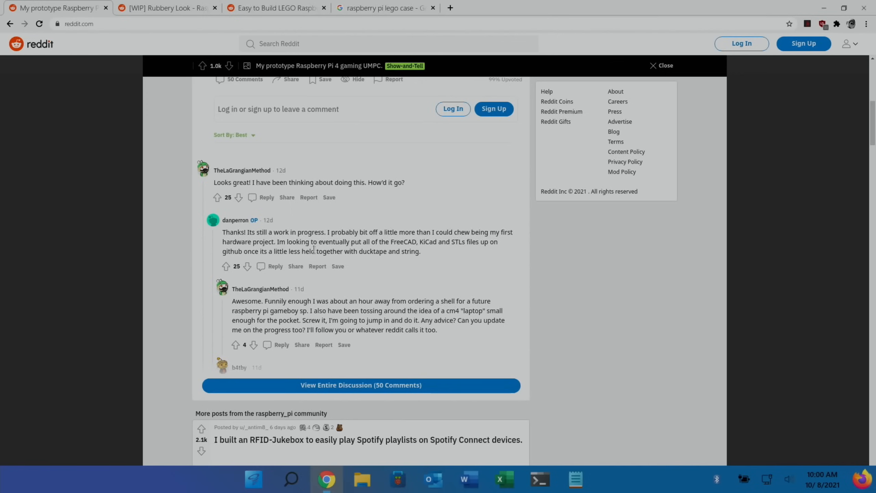
pyautogui.moveTo(433, 249)
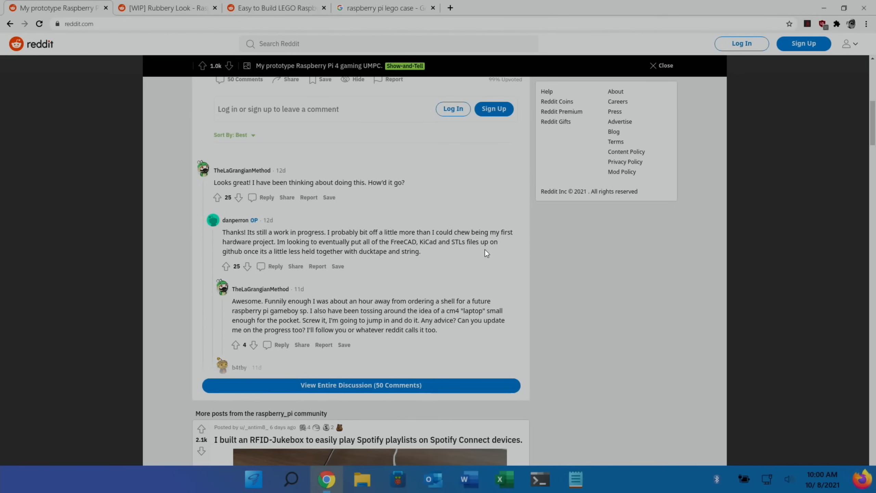
pyautogui.moveTo(508, 254)
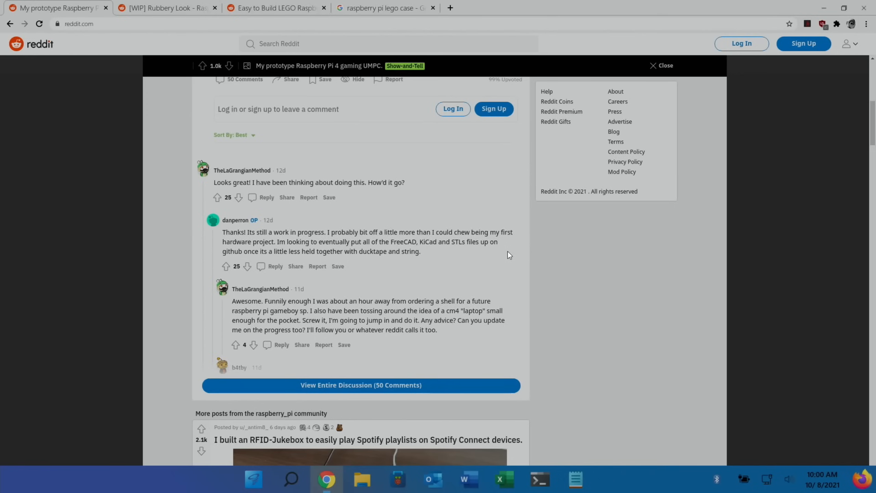
pyautogui.scroll(-3)
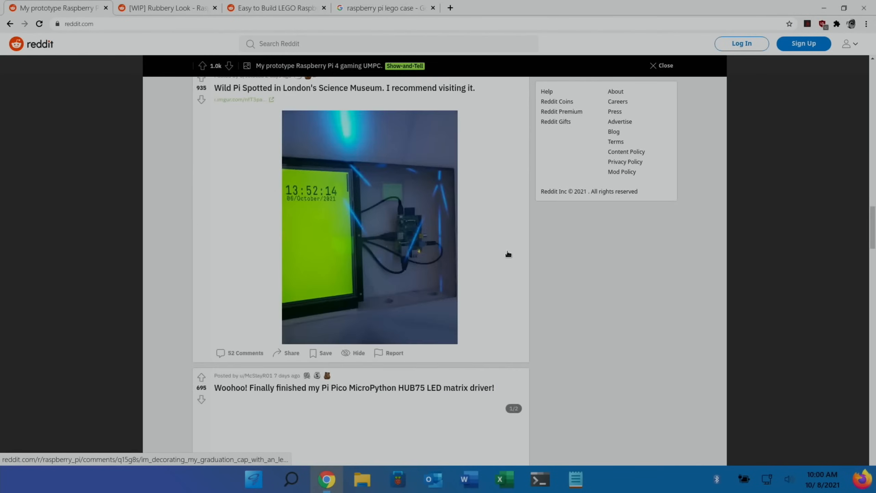
pyautogui.click(168, 8)
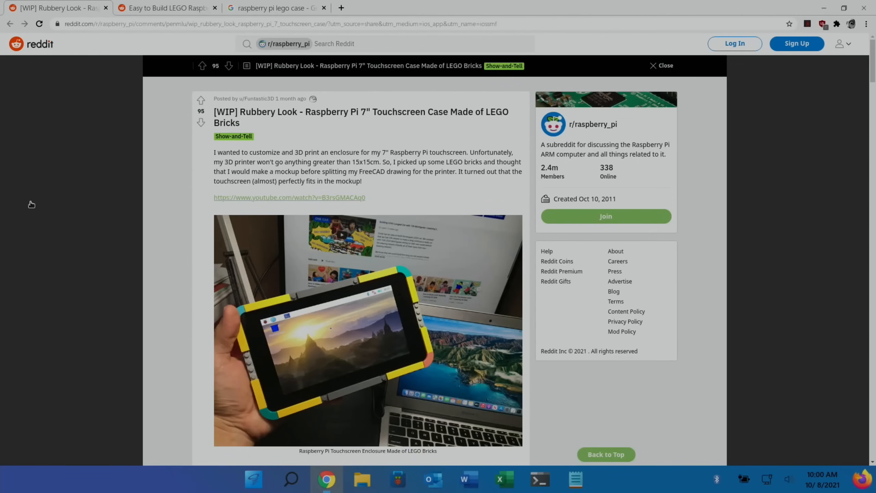
pyautogui.moveTo(357, 125)
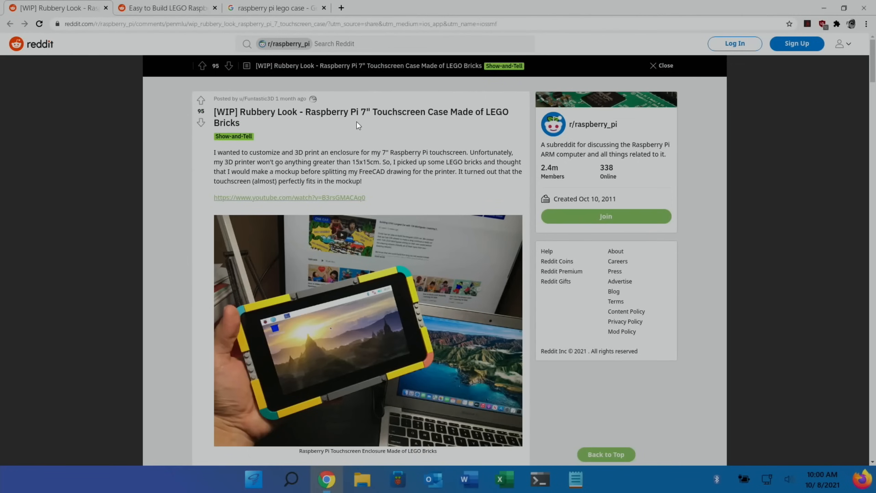
pyautogui.moveTo(374, 127)
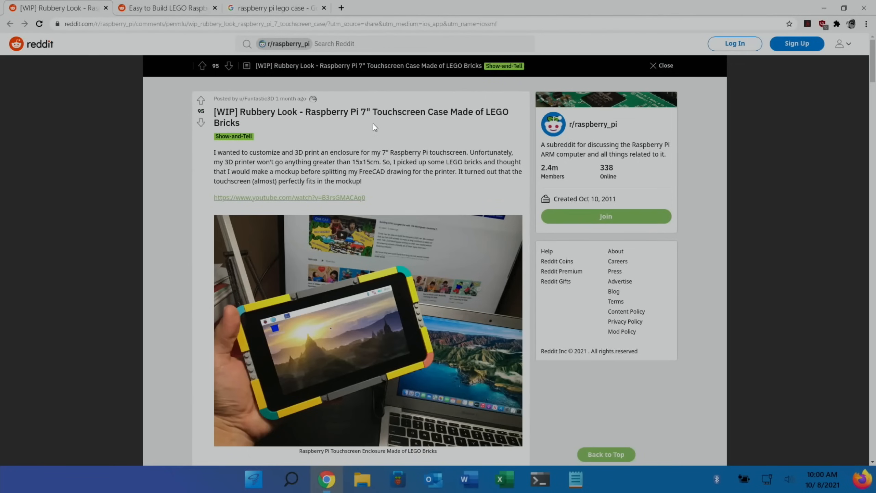
pyautogui.moveTo(338, 290)
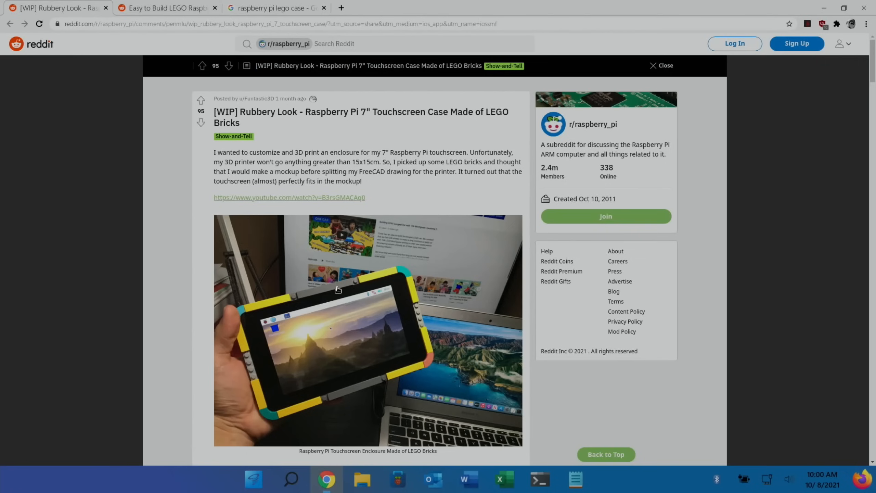
pyautogui.moveTo(470, 225)
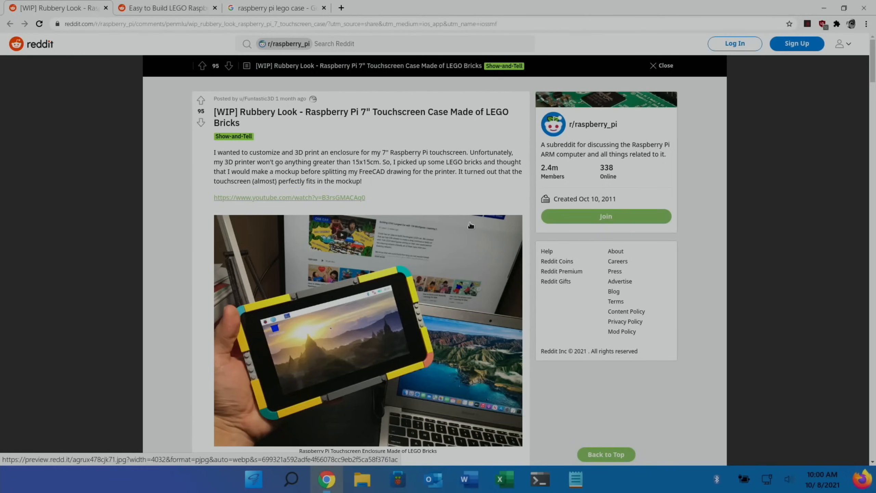
pyautogui.scroll(-3)
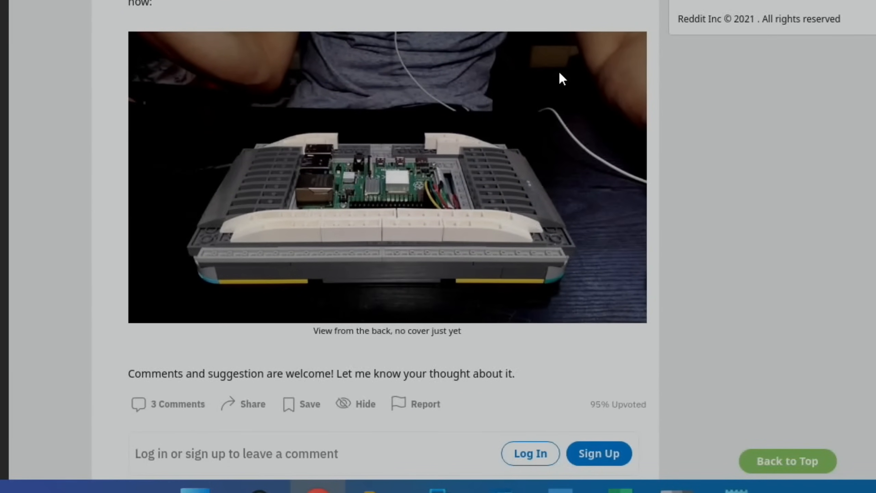
pyautogui.scroll(-3)
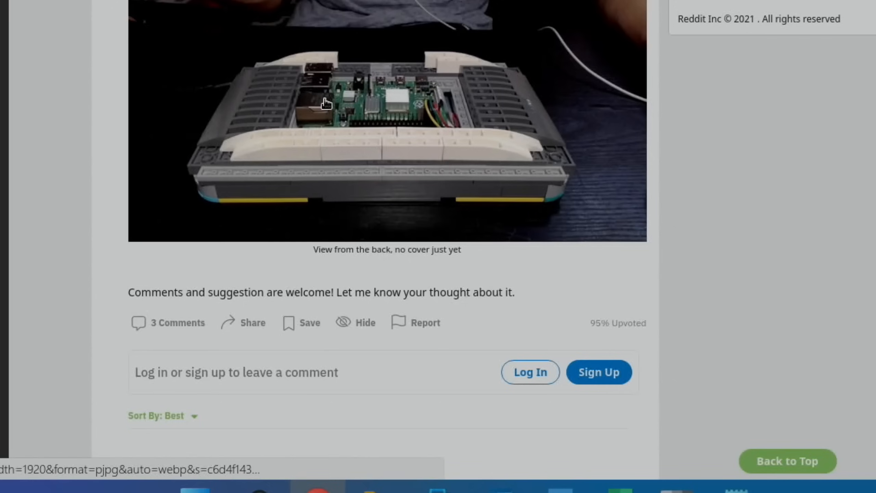
pyautogui.scroll(-3)
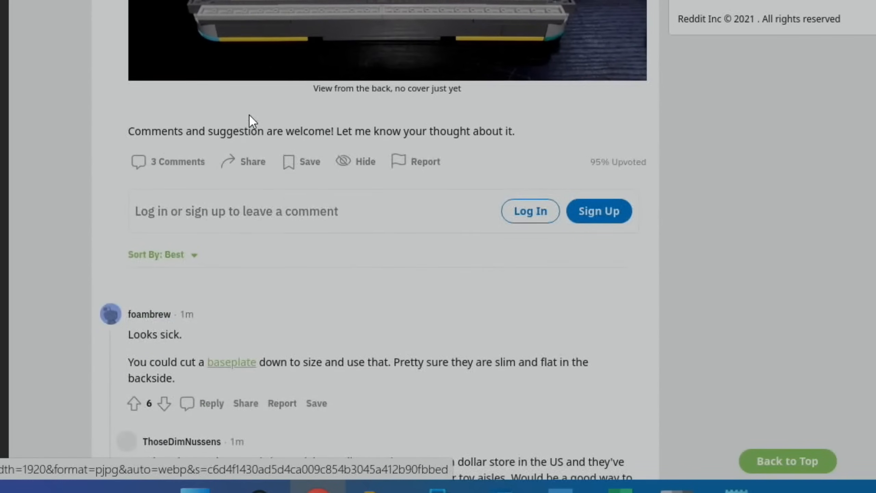
pyautogui.scroll(3)
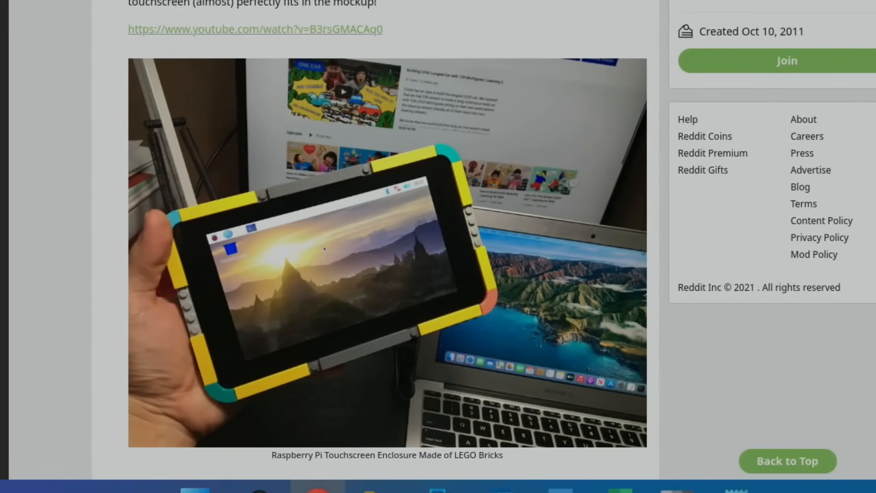
pyautogui.scroll(-3)
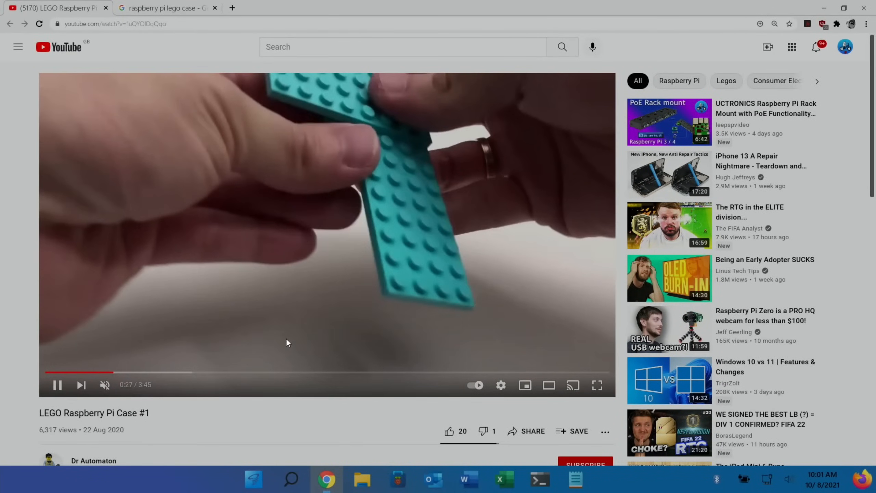
pyautogui.moveTo(411, 375)
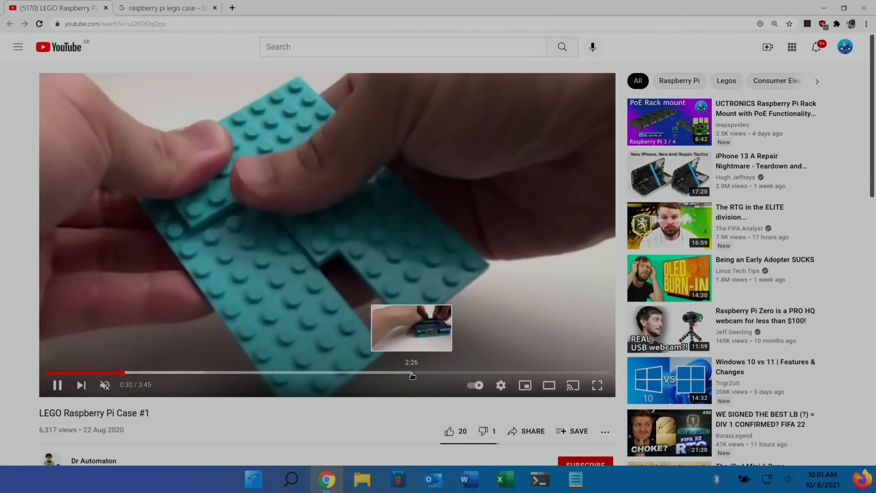
# Step: Skip the LEGO Raspberry Pi Case #1 video ahead to about 2:28, showing the assembled case
pyautogui.click(412, 372)
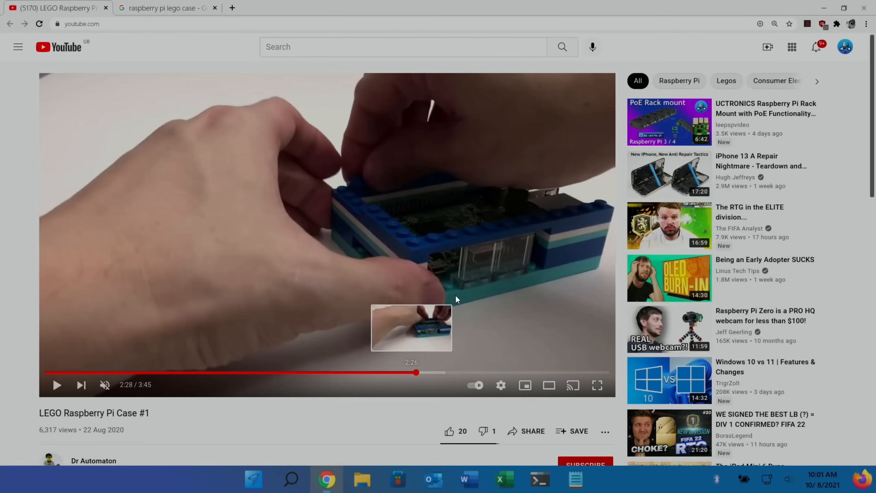
pyautogui.moveTo(469, 376)
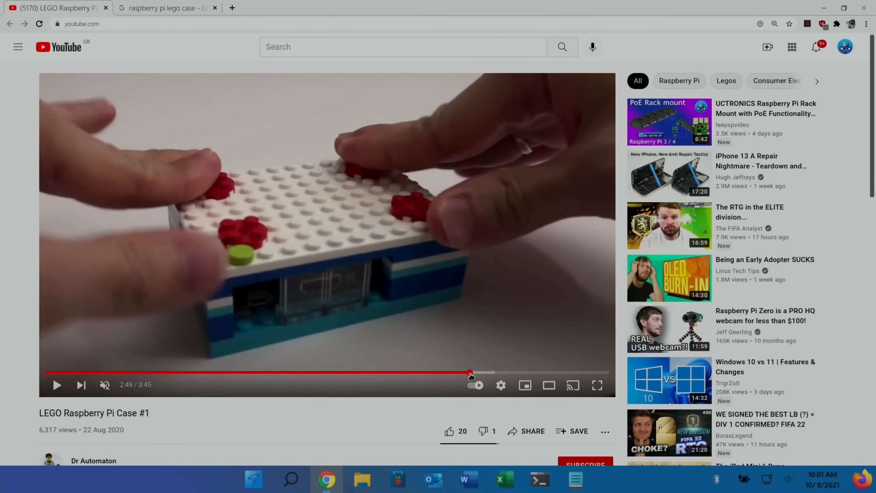
pyautogui.moveTo(335, 167)
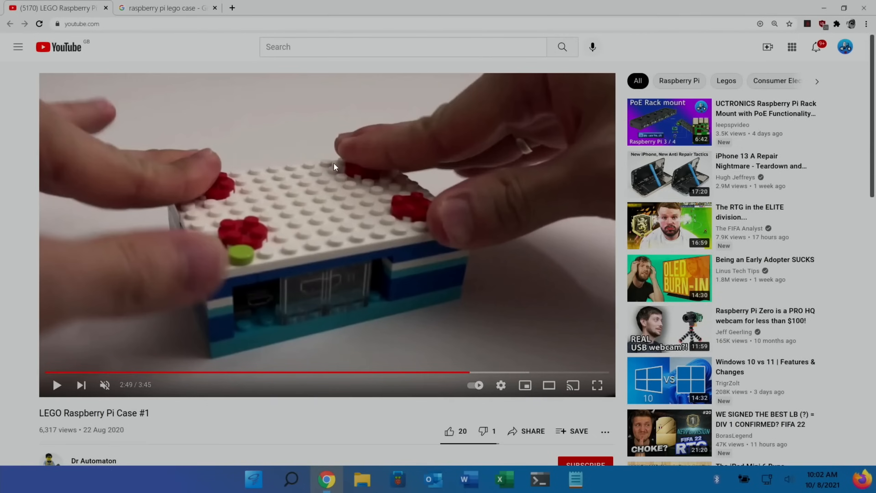
# Step: Switch to the 'raspberry pi lego case' Google Images results and scroll well down them
pyautogui.click(162, 8)
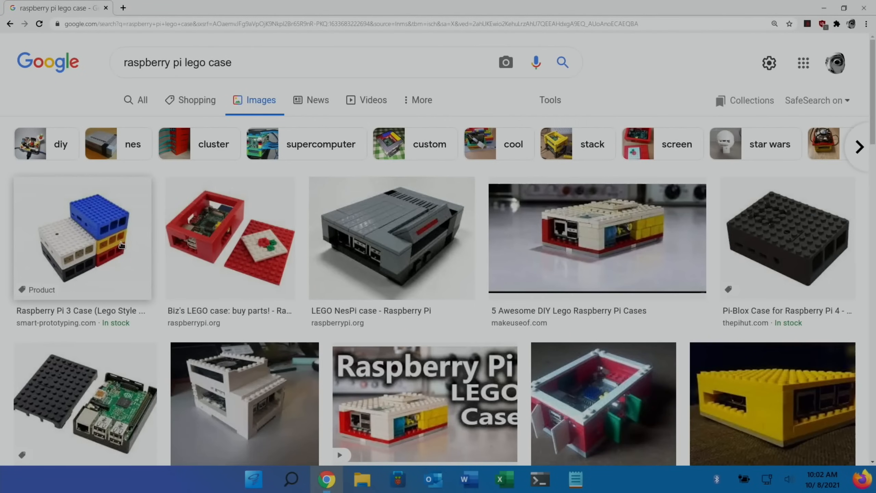
pyautogui.moveTo(414, 231)
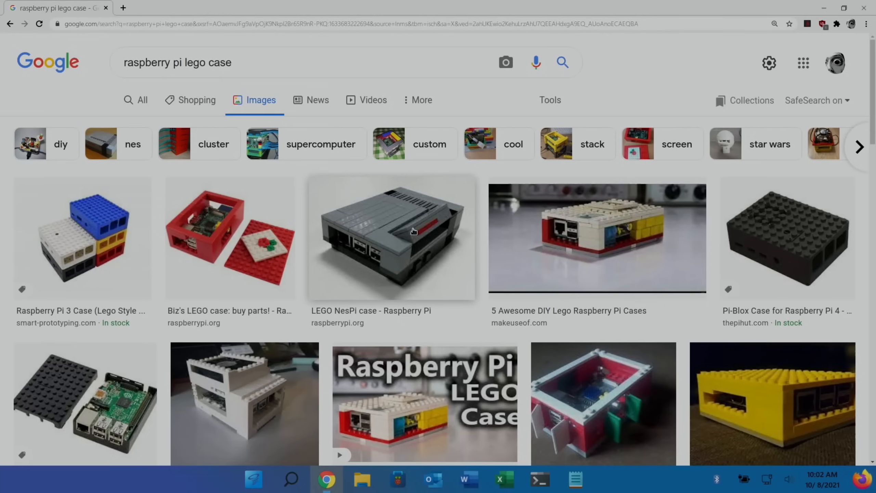
pyautogui.moveTo(219, 262)
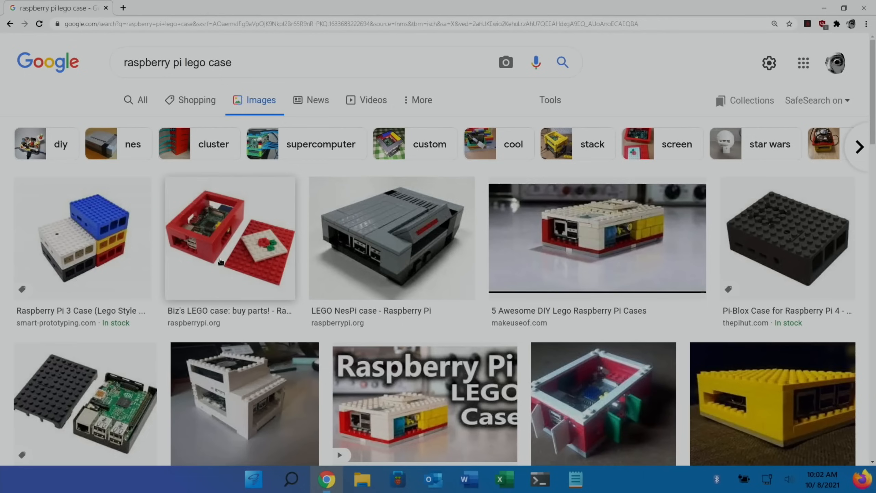
pyautogui.moveTo(416, 251)
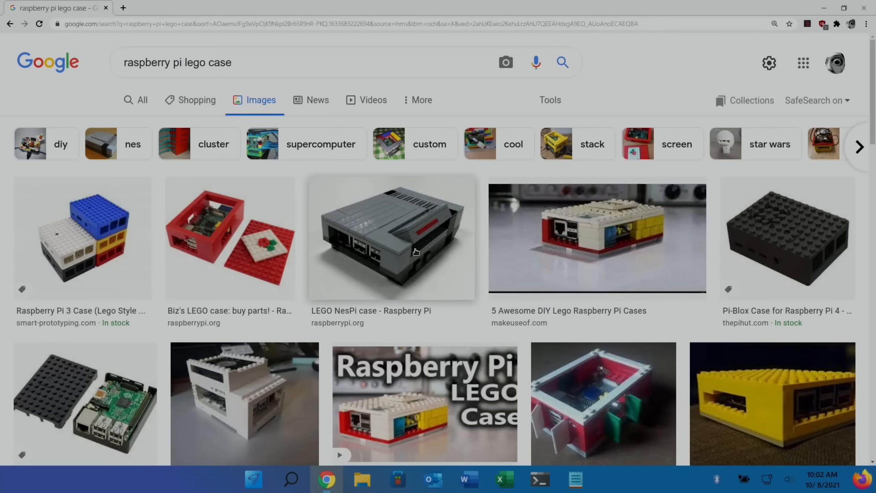
pyautogui.scroll(-3)
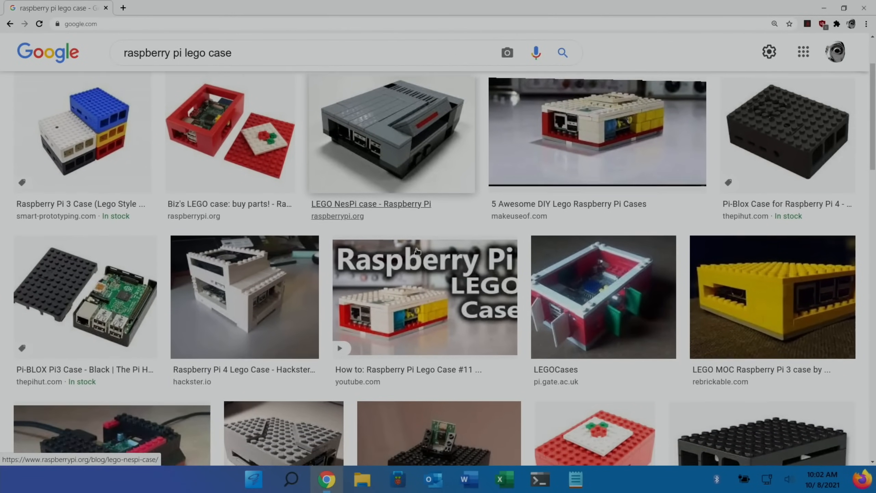
pyautogui.scroll(-3)
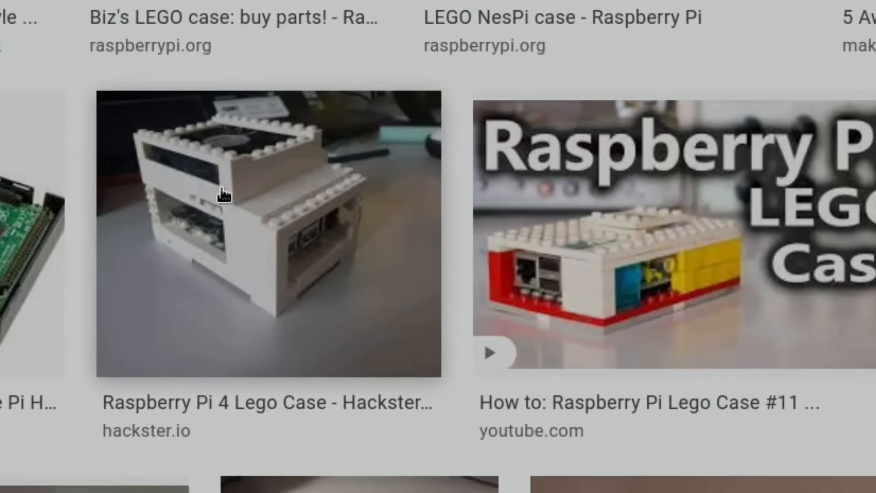
pyautogui.scroll(-3)
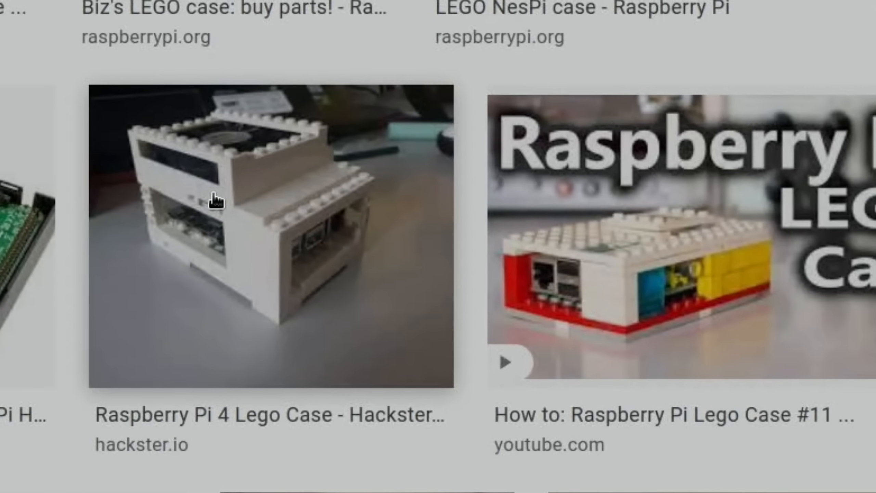
pyautogui.moveTo(269, 114)
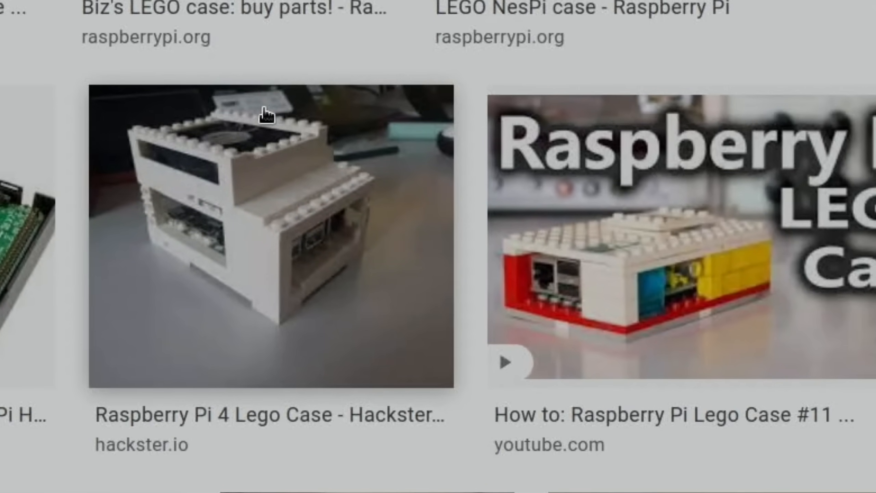
pyautogui.moveTo(599, 258)
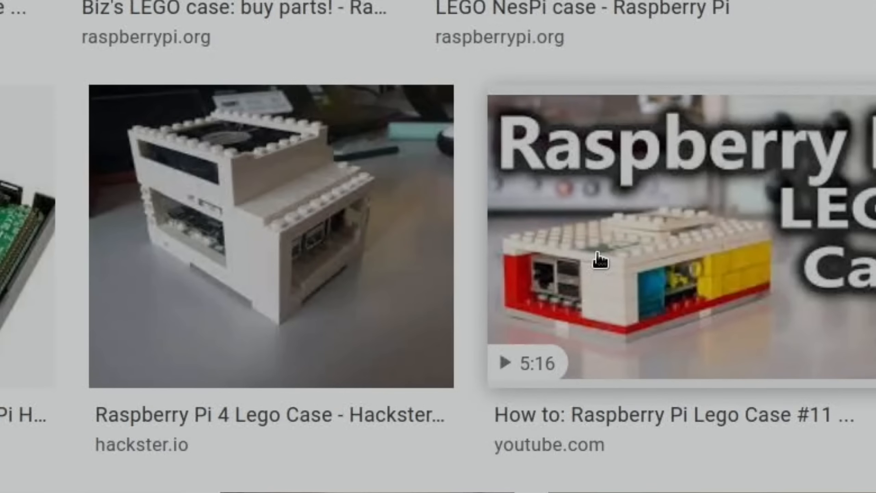
pyautogui.scroll(3)
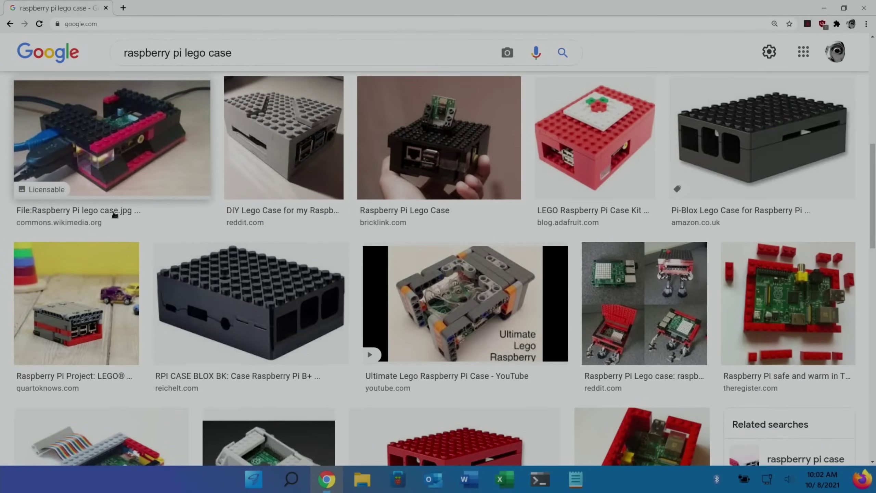
pyautogui.scroll(-3)
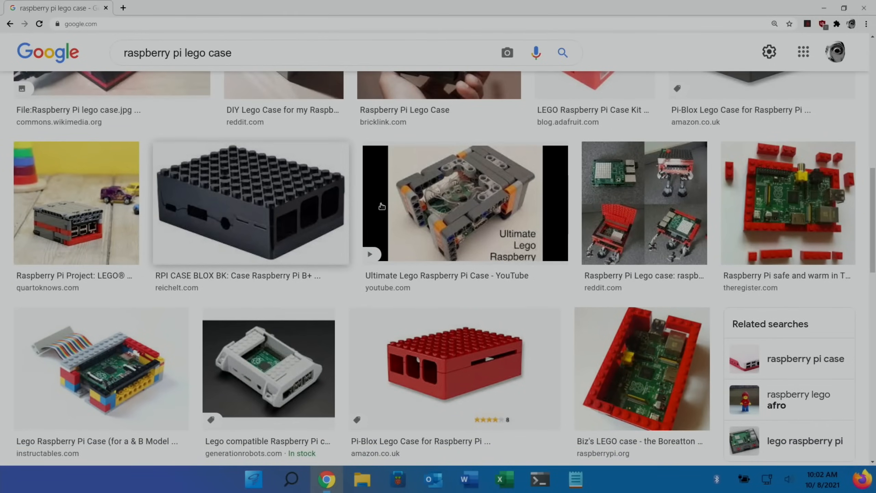
pyautogui.scroll(-3)
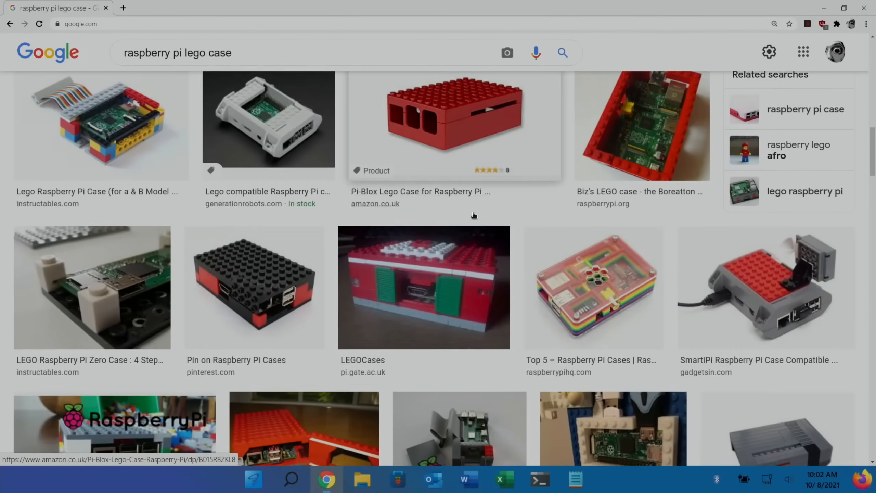
pyautogui.scroll(-3)
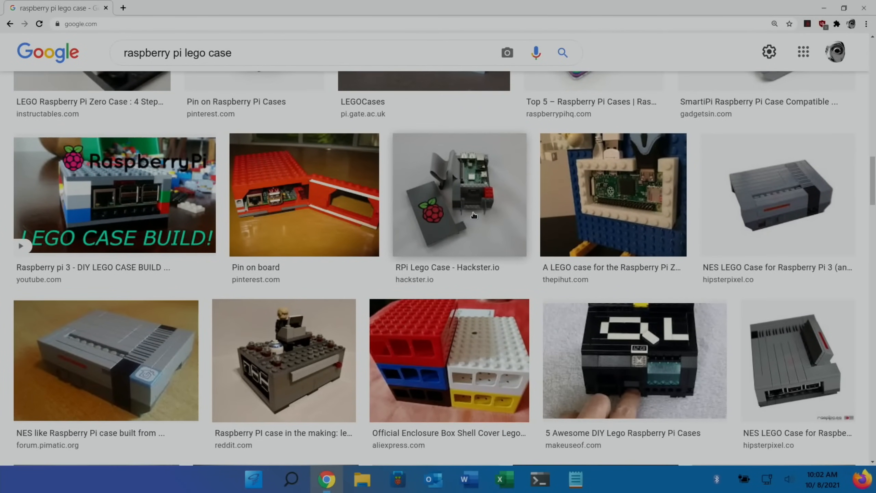
pyautogui.scroll(-3)
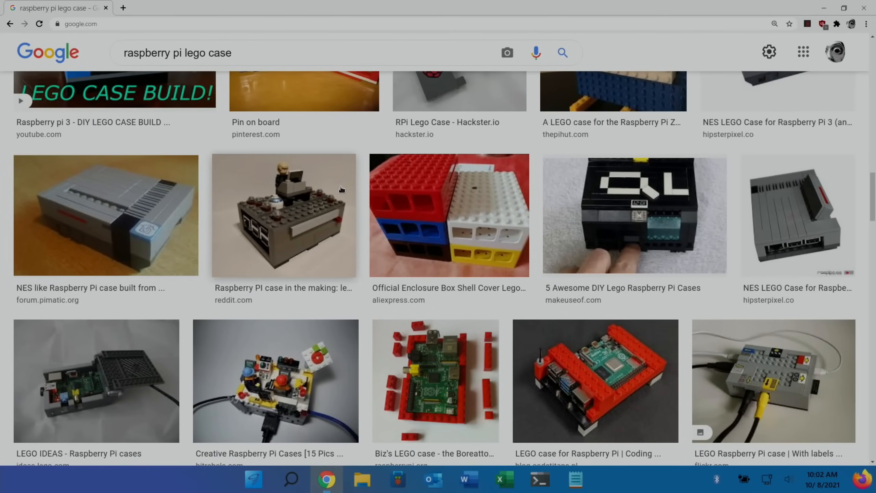
pyautogui.scroll(-3)
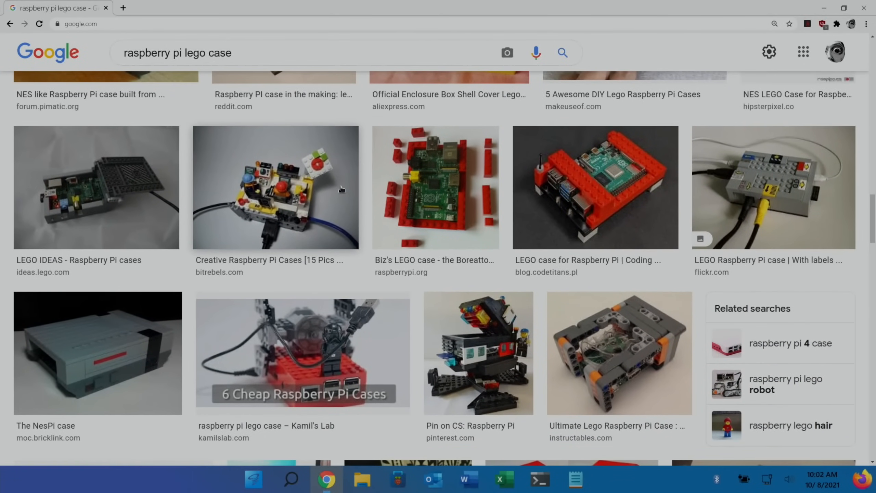